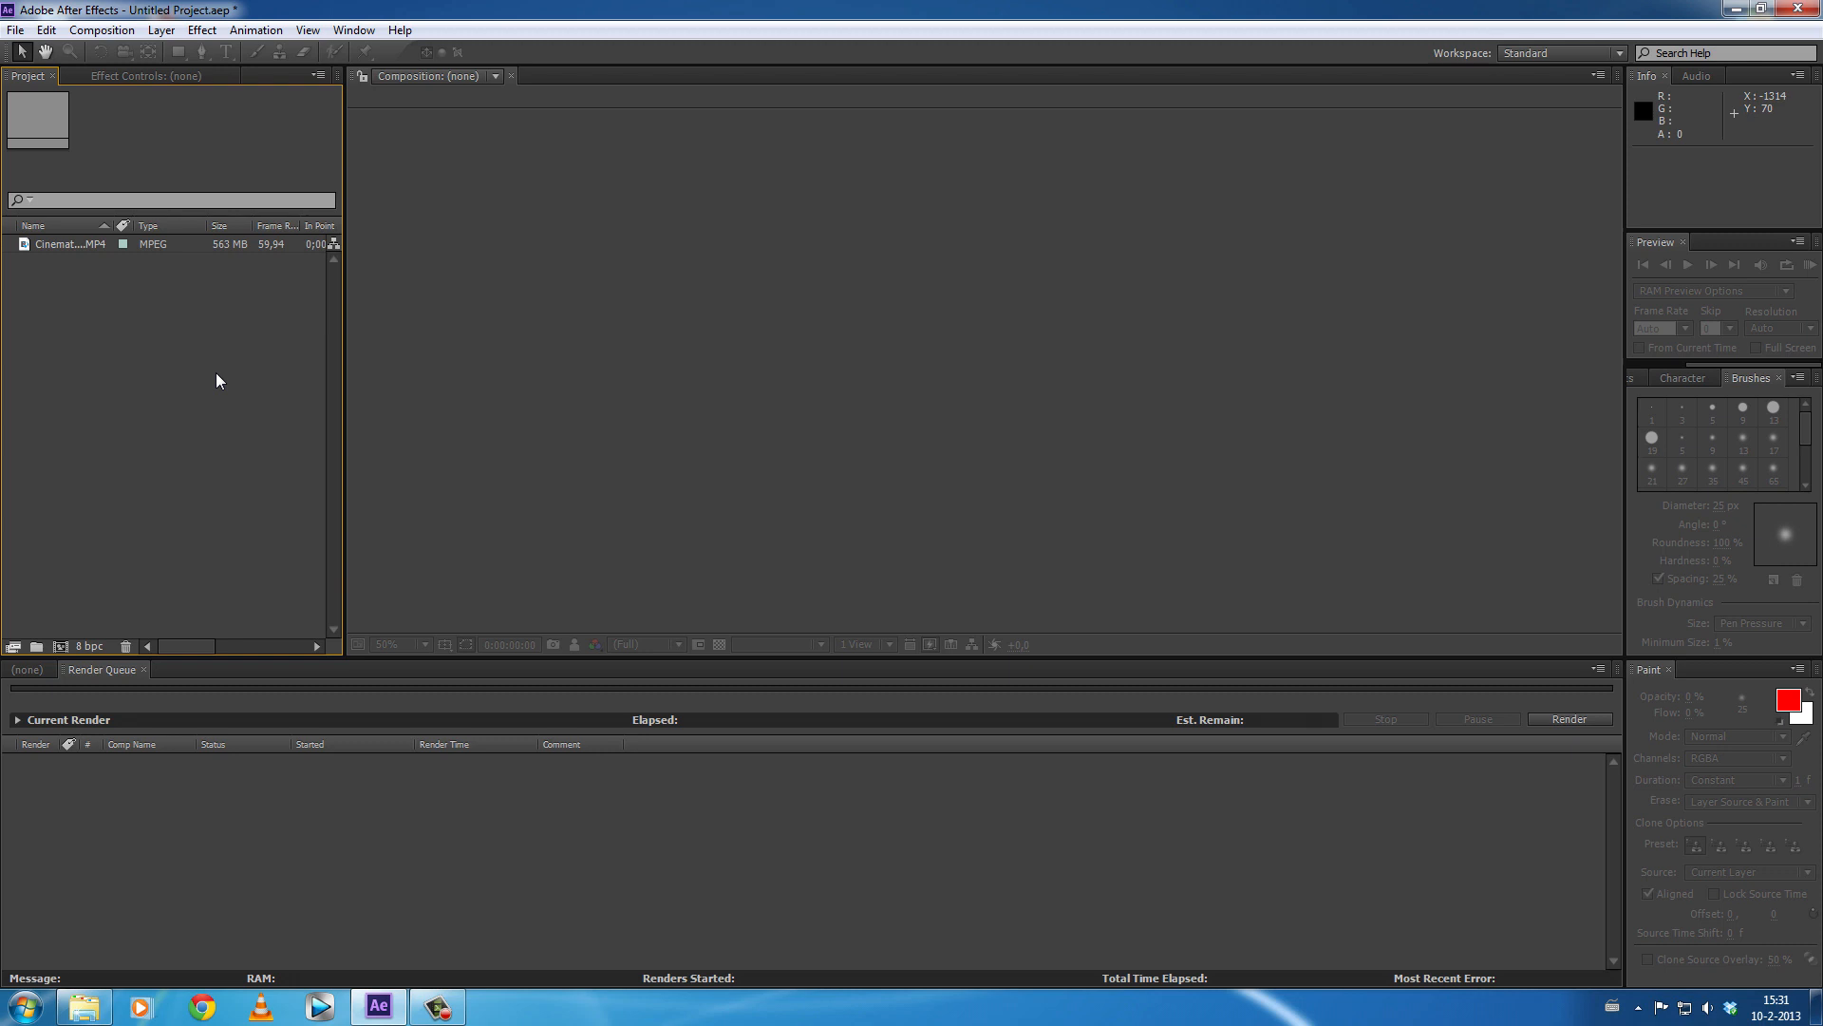
pyautogui.moveTo(93, 298)
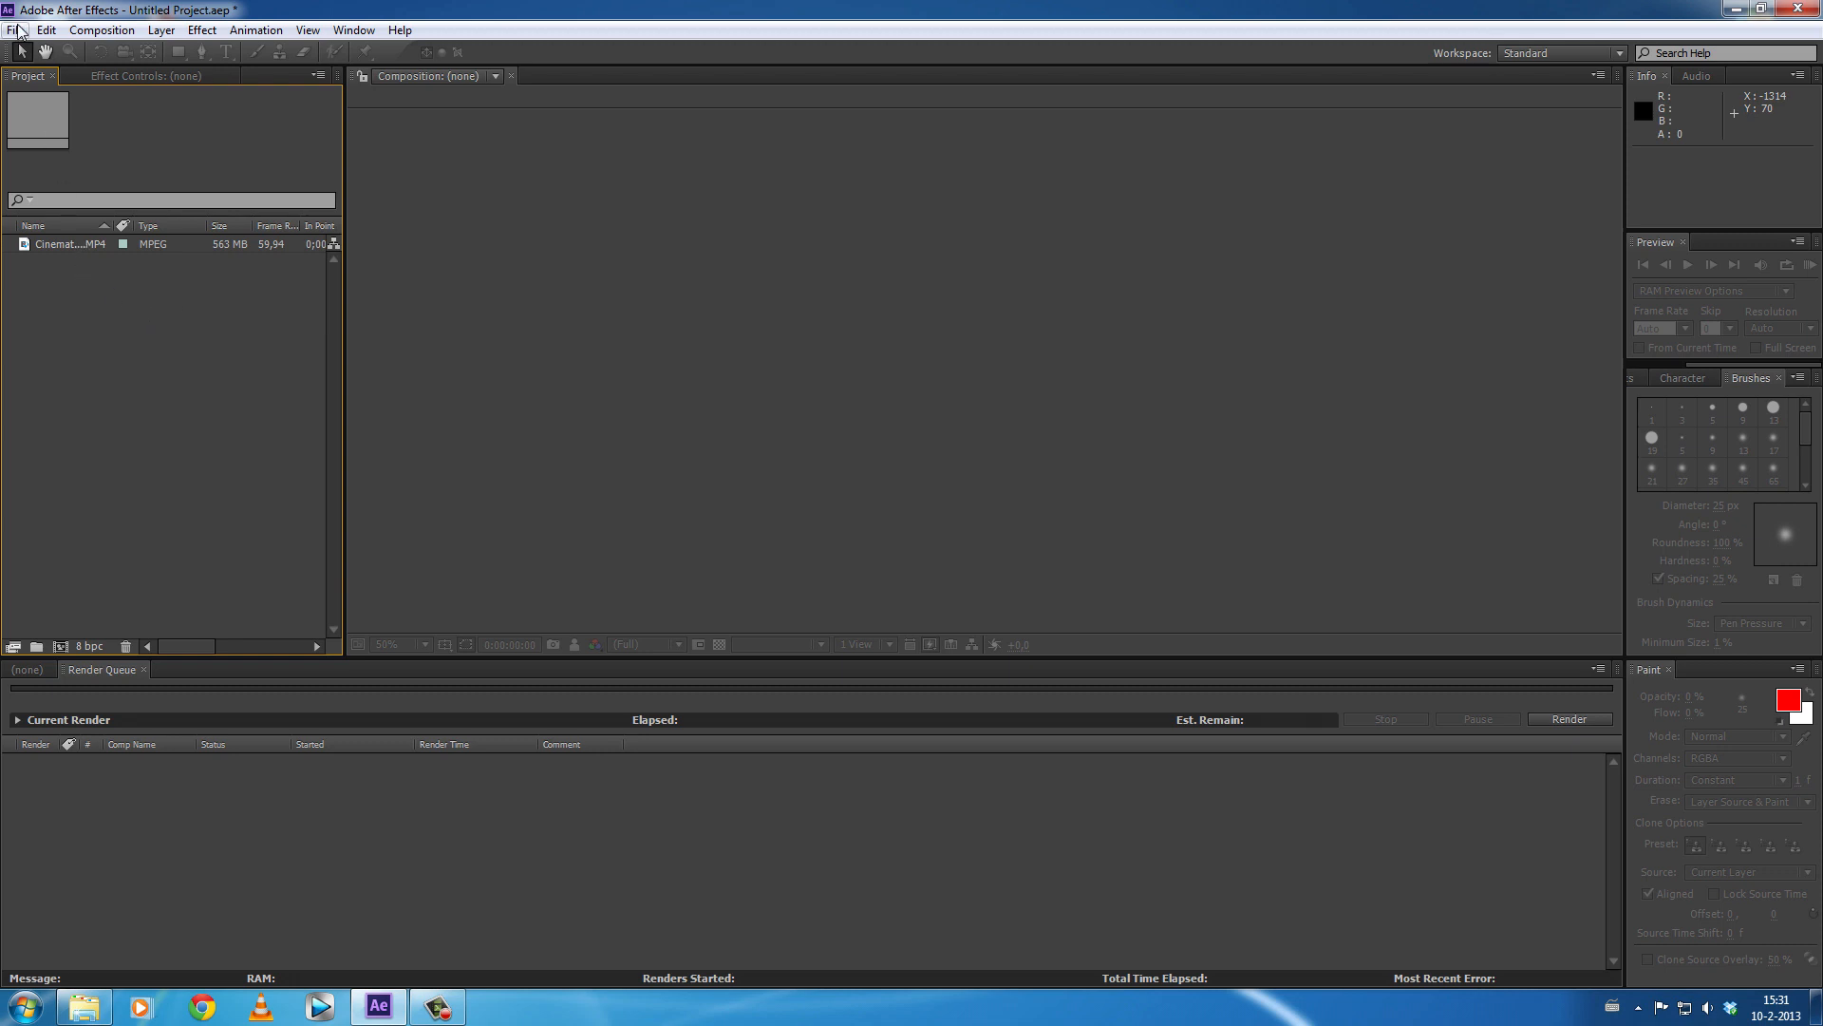
# - Create a new composition from the selected Cinematics RAID MP4 via New Comp from Selection
pyautogui.click(70, 243)
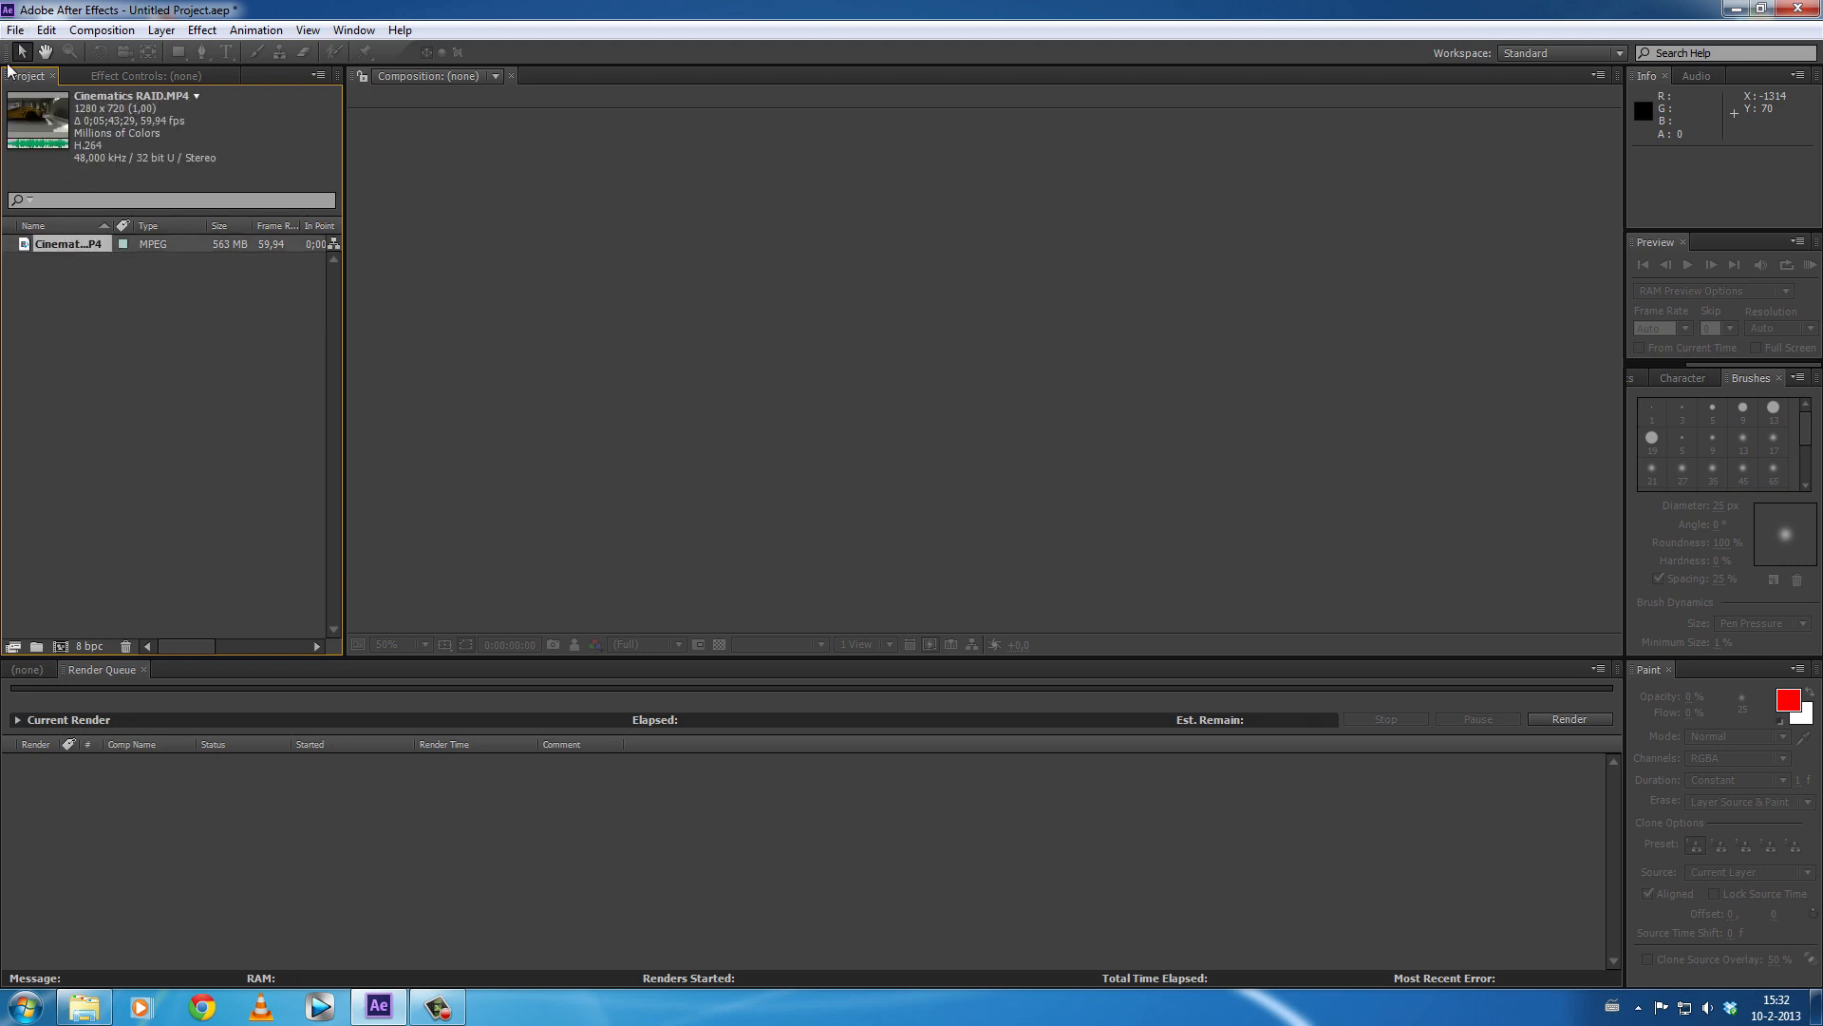
pyautogui.click(15, 28)
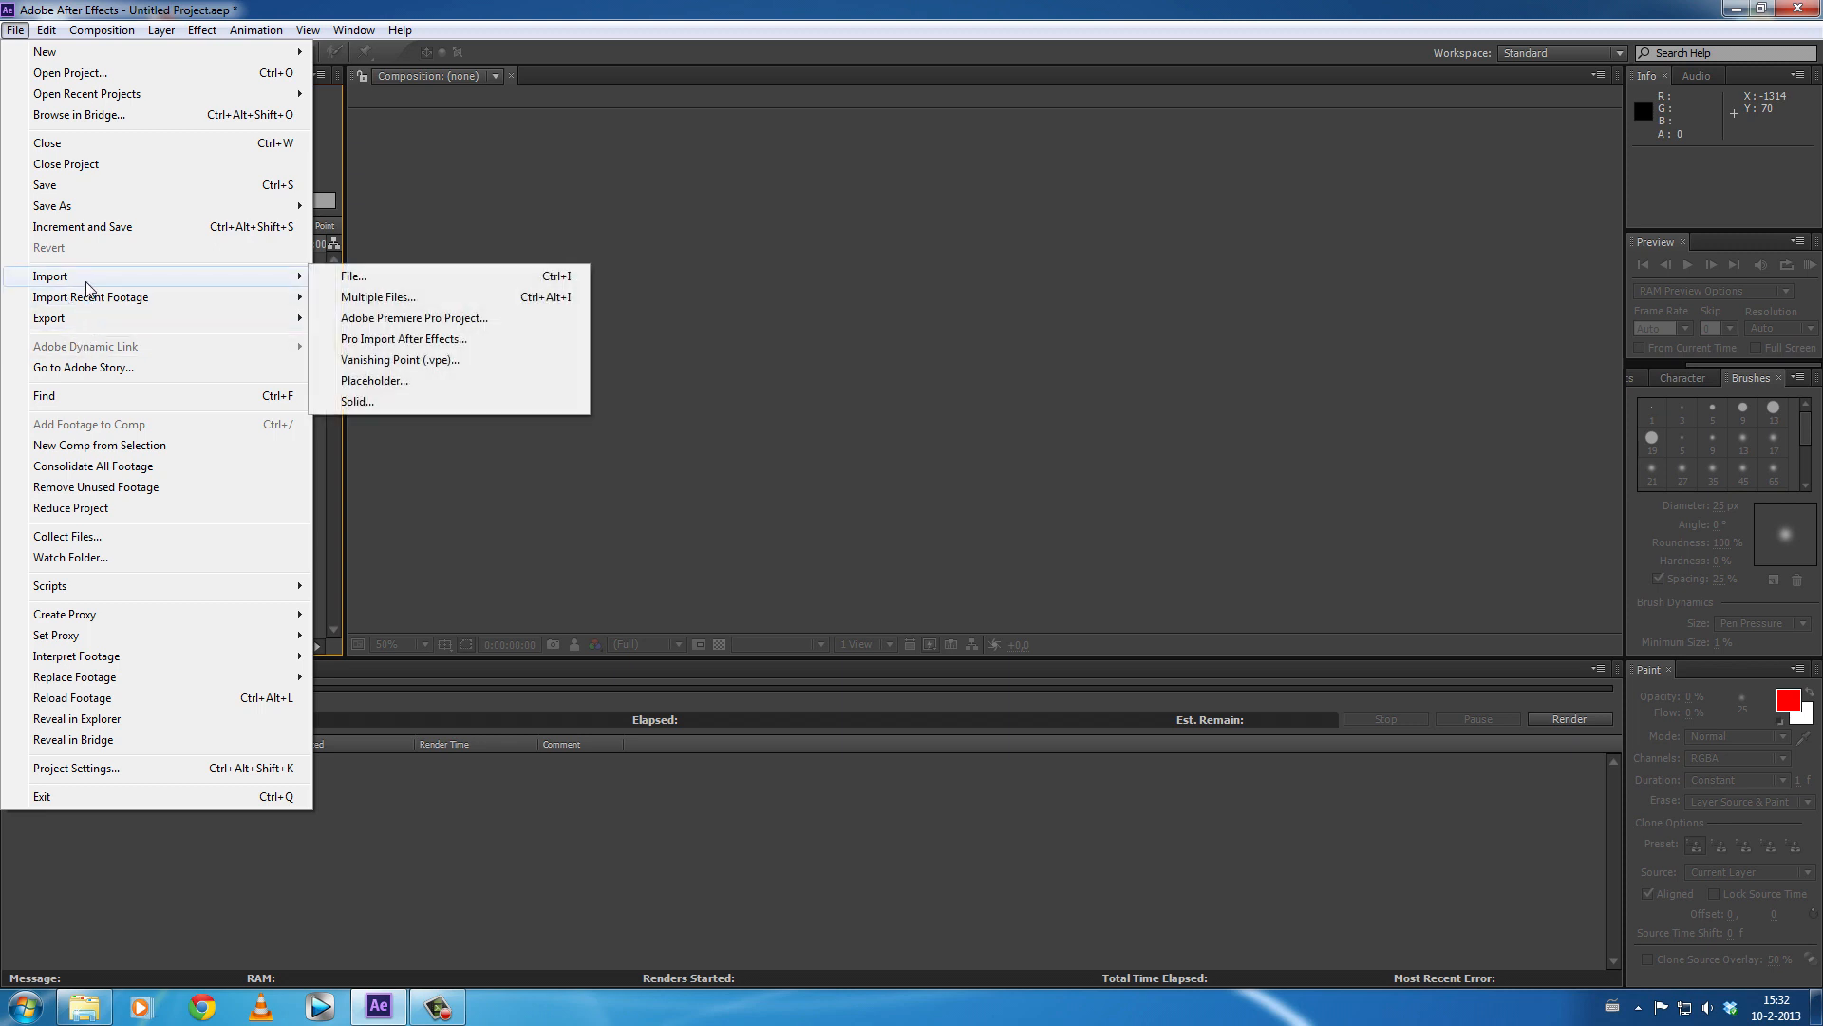
pyautogui.moveTo(353, 276)
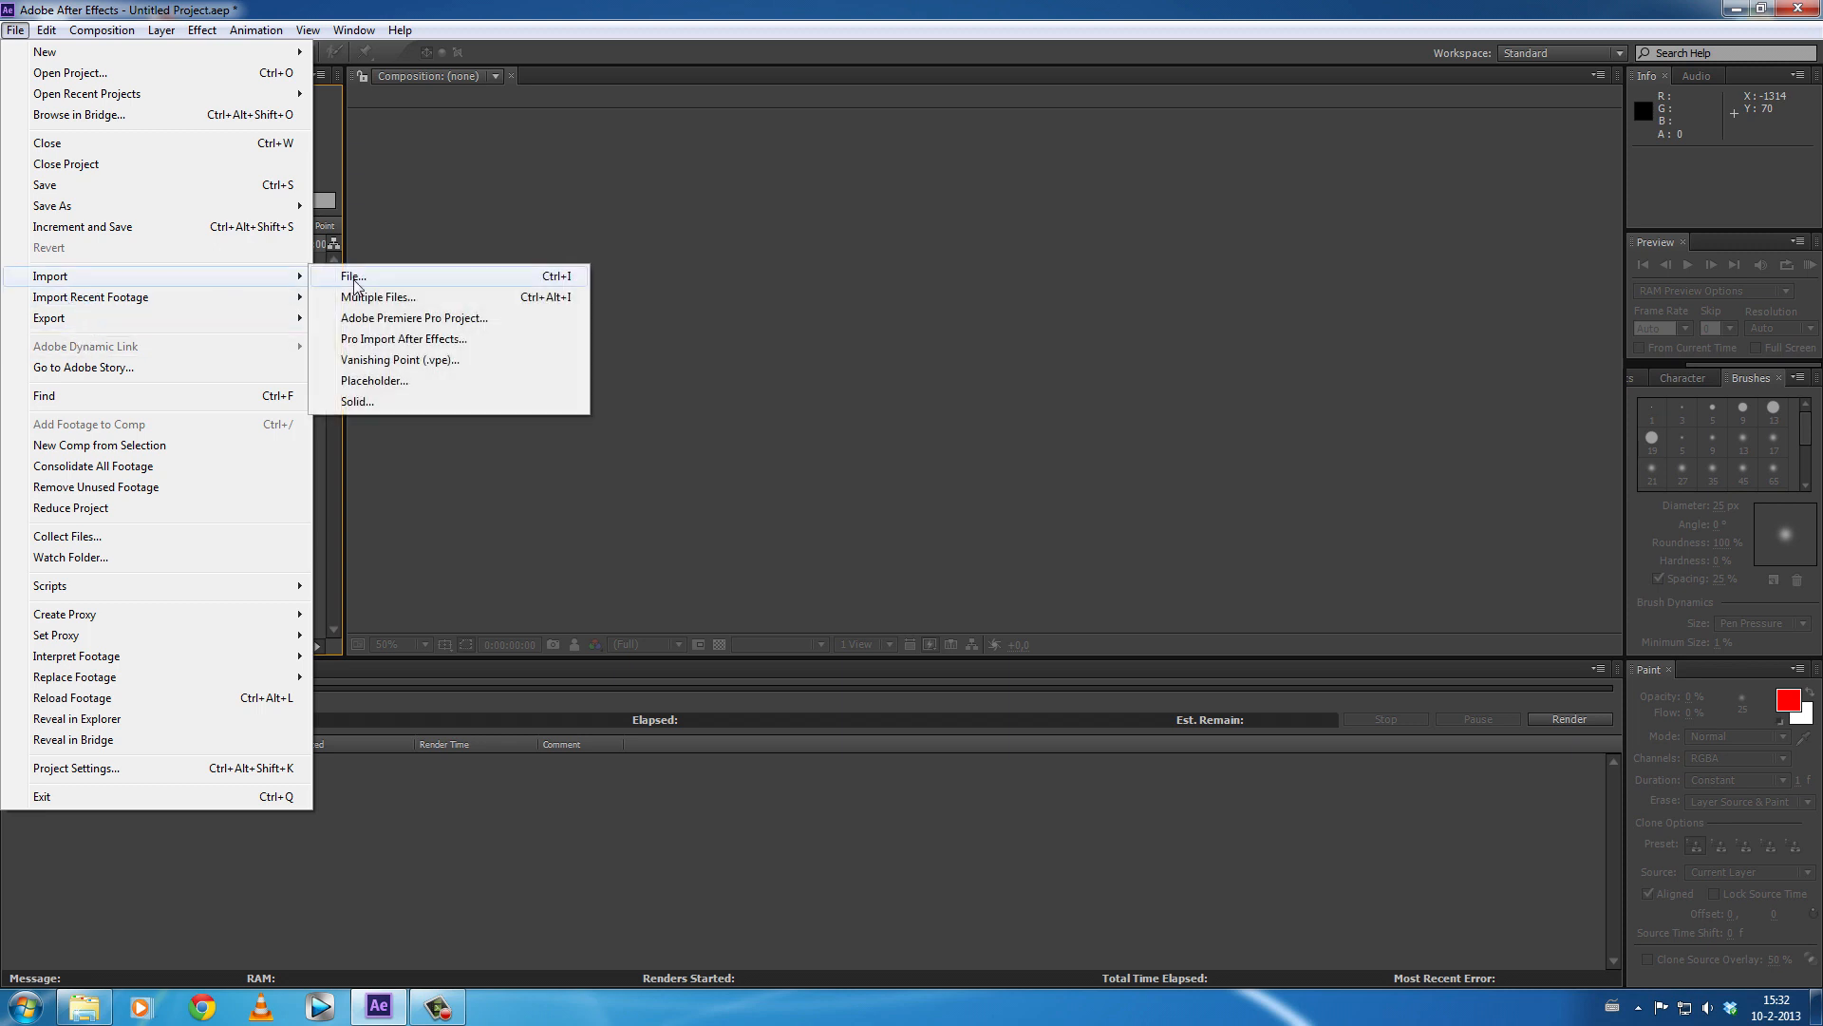
pyautogui.click(354, 275)
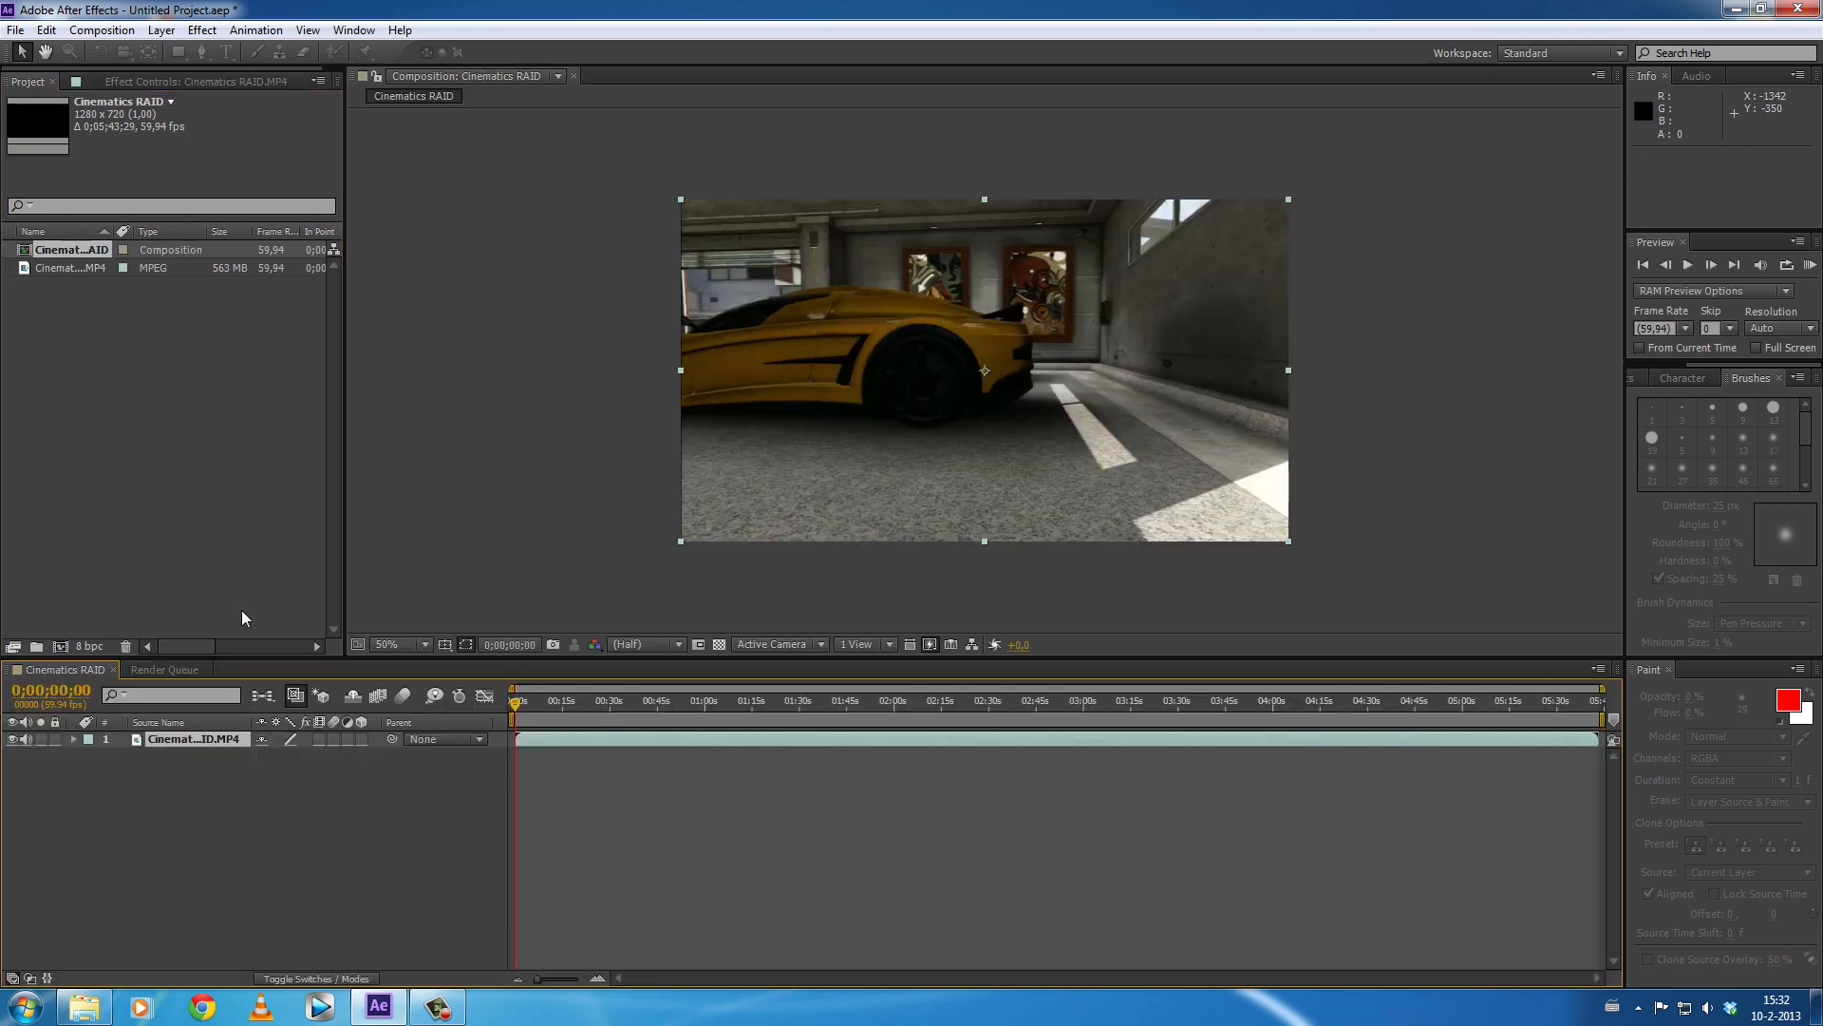
pyautogui.moveTo(55, 646)
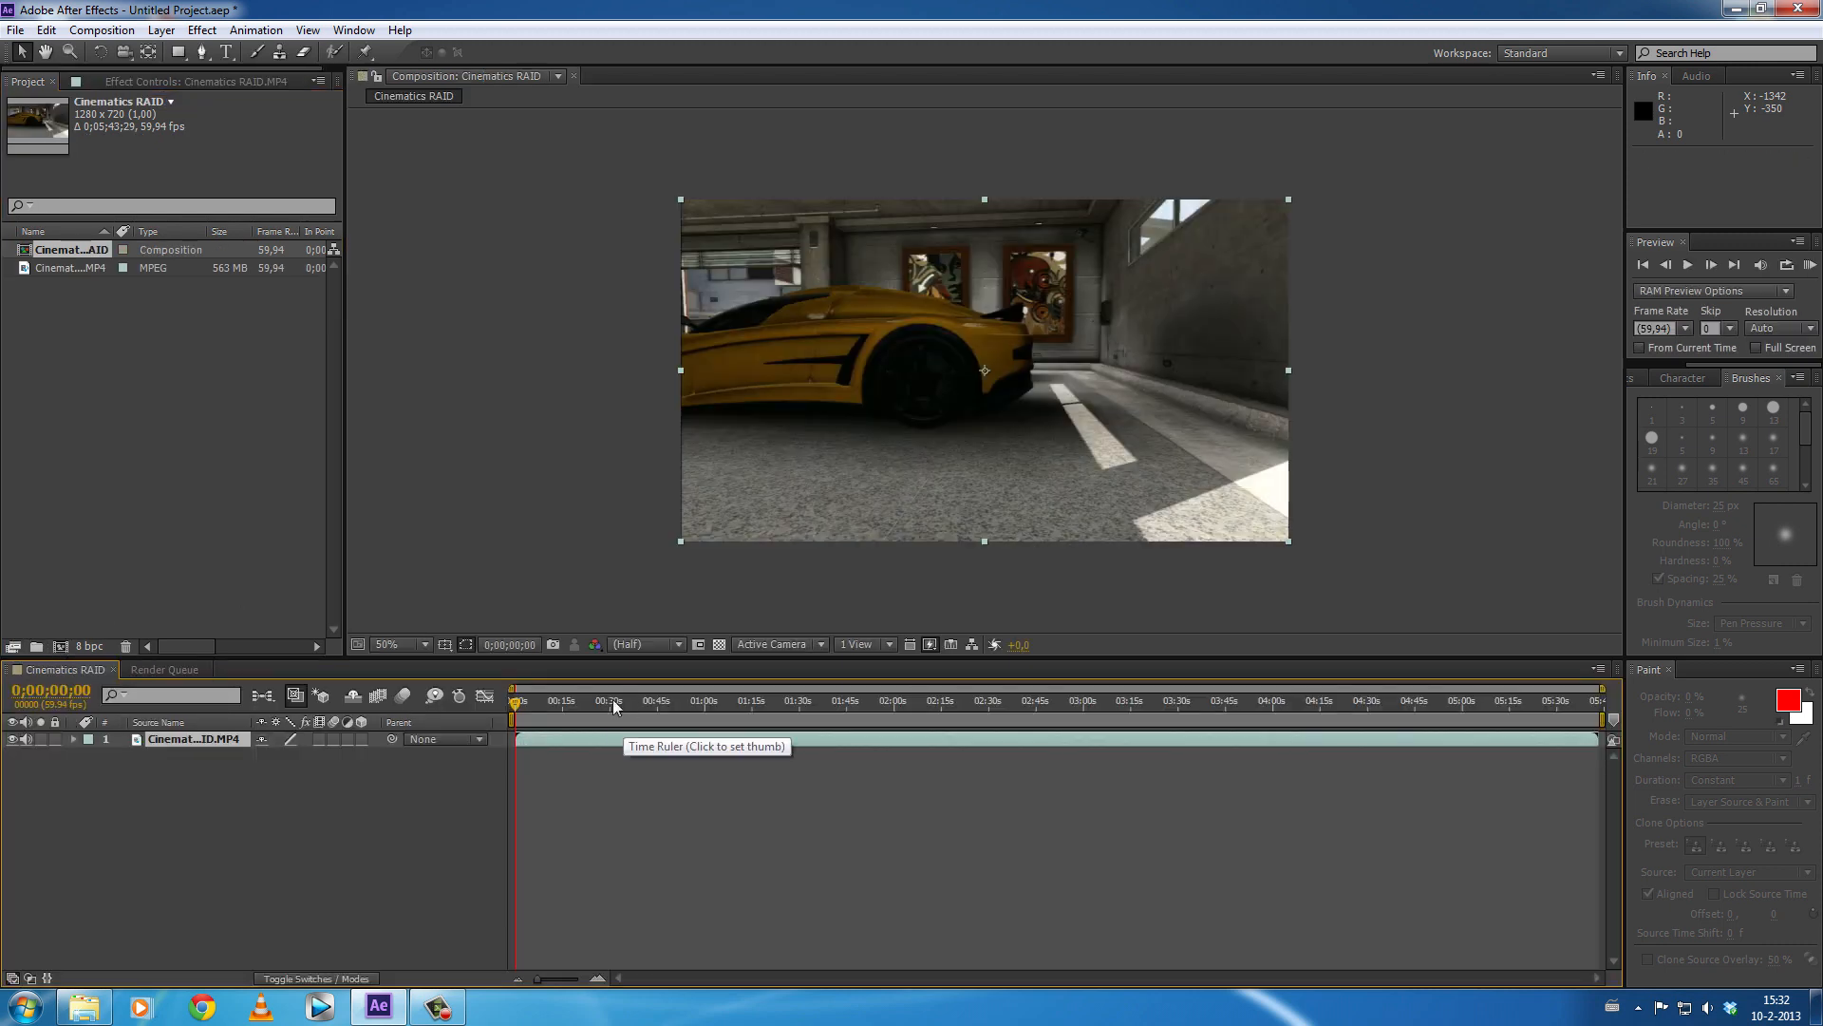
# - Scrub the time ruler forward through the footage to about 2:23–2:25 for the work area
pyautogui.click(697, 701)
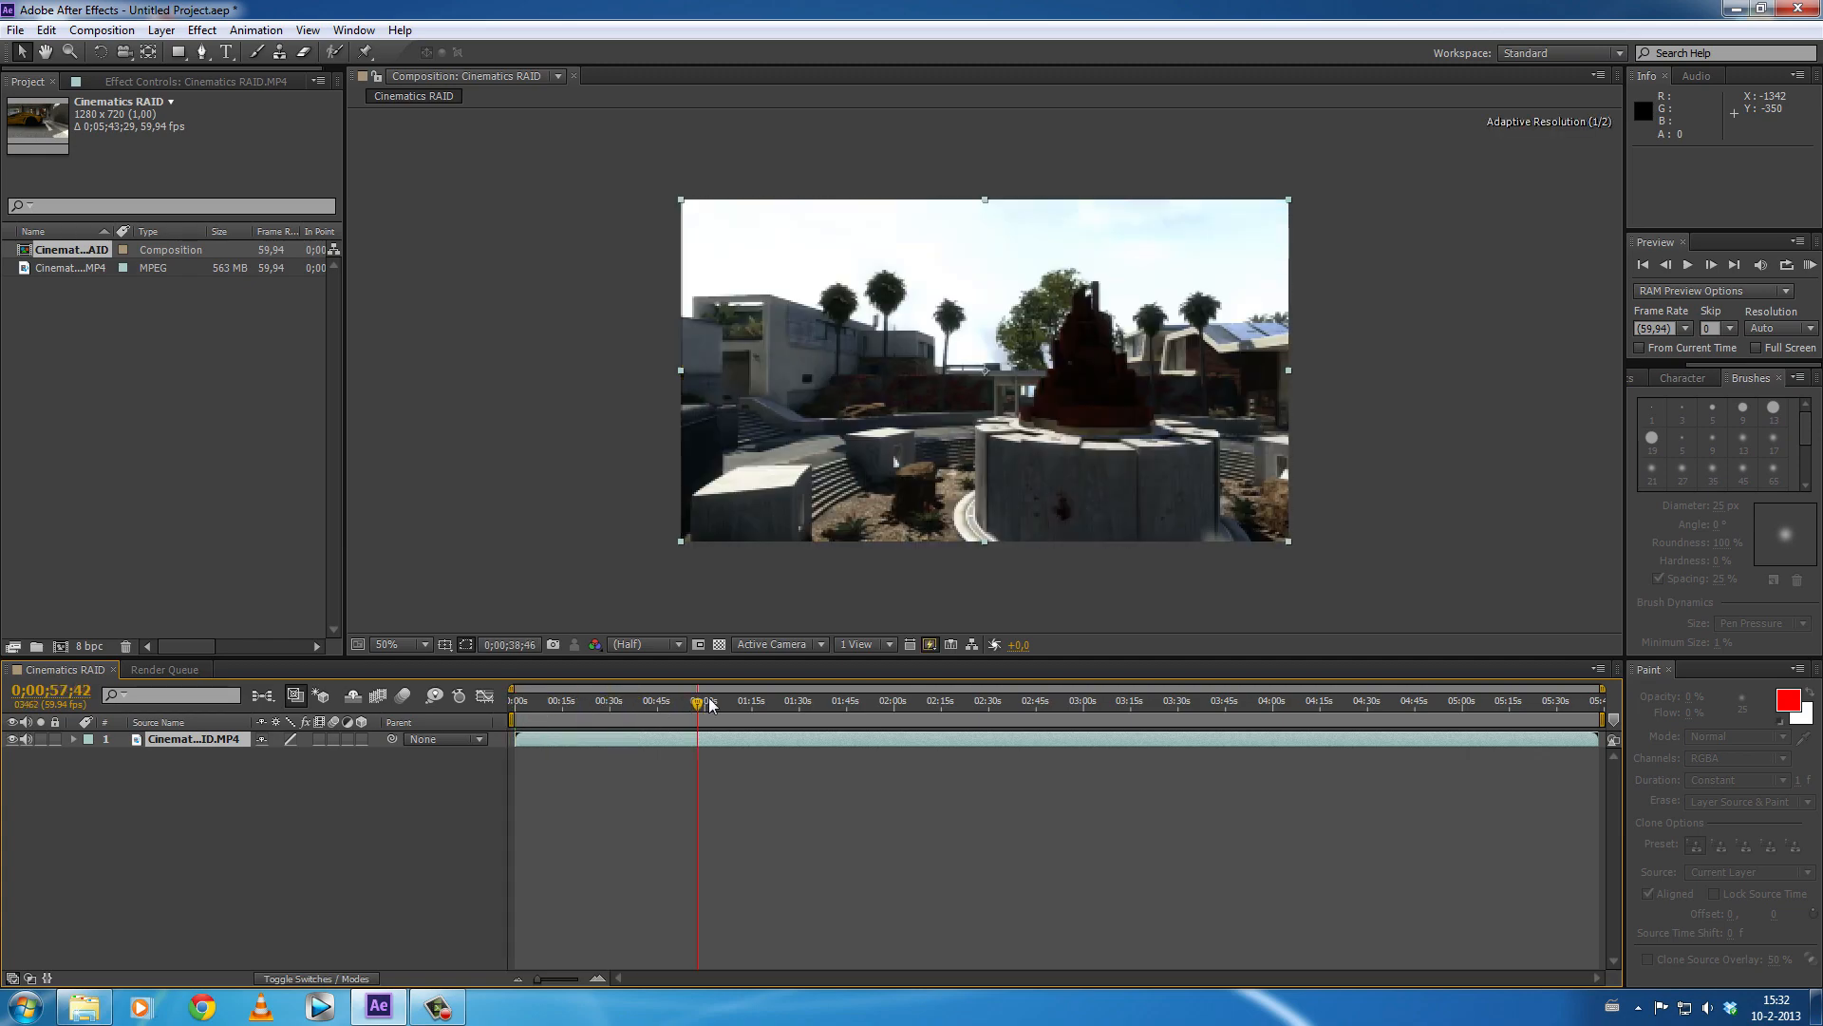
pyautogui.moveTo(708, 702); pyautogui.dragTo(764, 702)
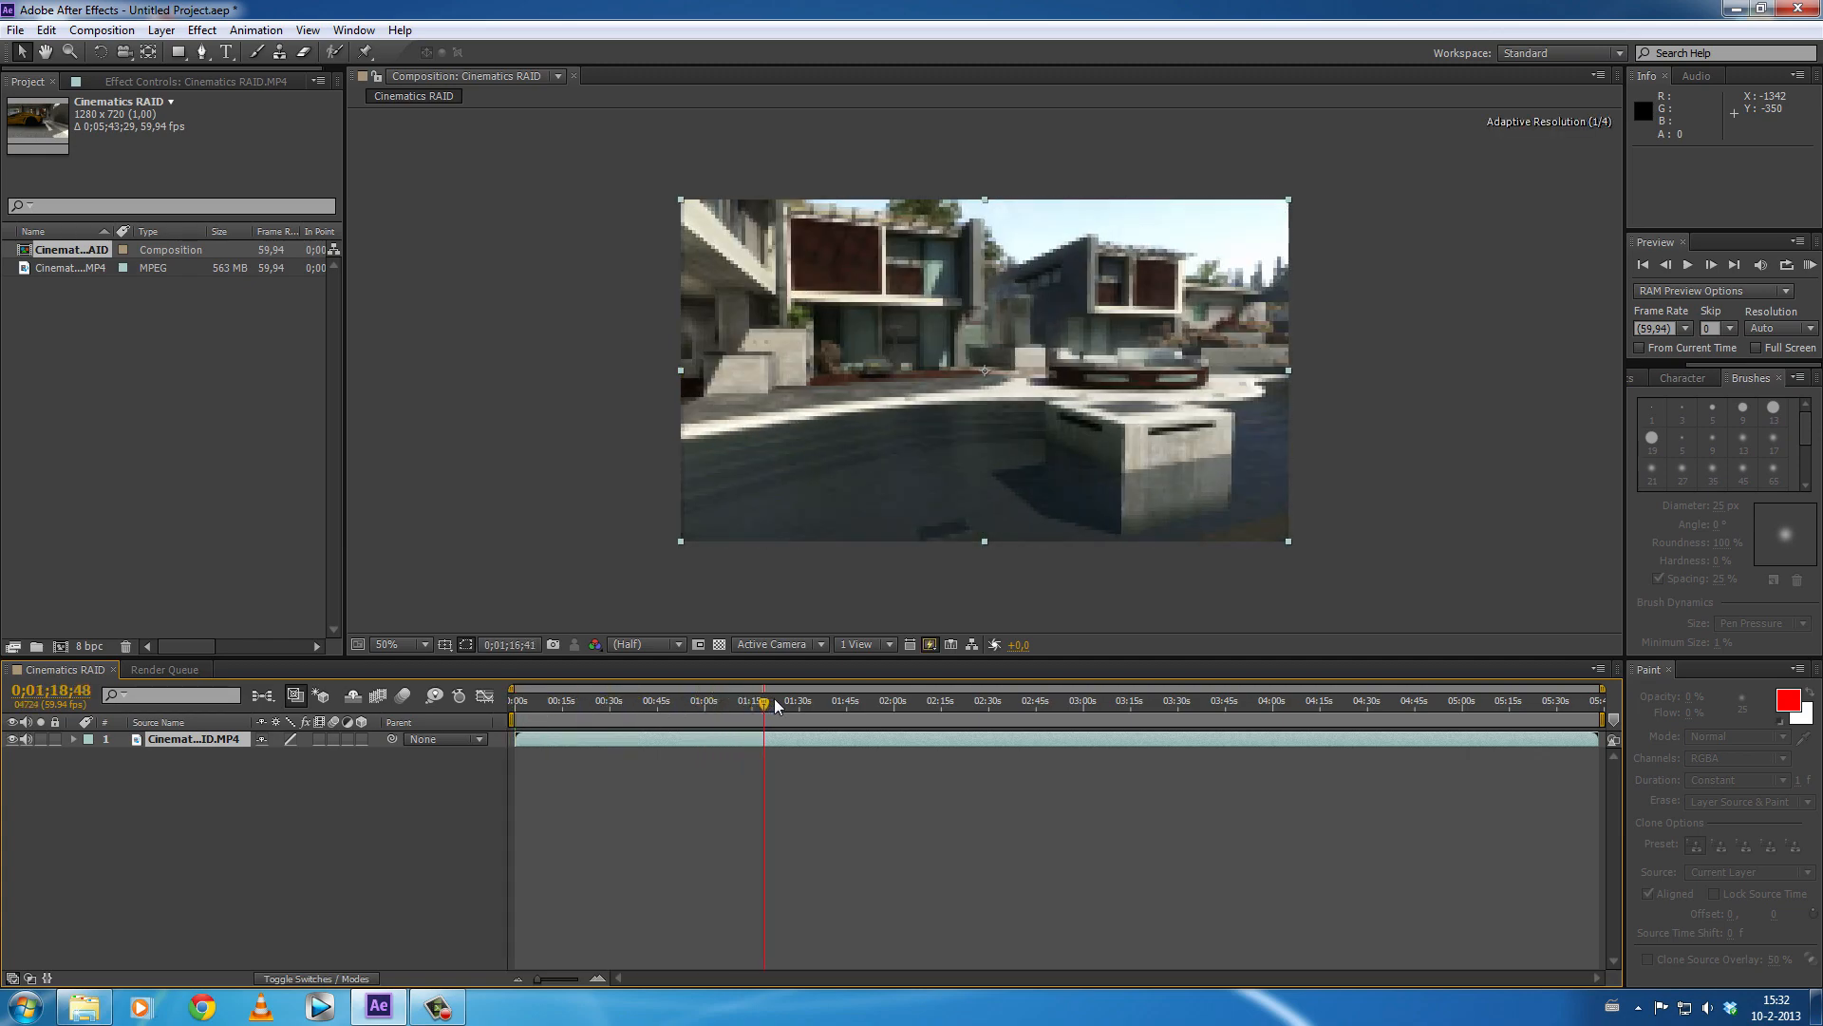
pyautogui.click(866, 701)
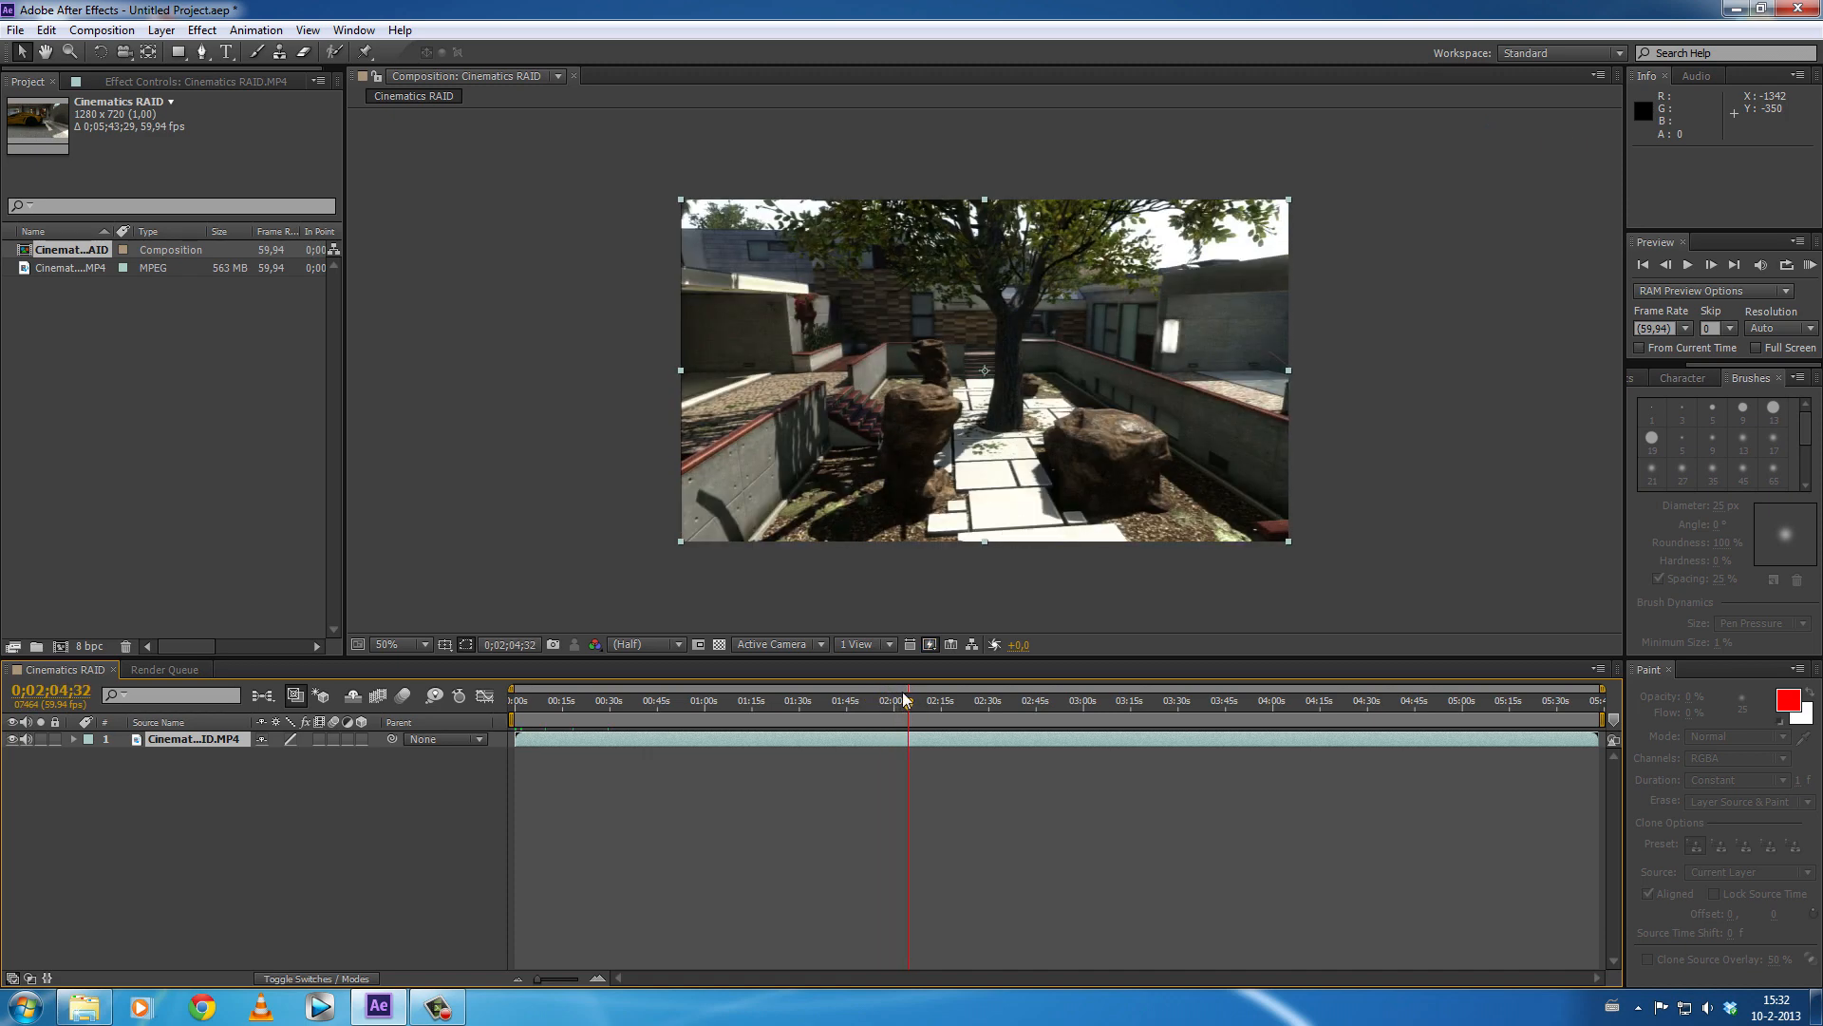
pyautogui.moveTo(908, 701); pyautogui.dragTo(927, 701)
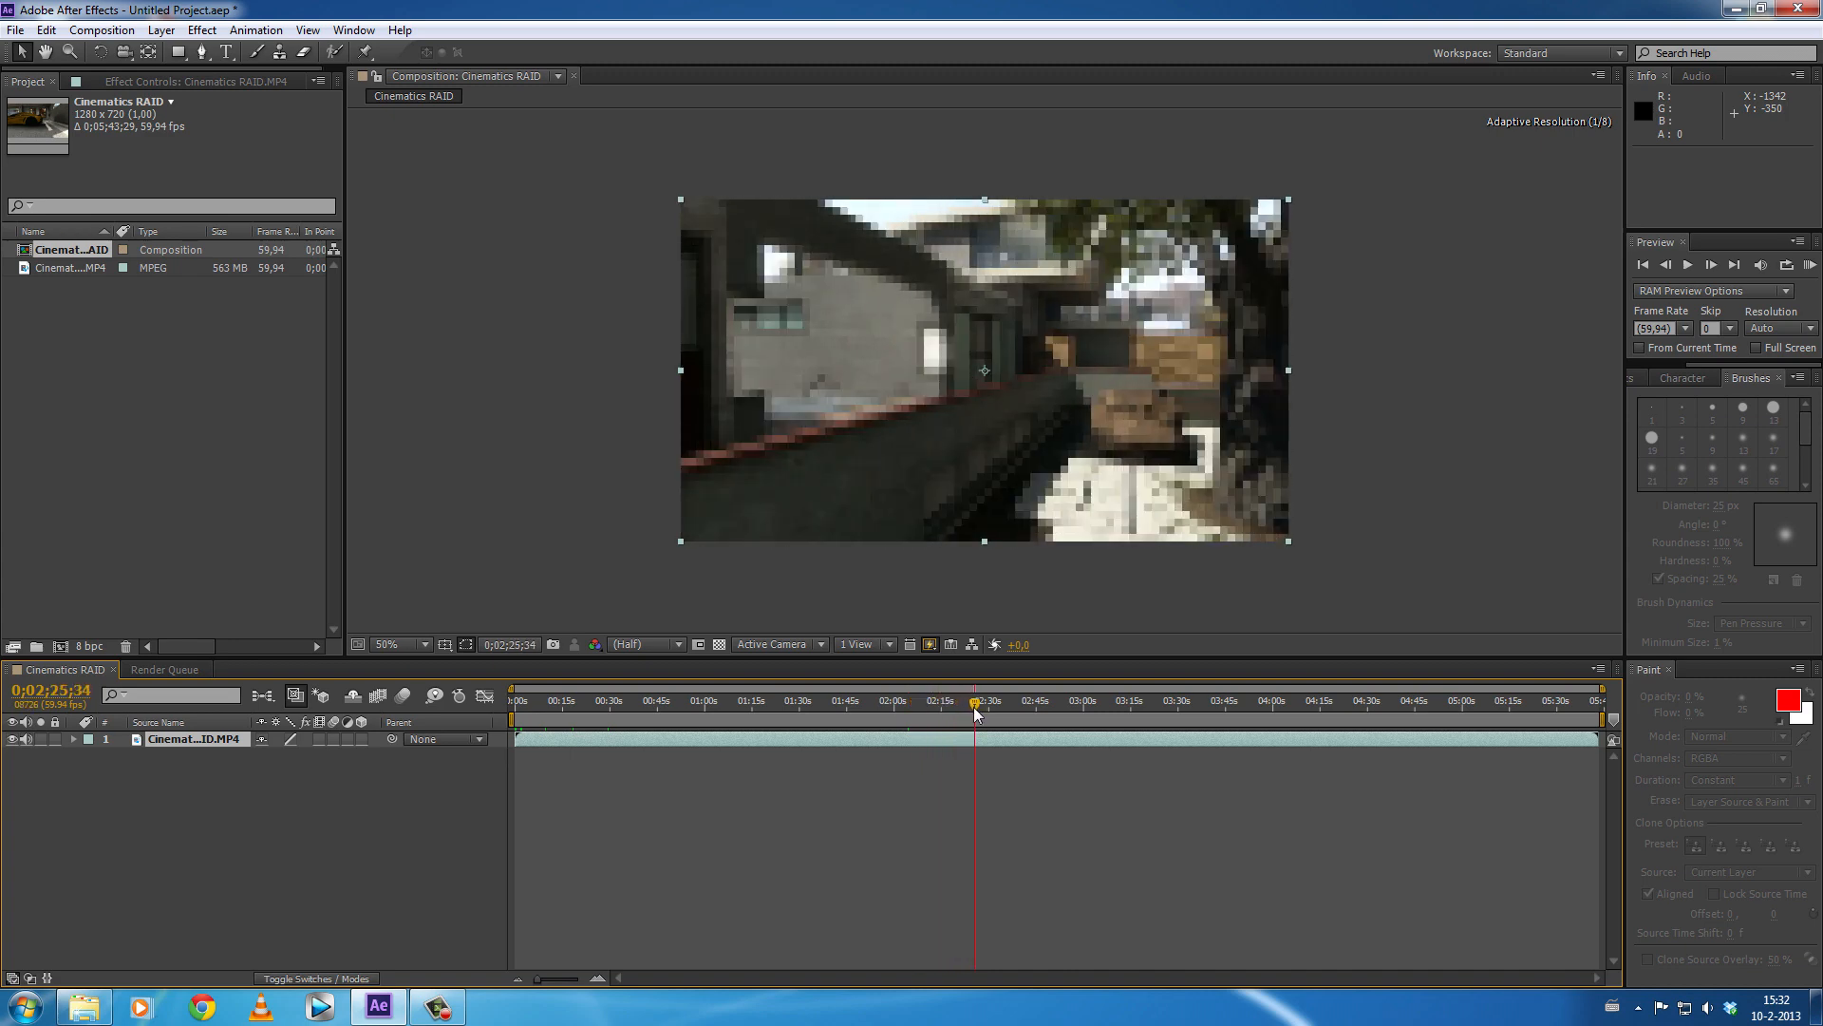
pyautogui.moveTo(977, 707); pyautogui.dragTo(963, 707)
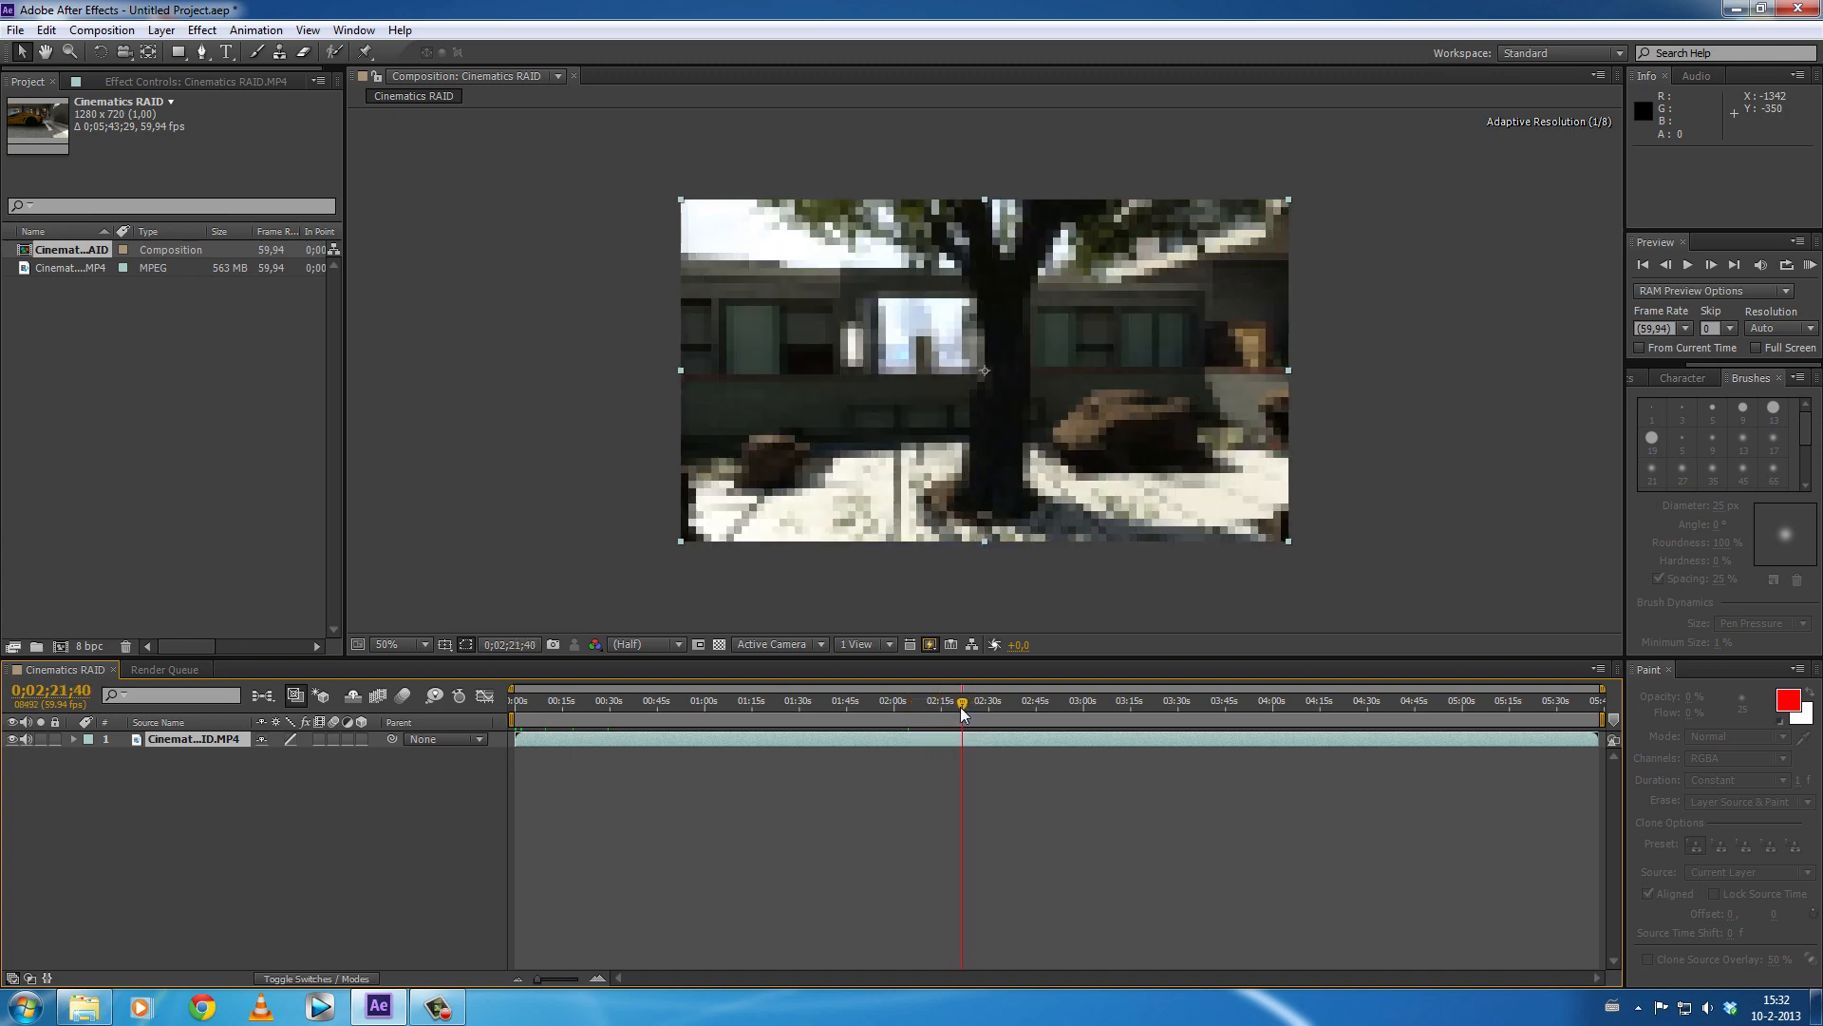
pyautogui.moveTo(963, 707); pyautogui.dragTo(953, 707)
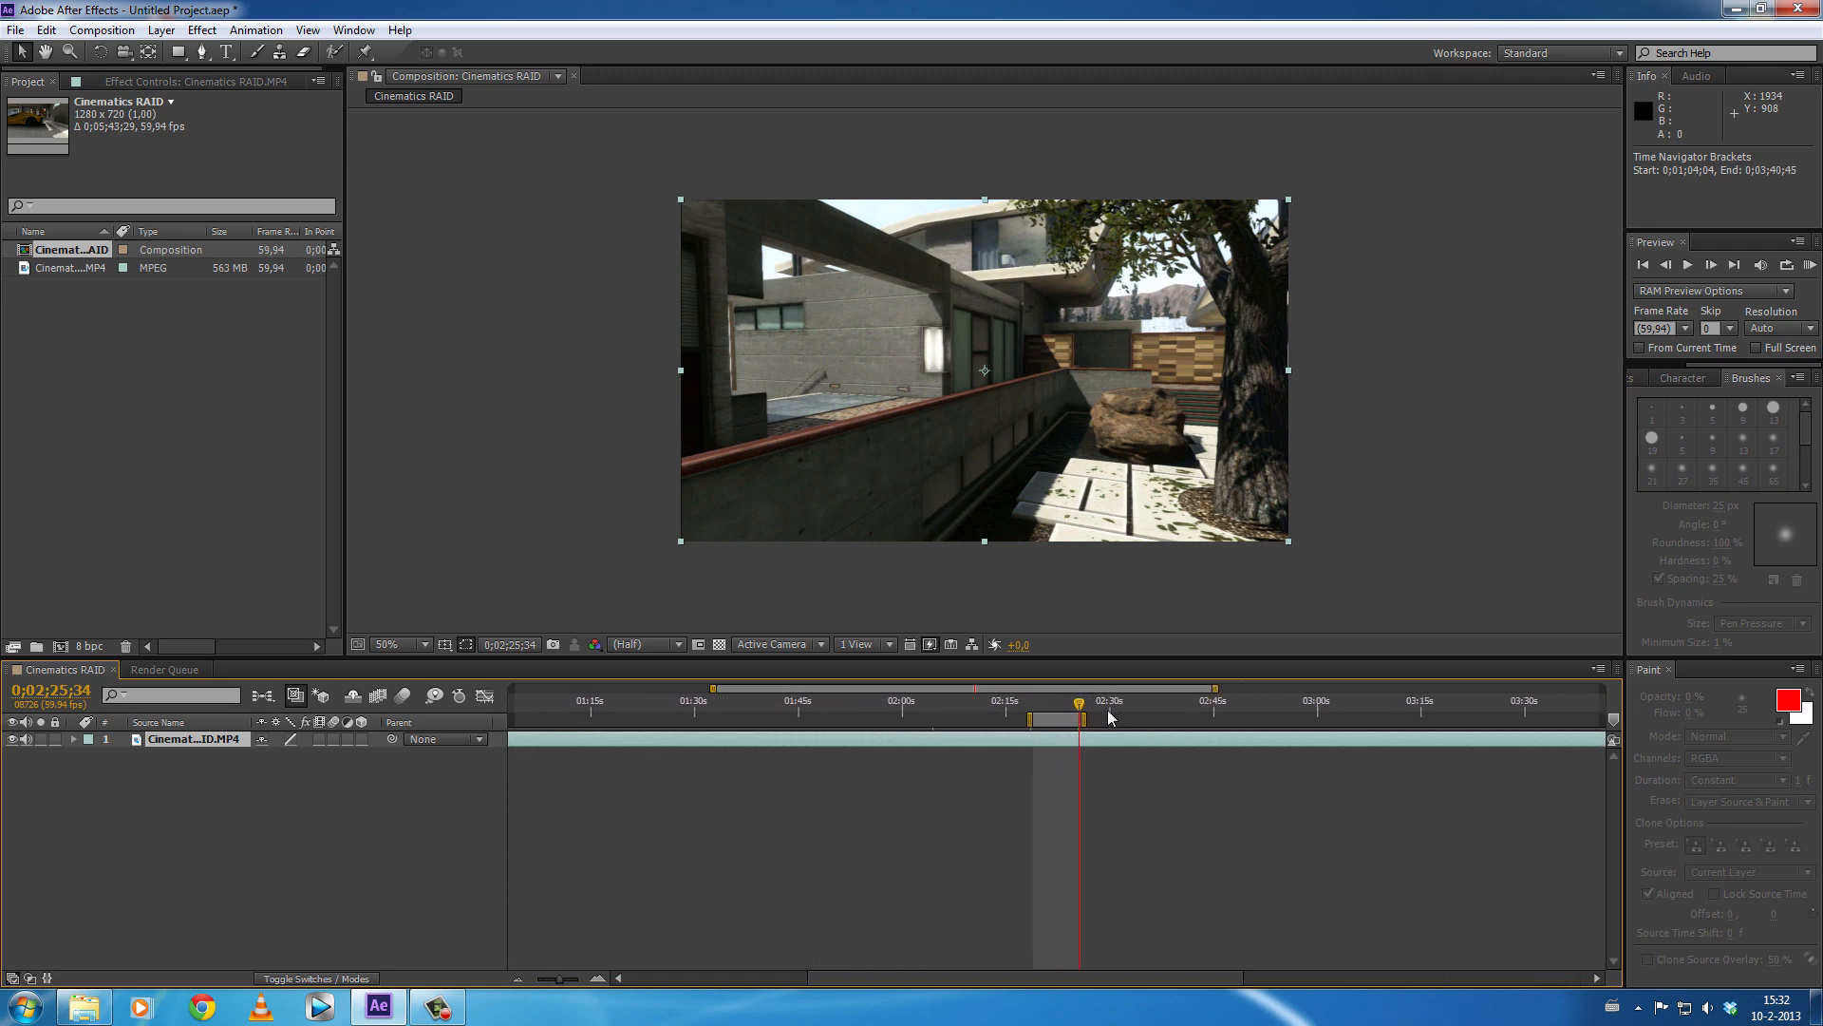
pyautogui.moveTo(1028, 708)
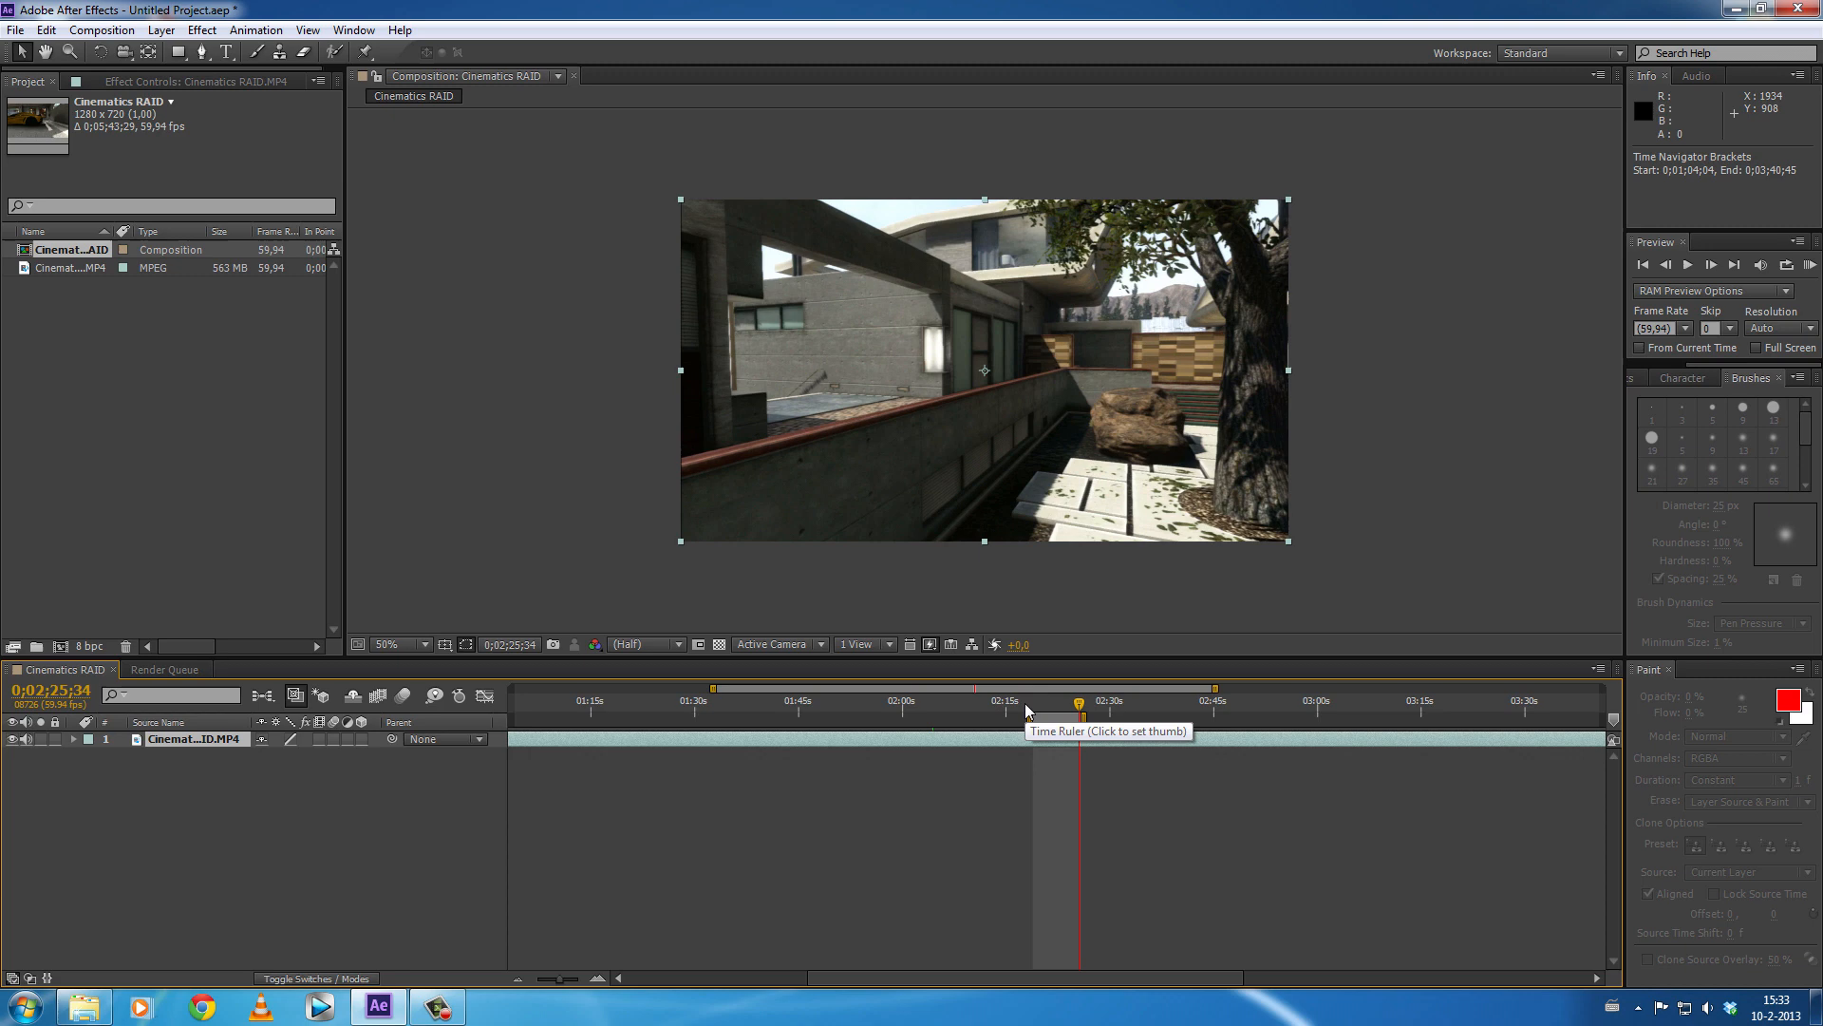
# - Add the composition to the Render Queue via File > Export and bring up its output module
pyautogui.click(15, 28)
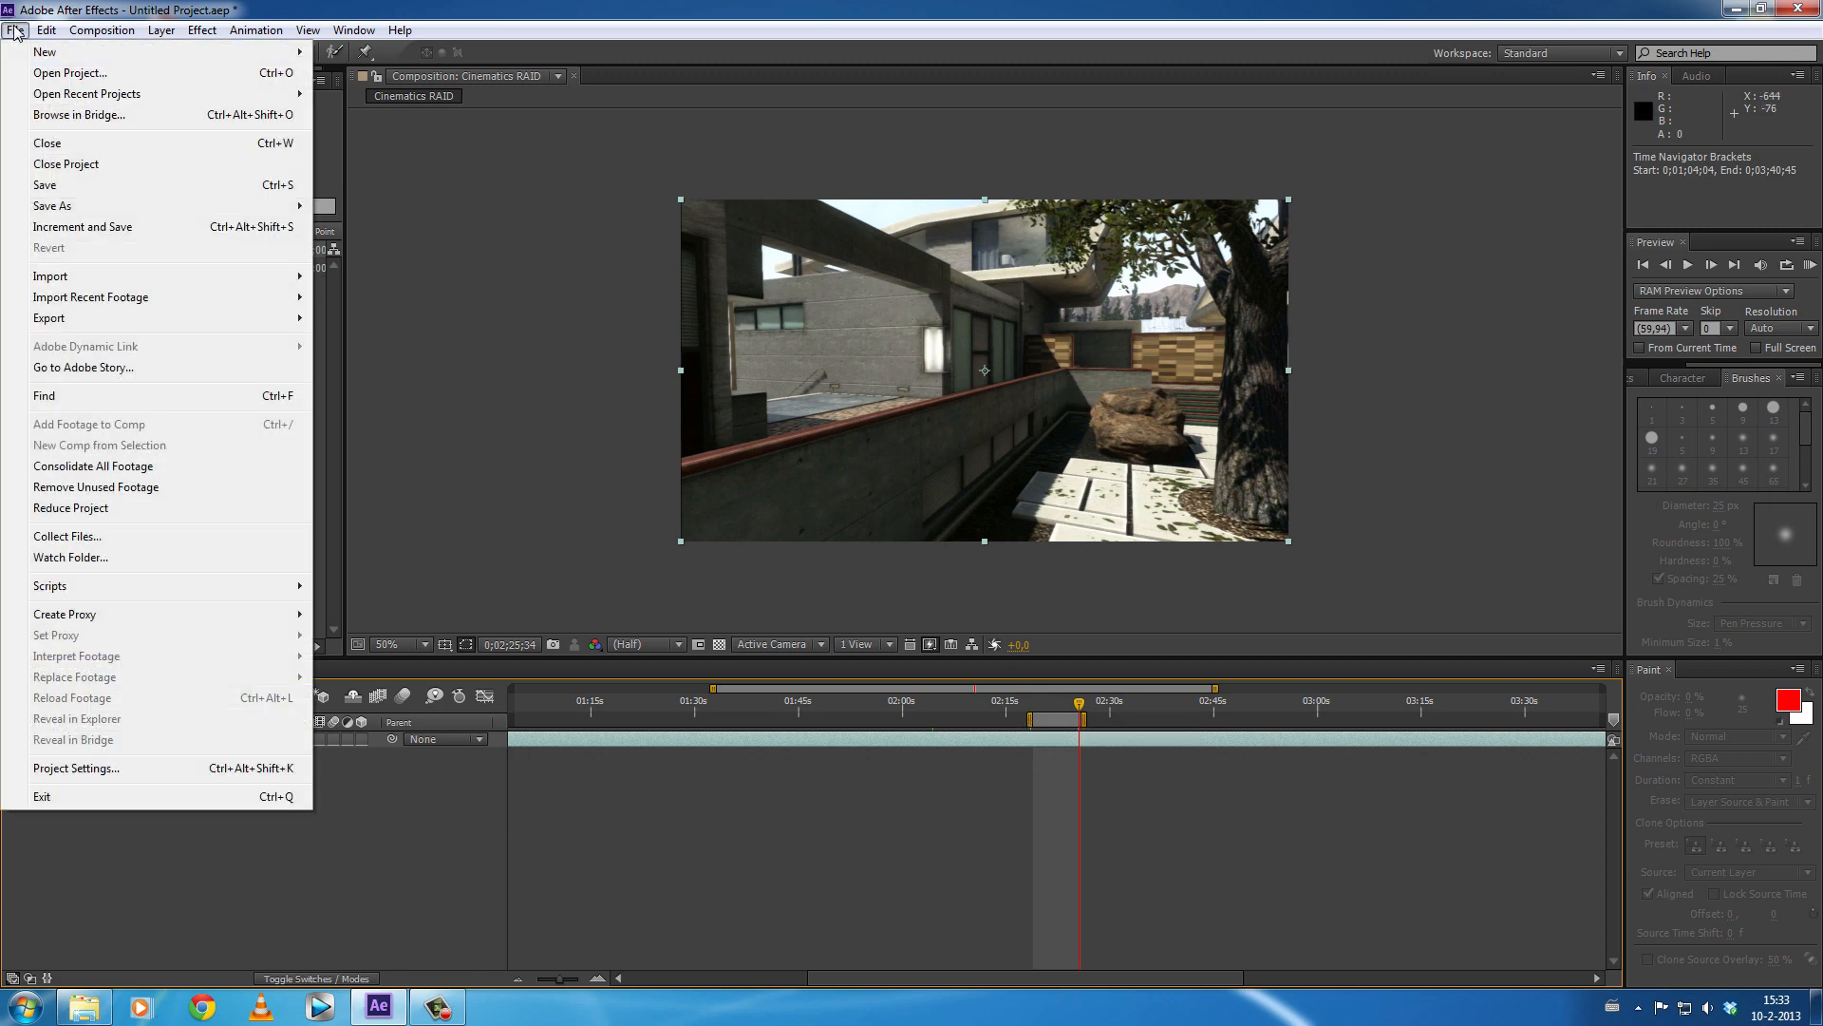
pyautogui.click(50, 317)
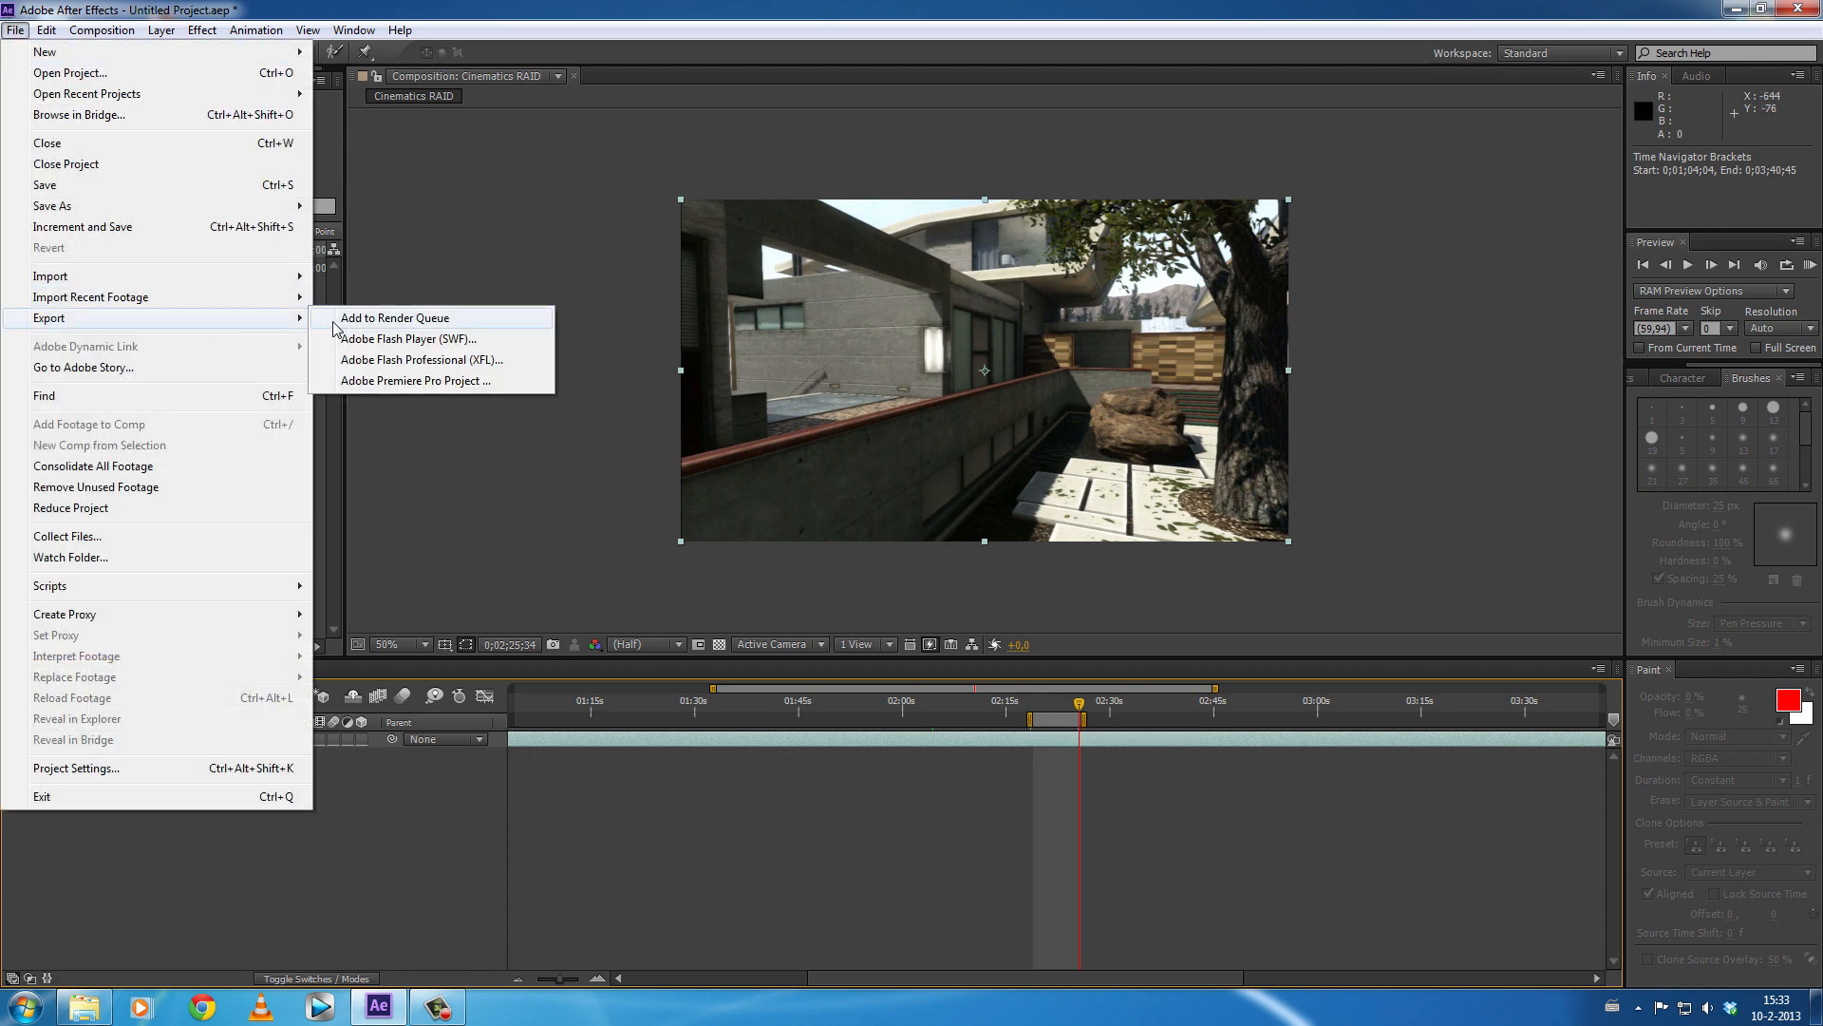
pyautogui.click(395, 318)
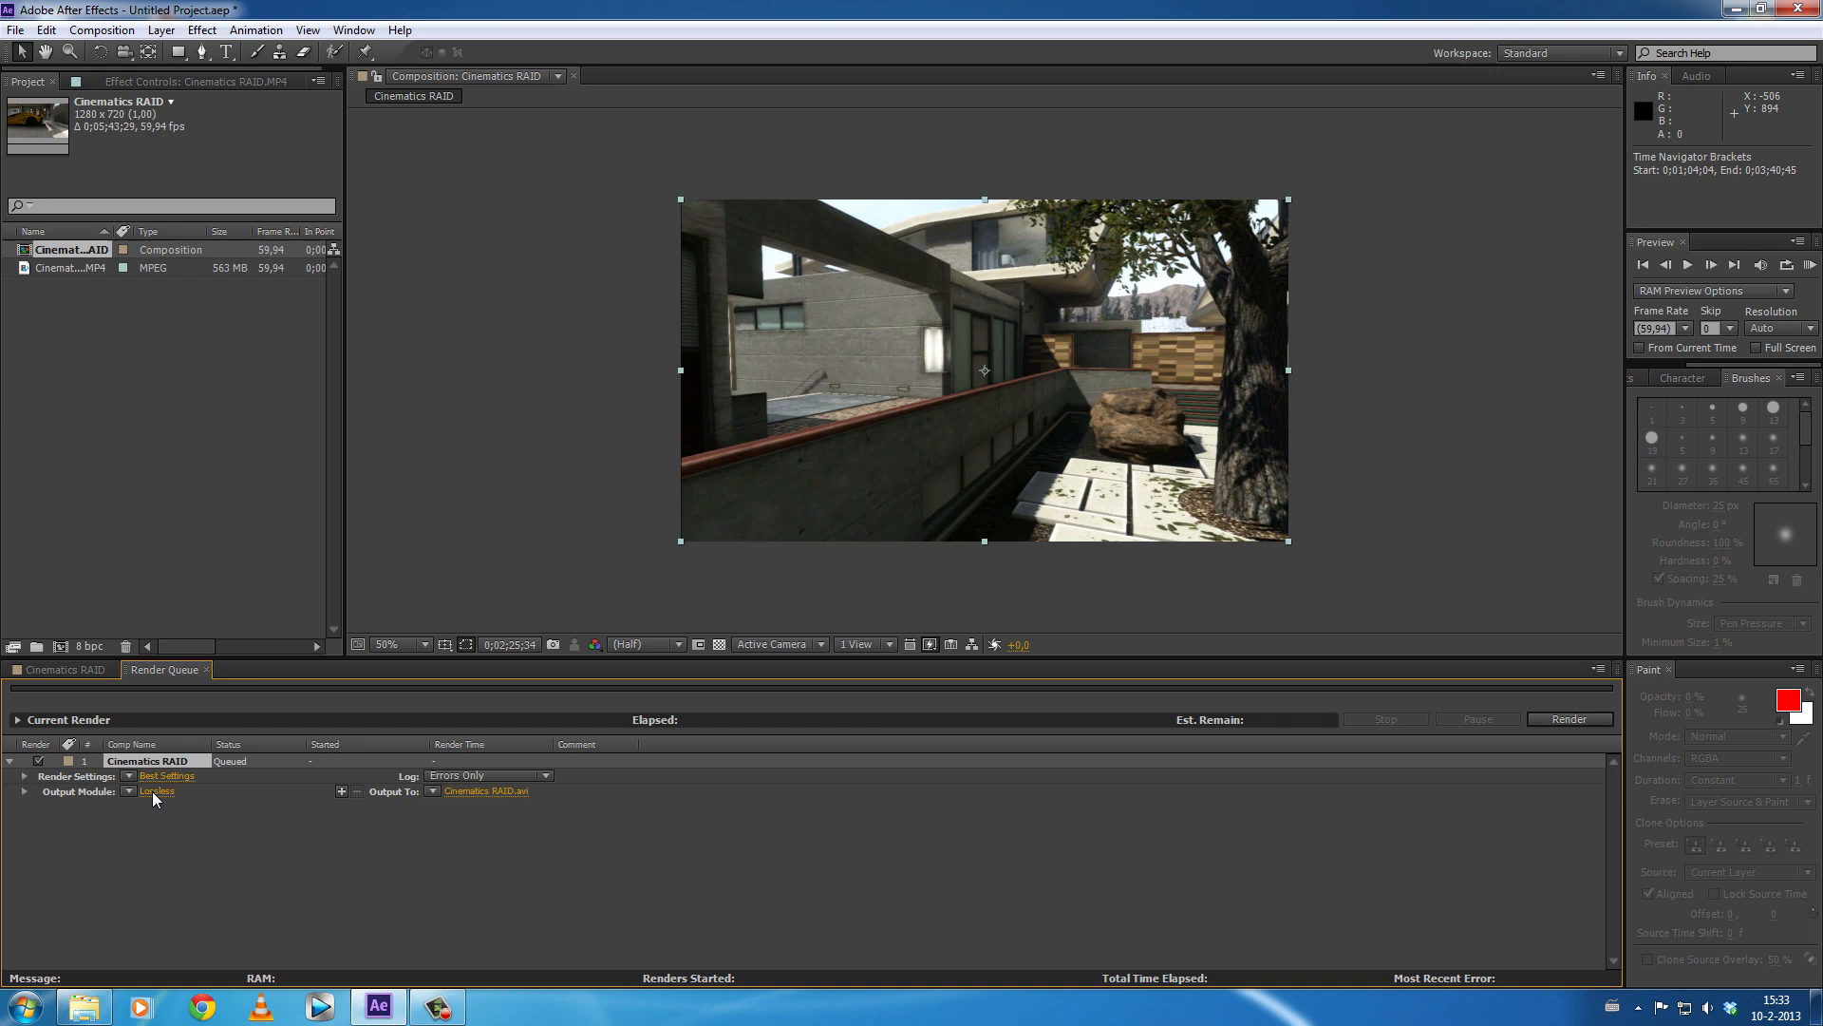
pyautogui.click(156, 790)
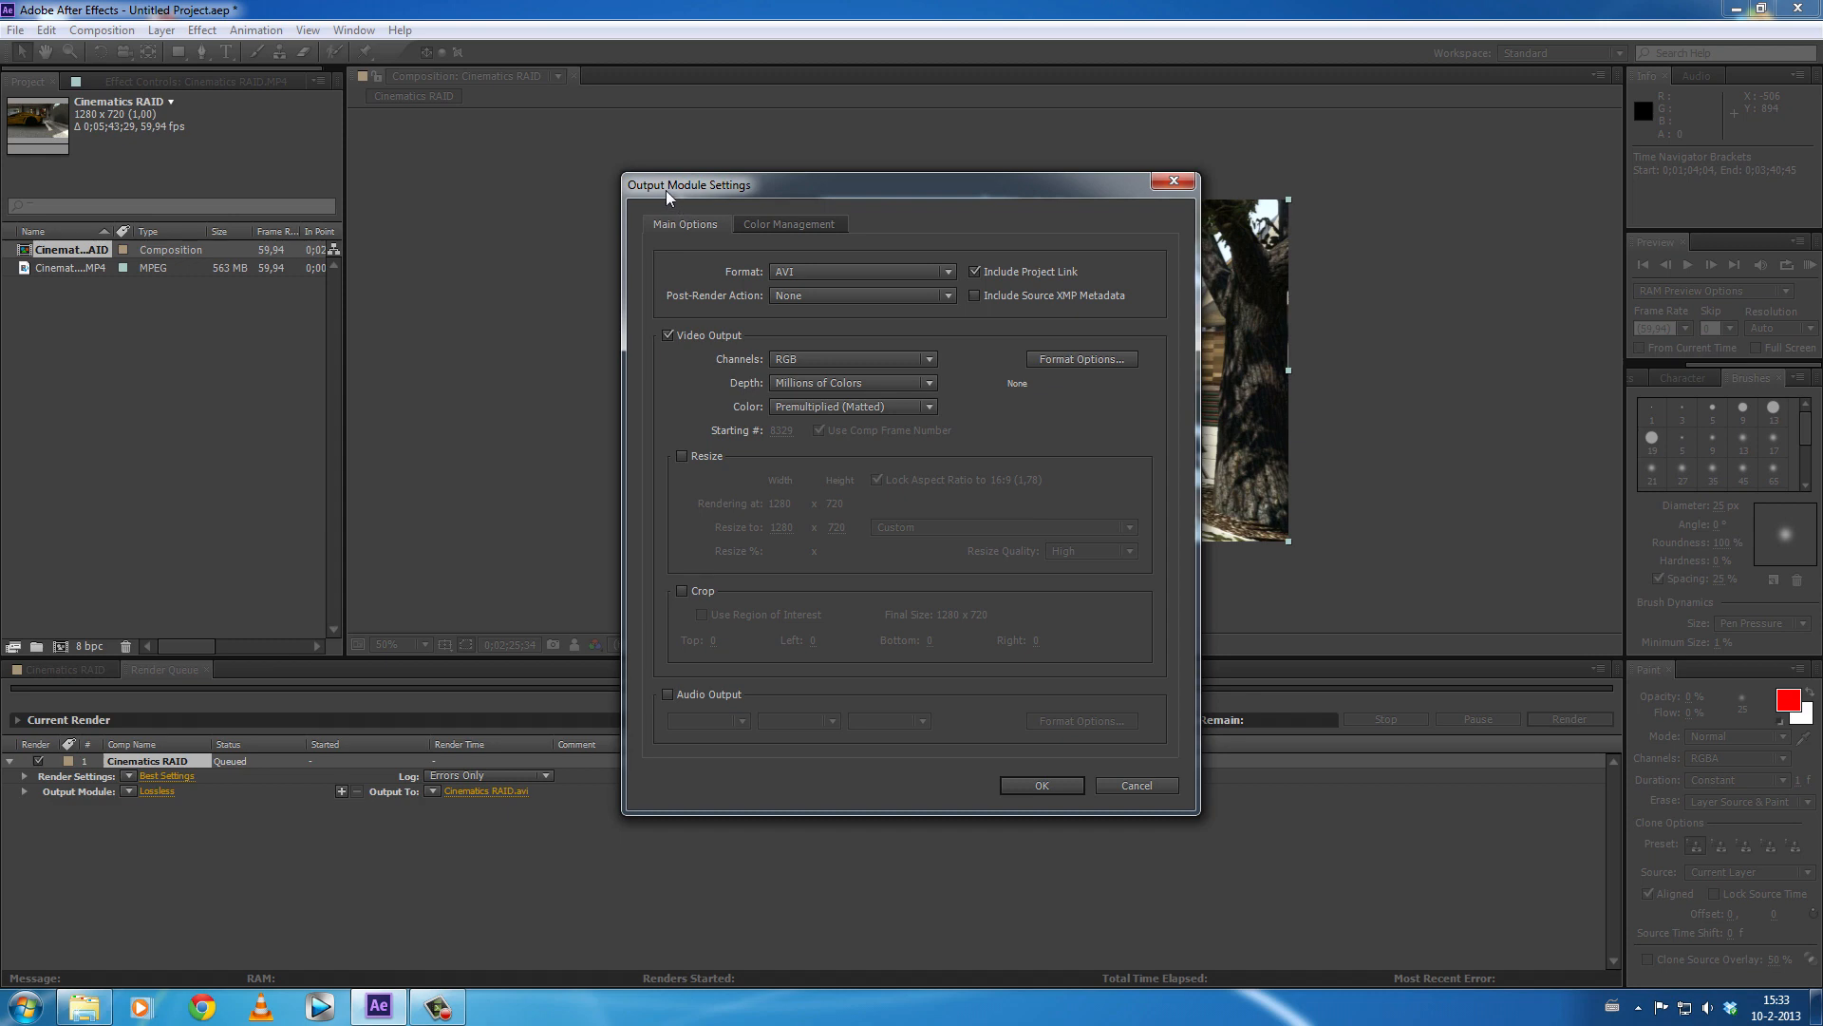
pyautogui.moveTo(821, 266)
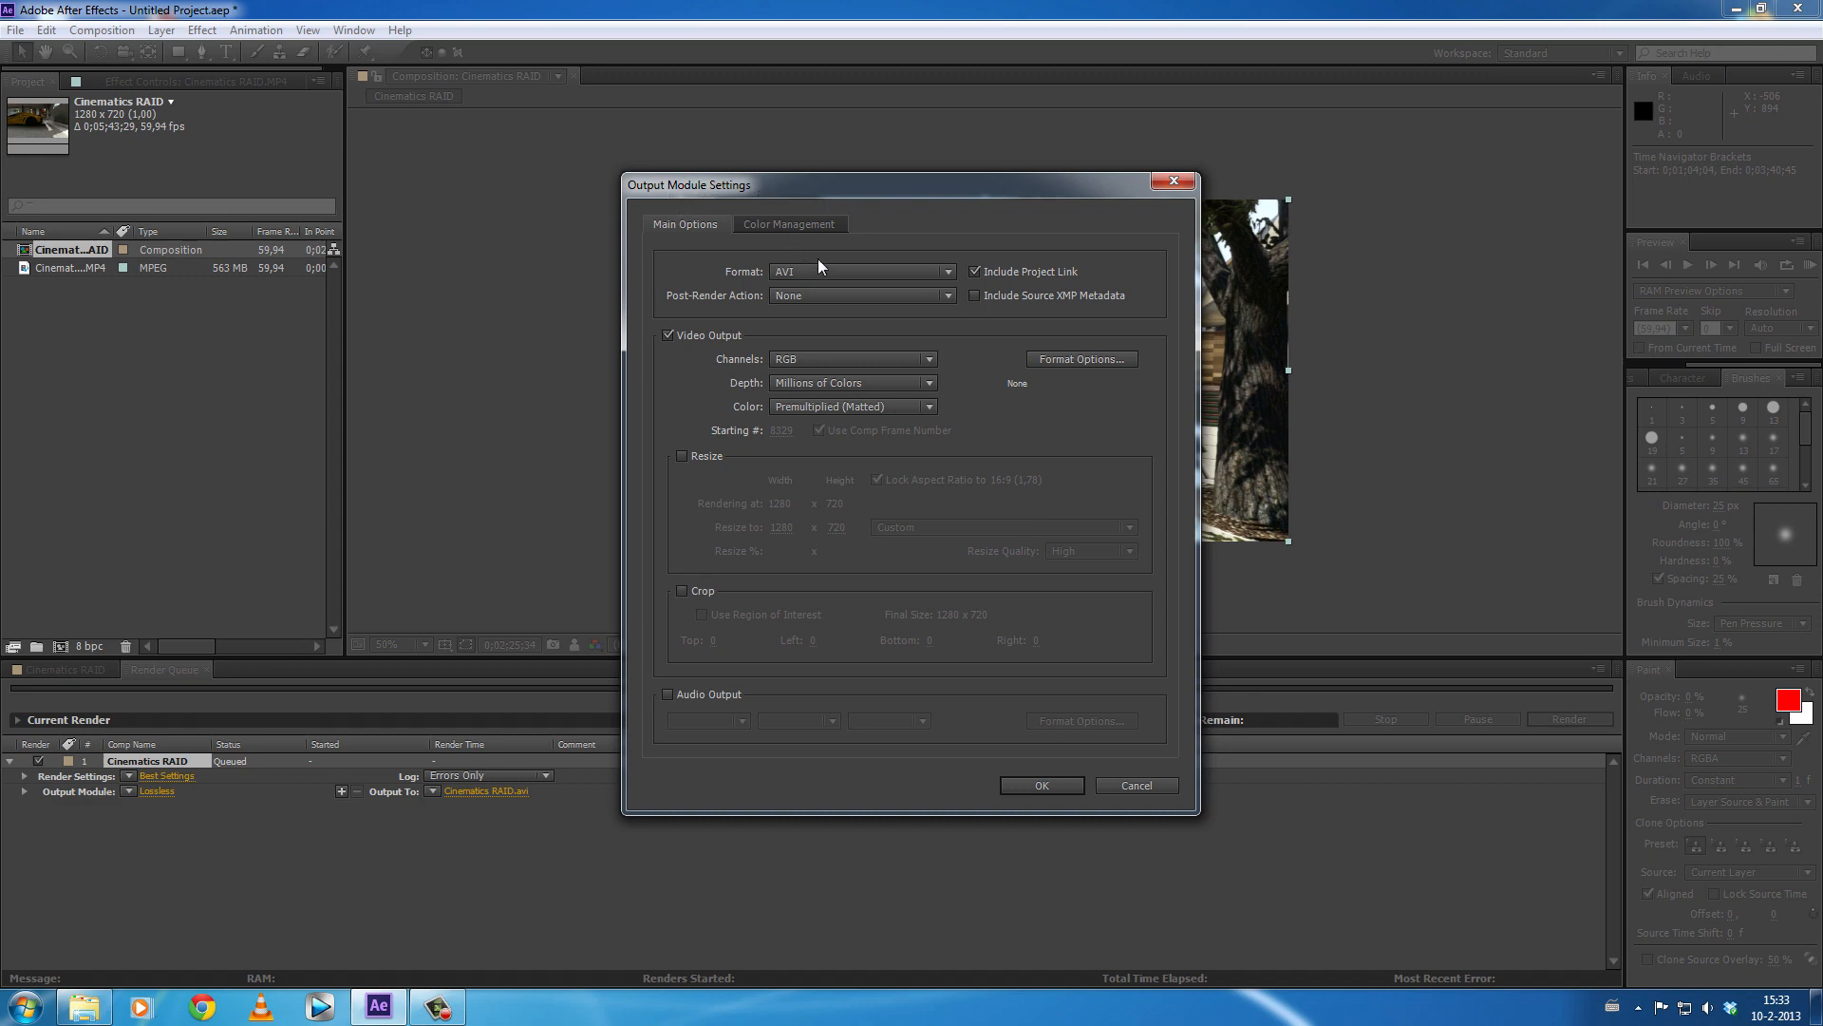
pyautogui.moveTo(773, 280)
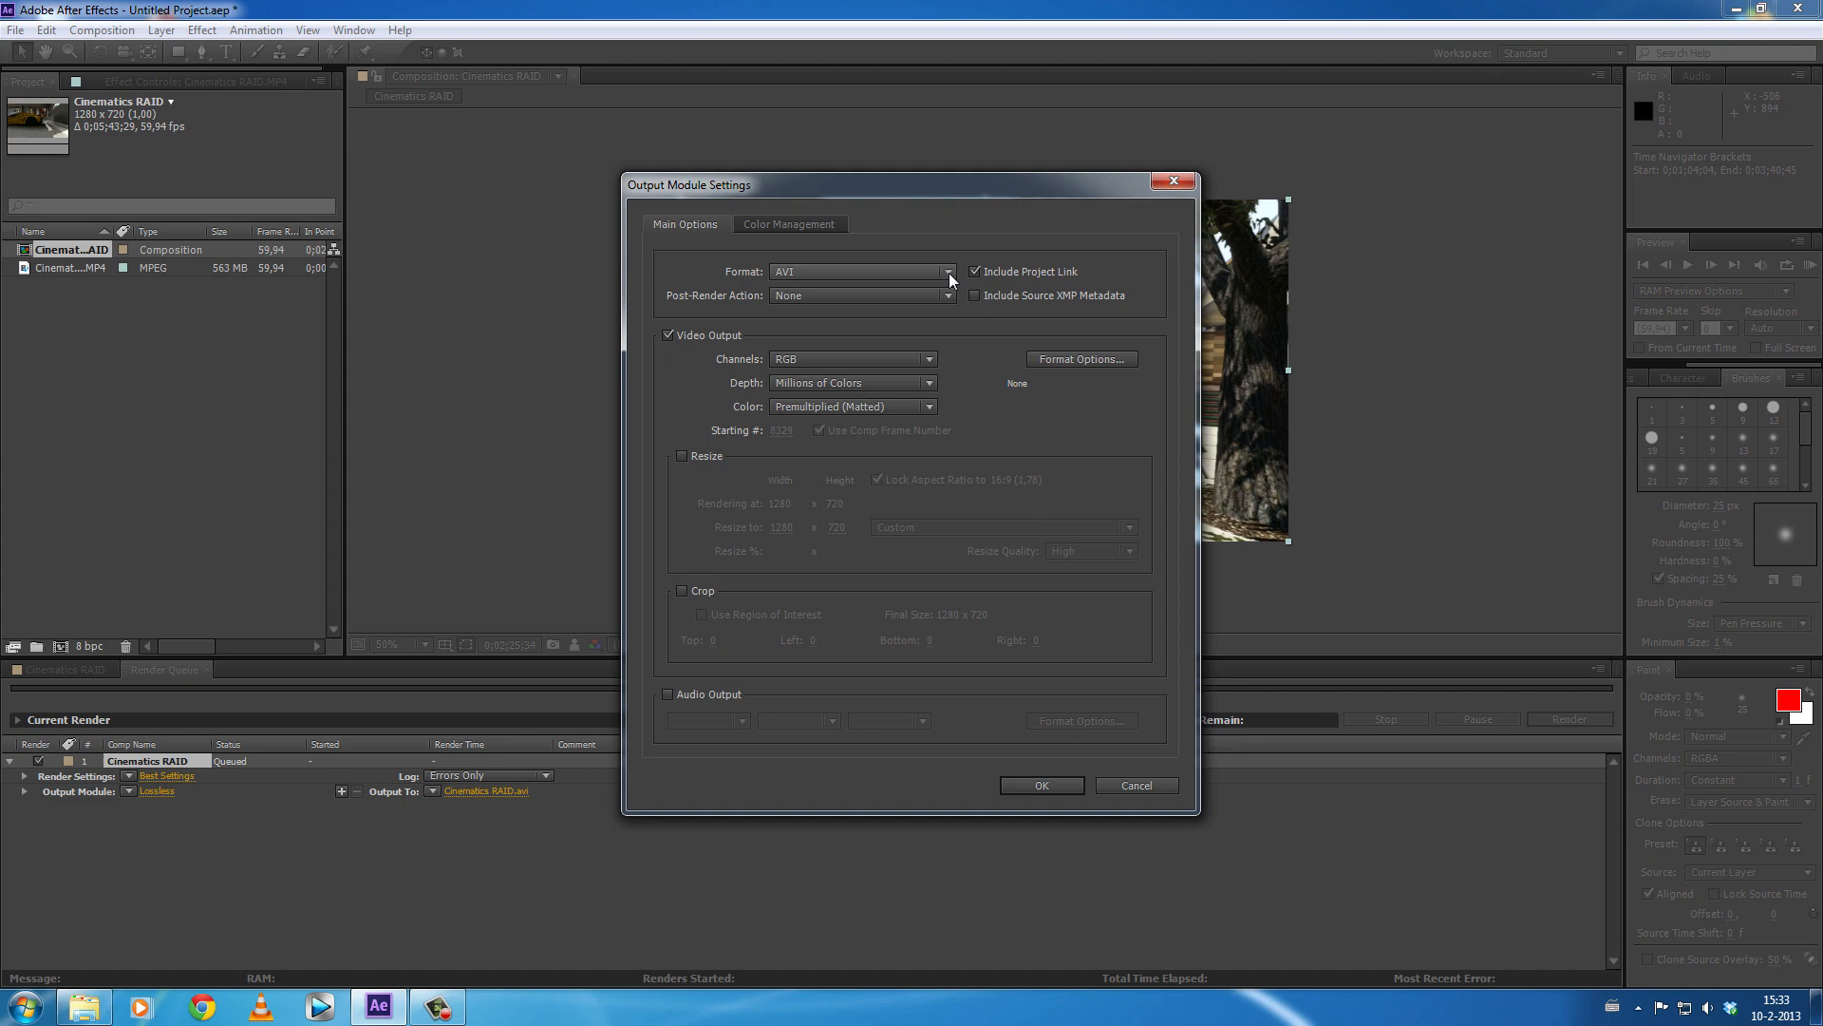
pyautogui.moveTo(946, 260)
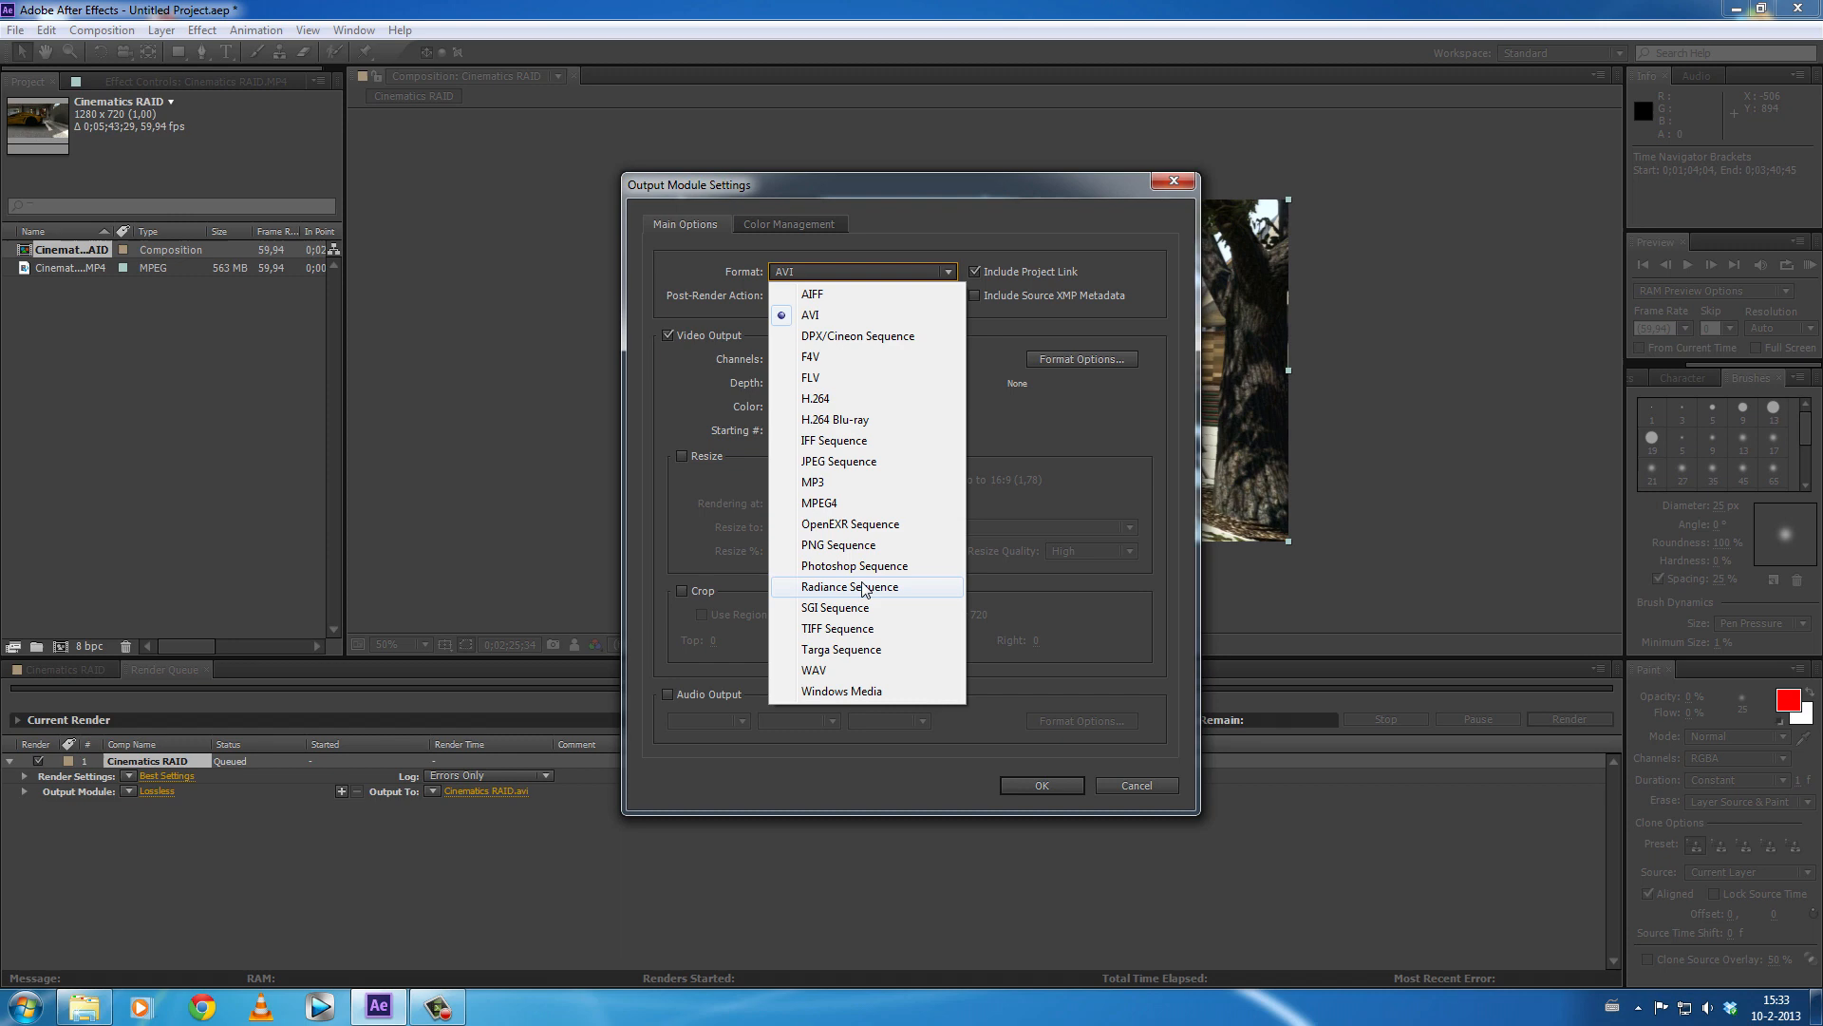
pyautogui.moveTo(868, 480)
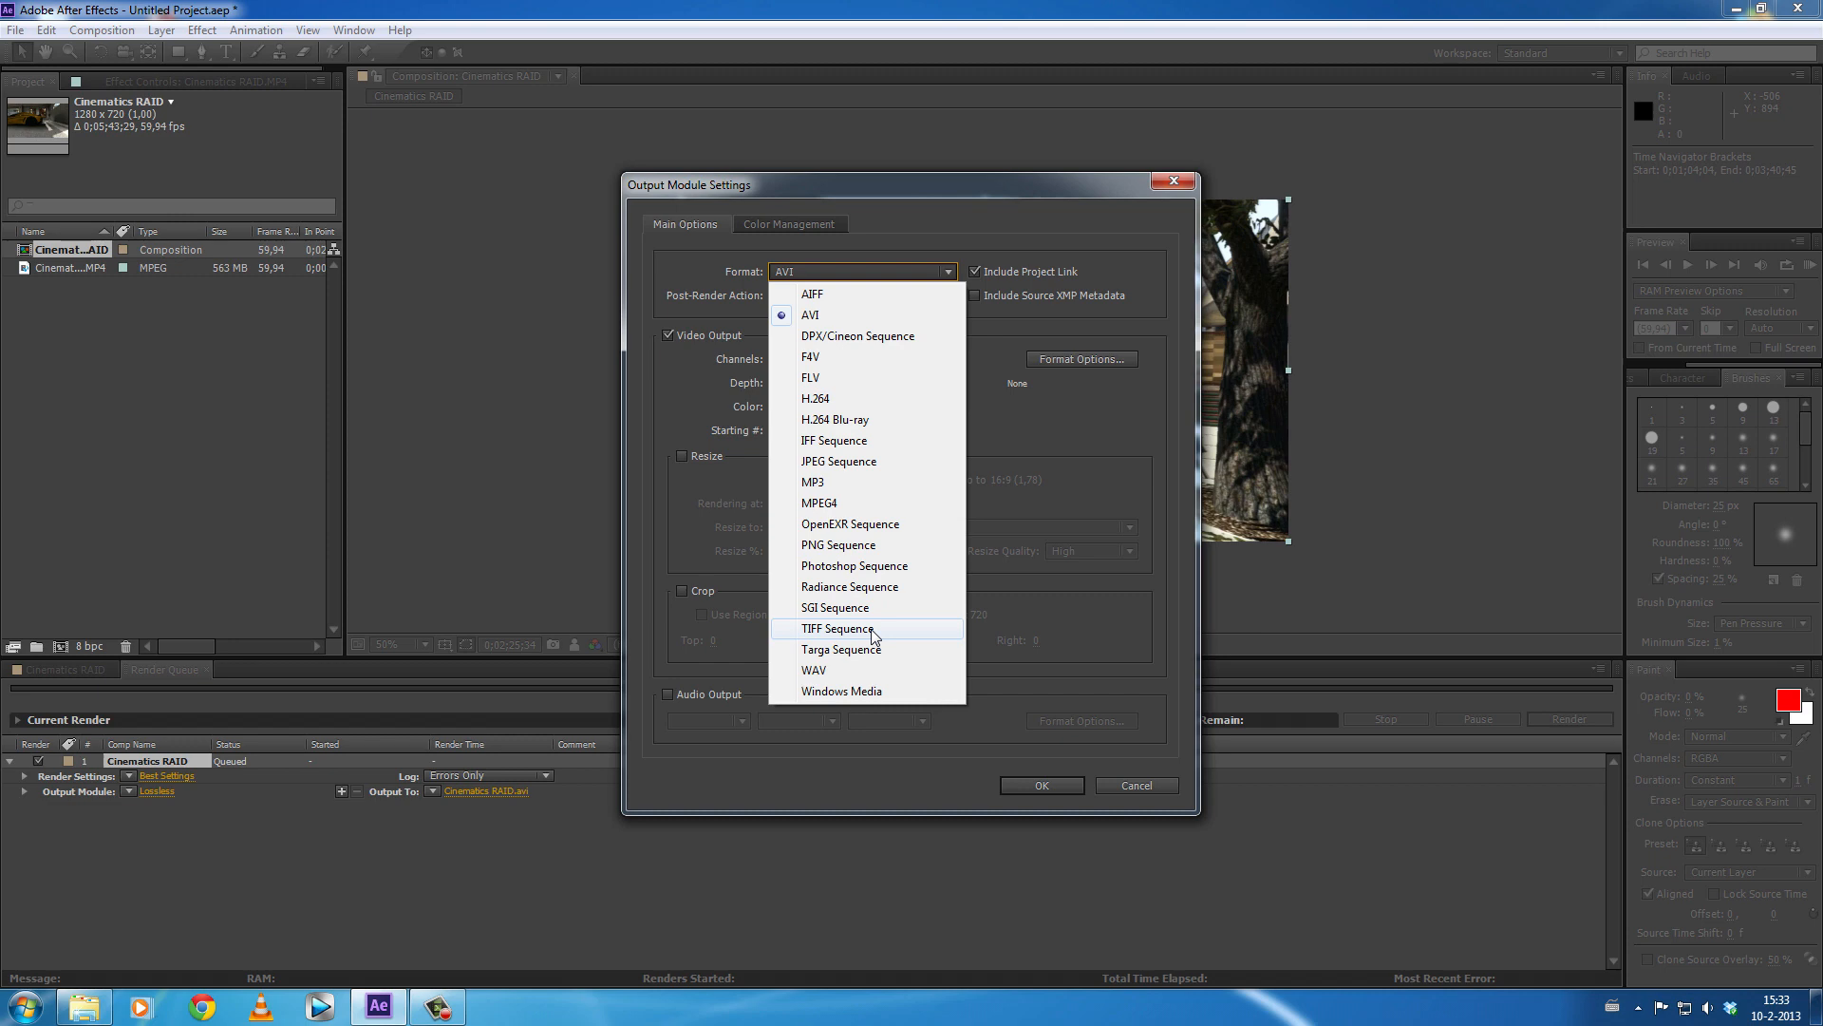
pyautogui.moveTo(811, 642)
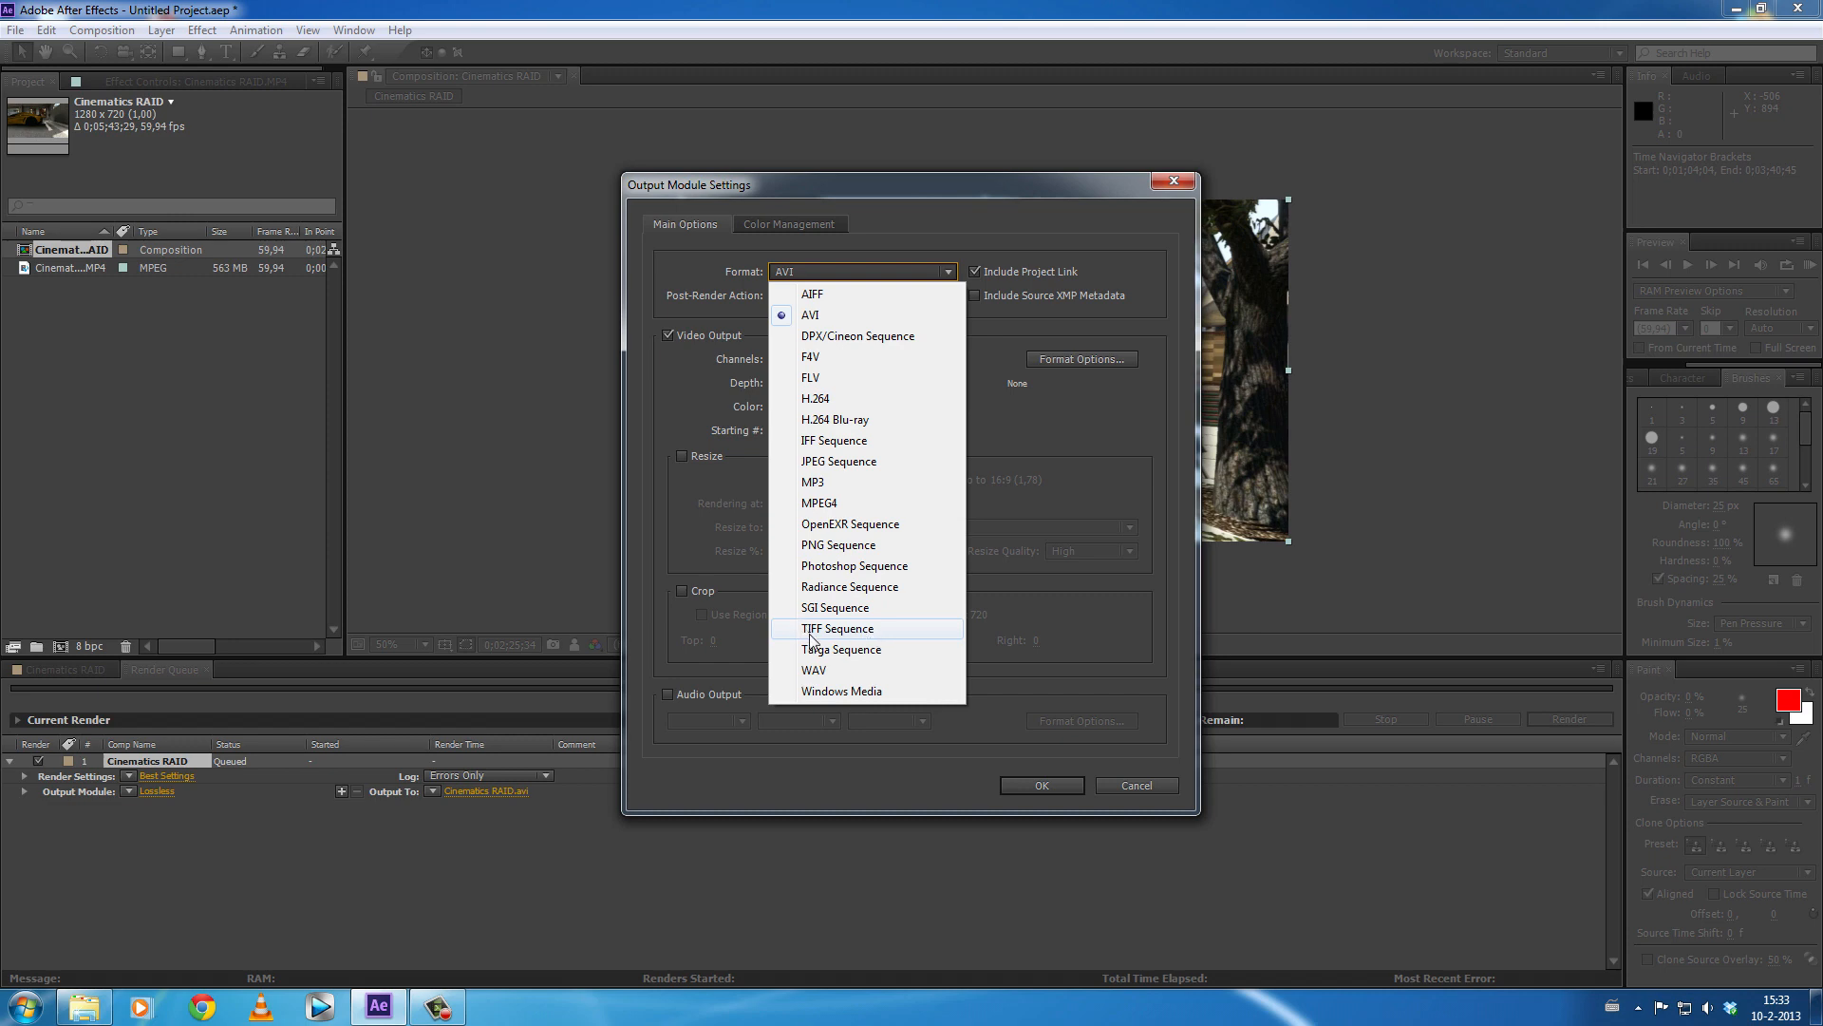
# - Set the output module format to TIFF Sequence and confirm
pyautogui.click(838, 629)
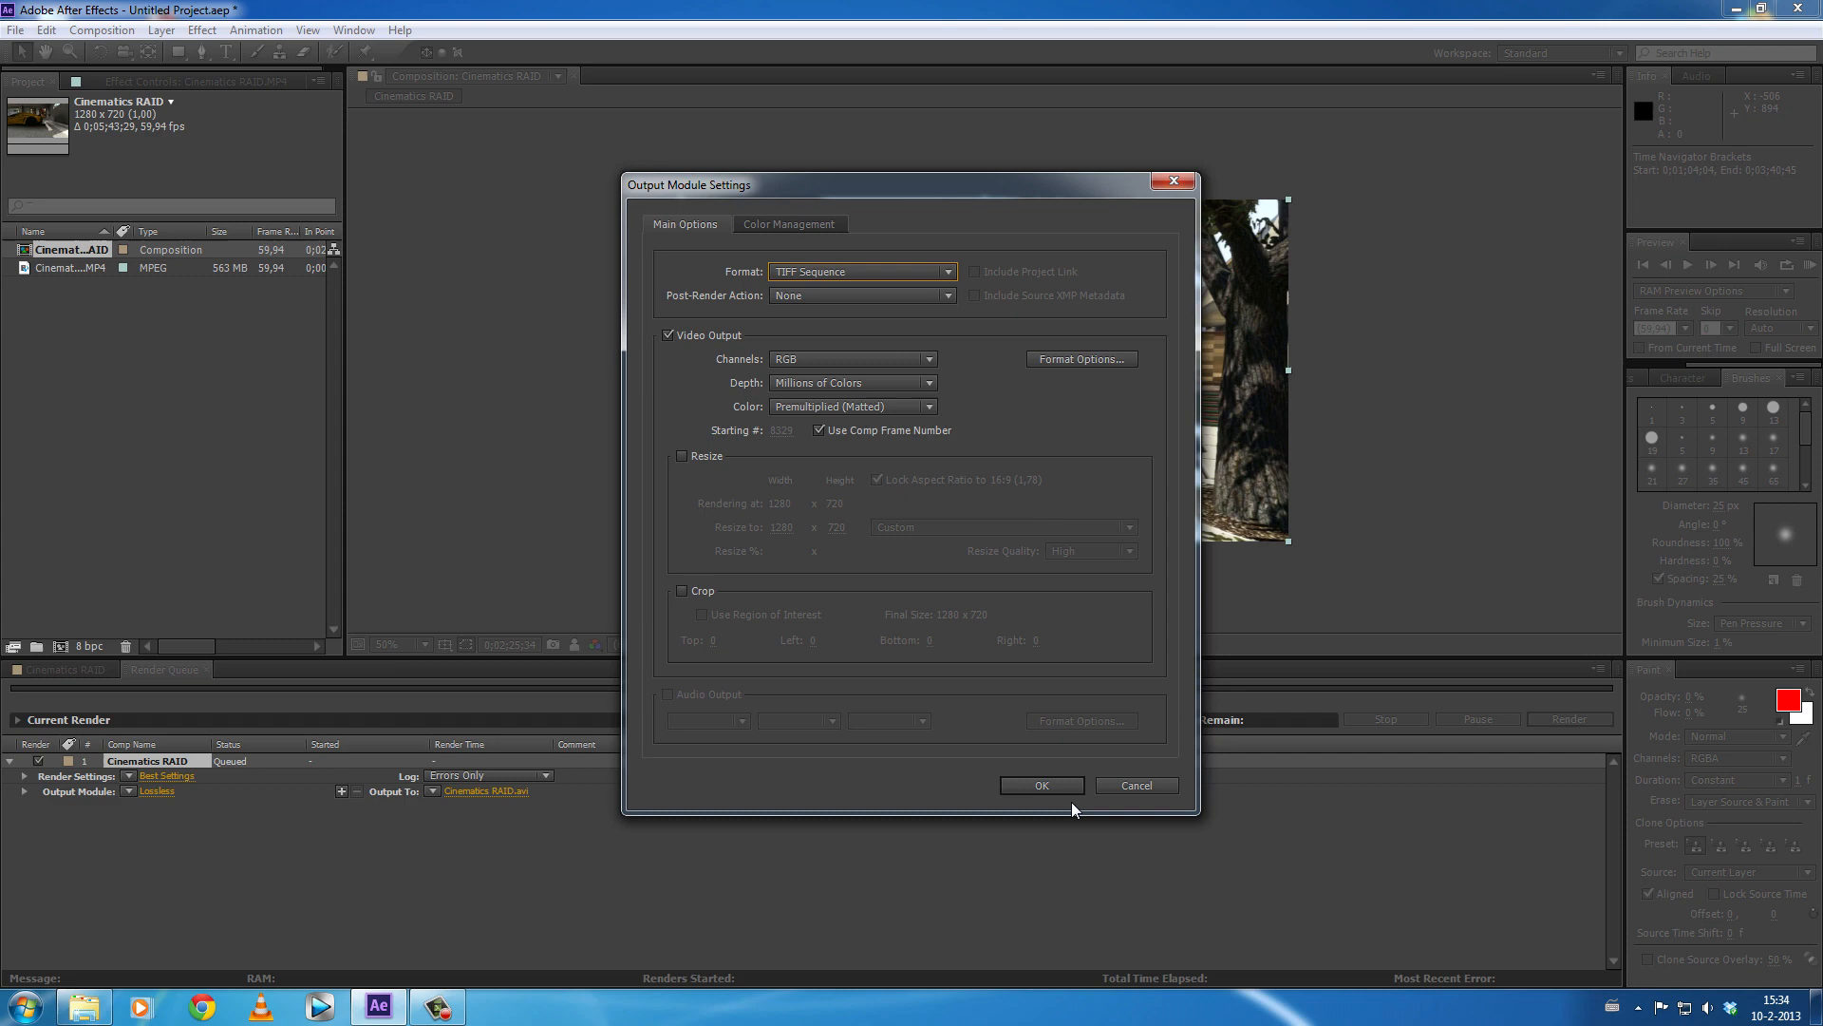
pyautogui.click(1039, 785)
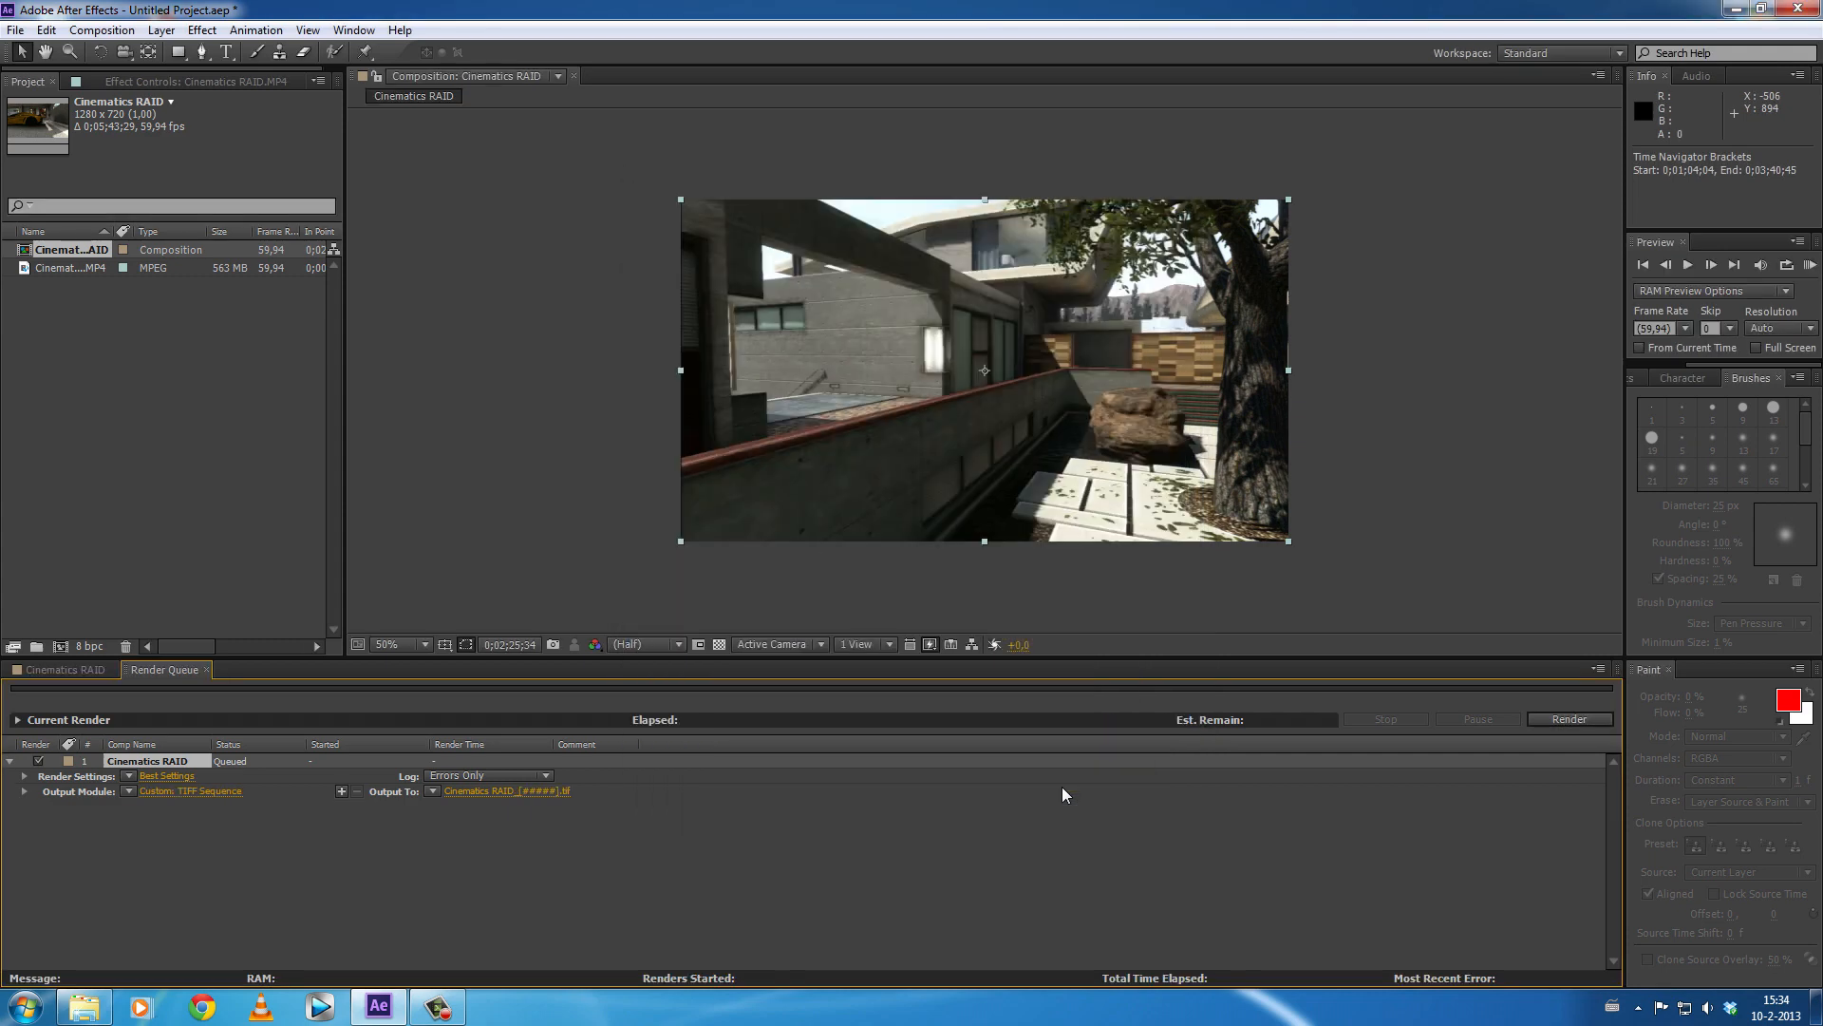
pyautogui.moveTo(157, 831)
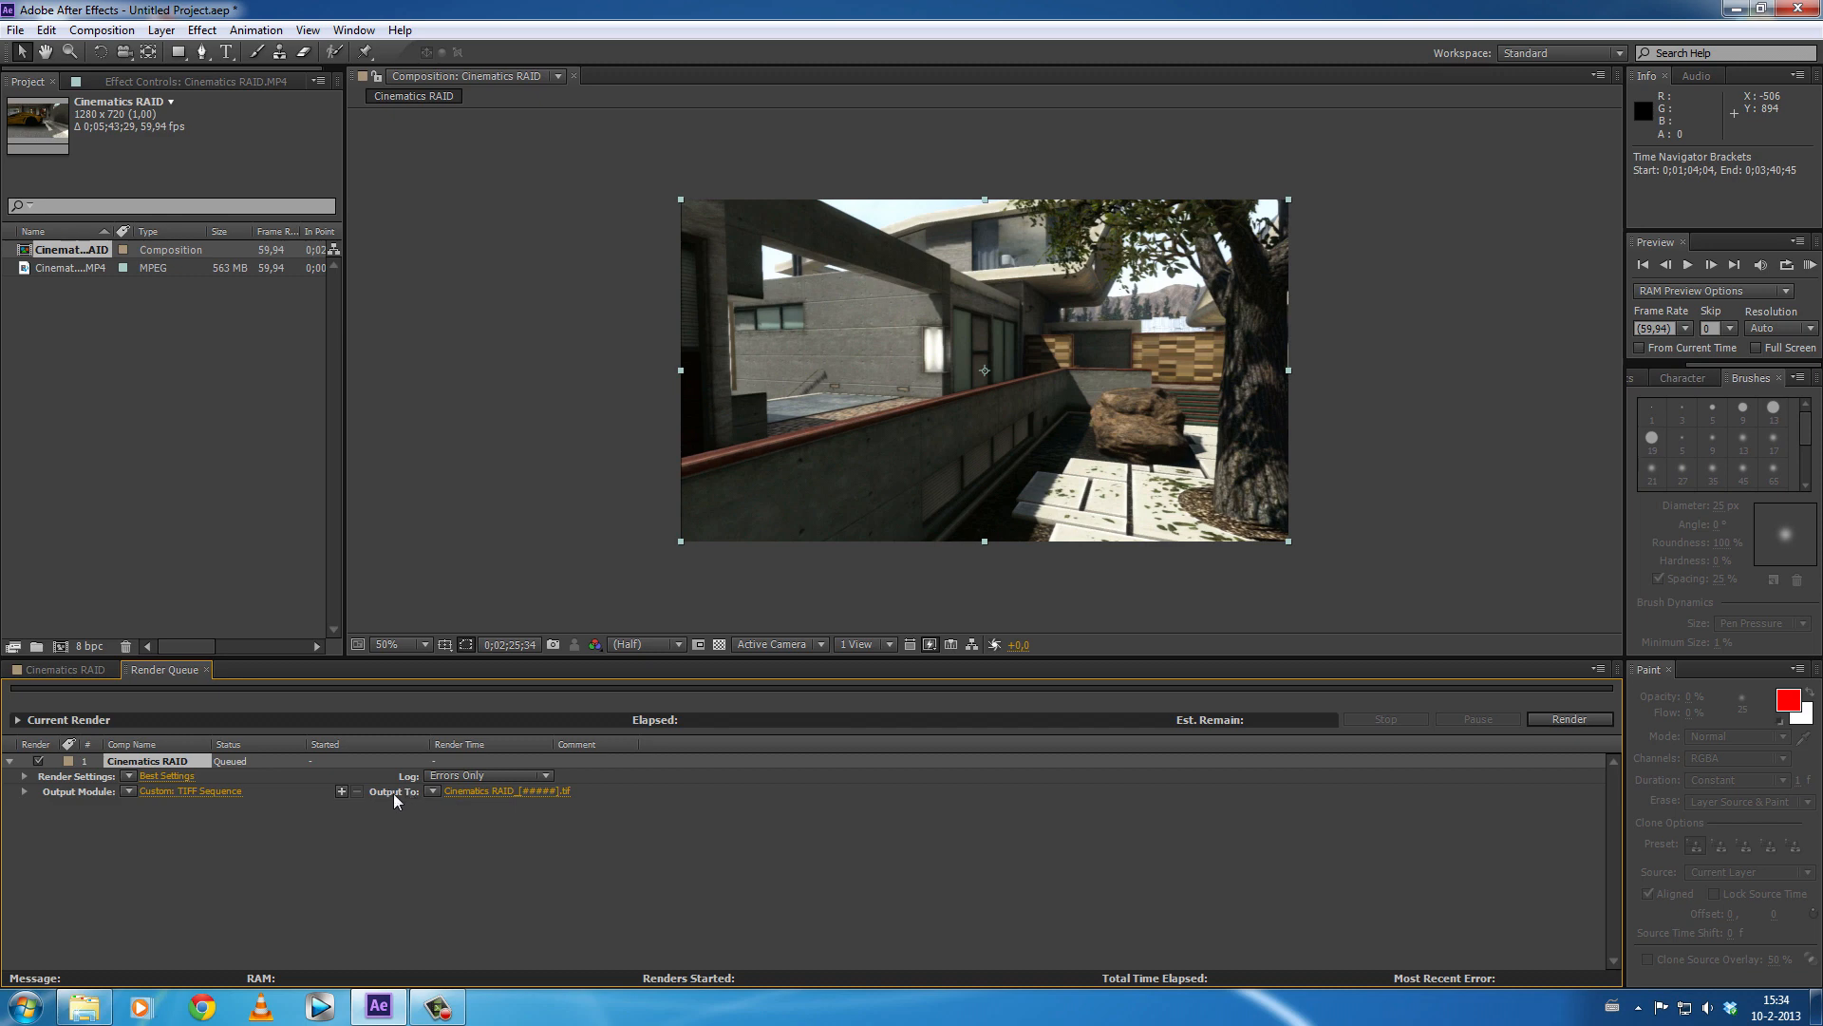
# - From Output To, create and enter a new 'Export AAE Tutorial' folder
pyautogui.click(505, 790)
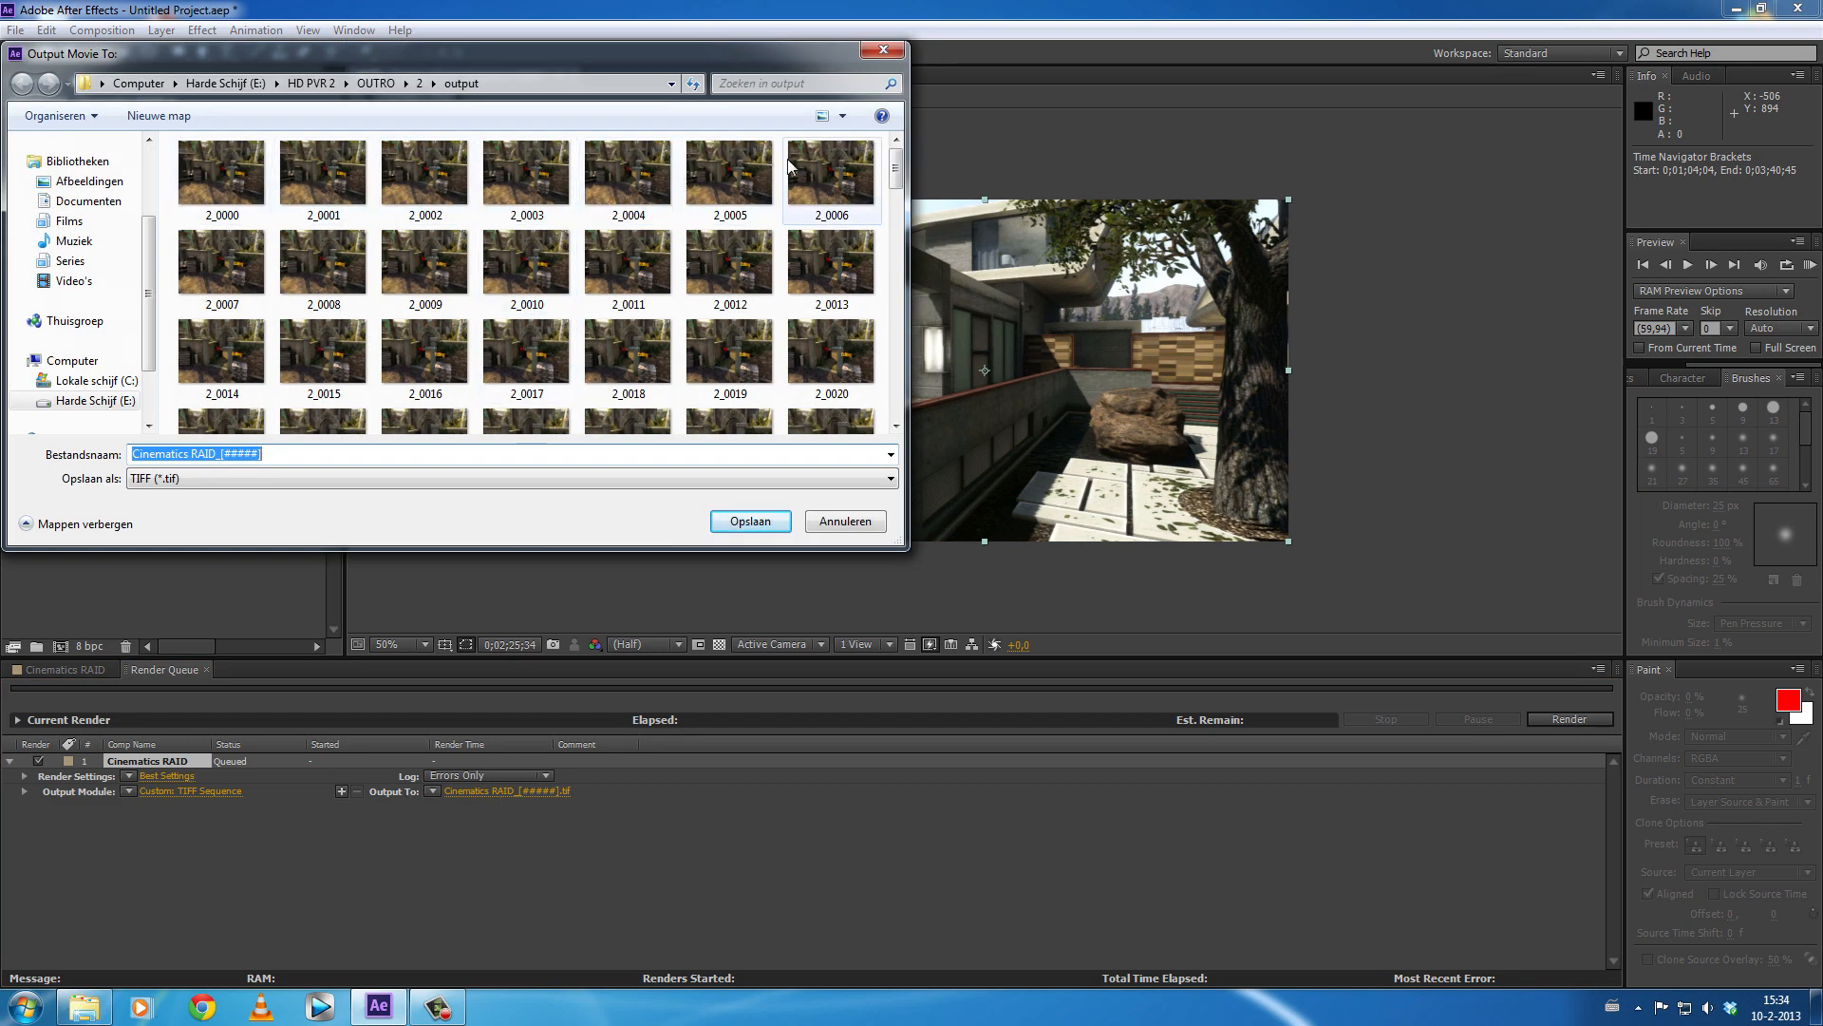
pyautogui.scroll(-3)
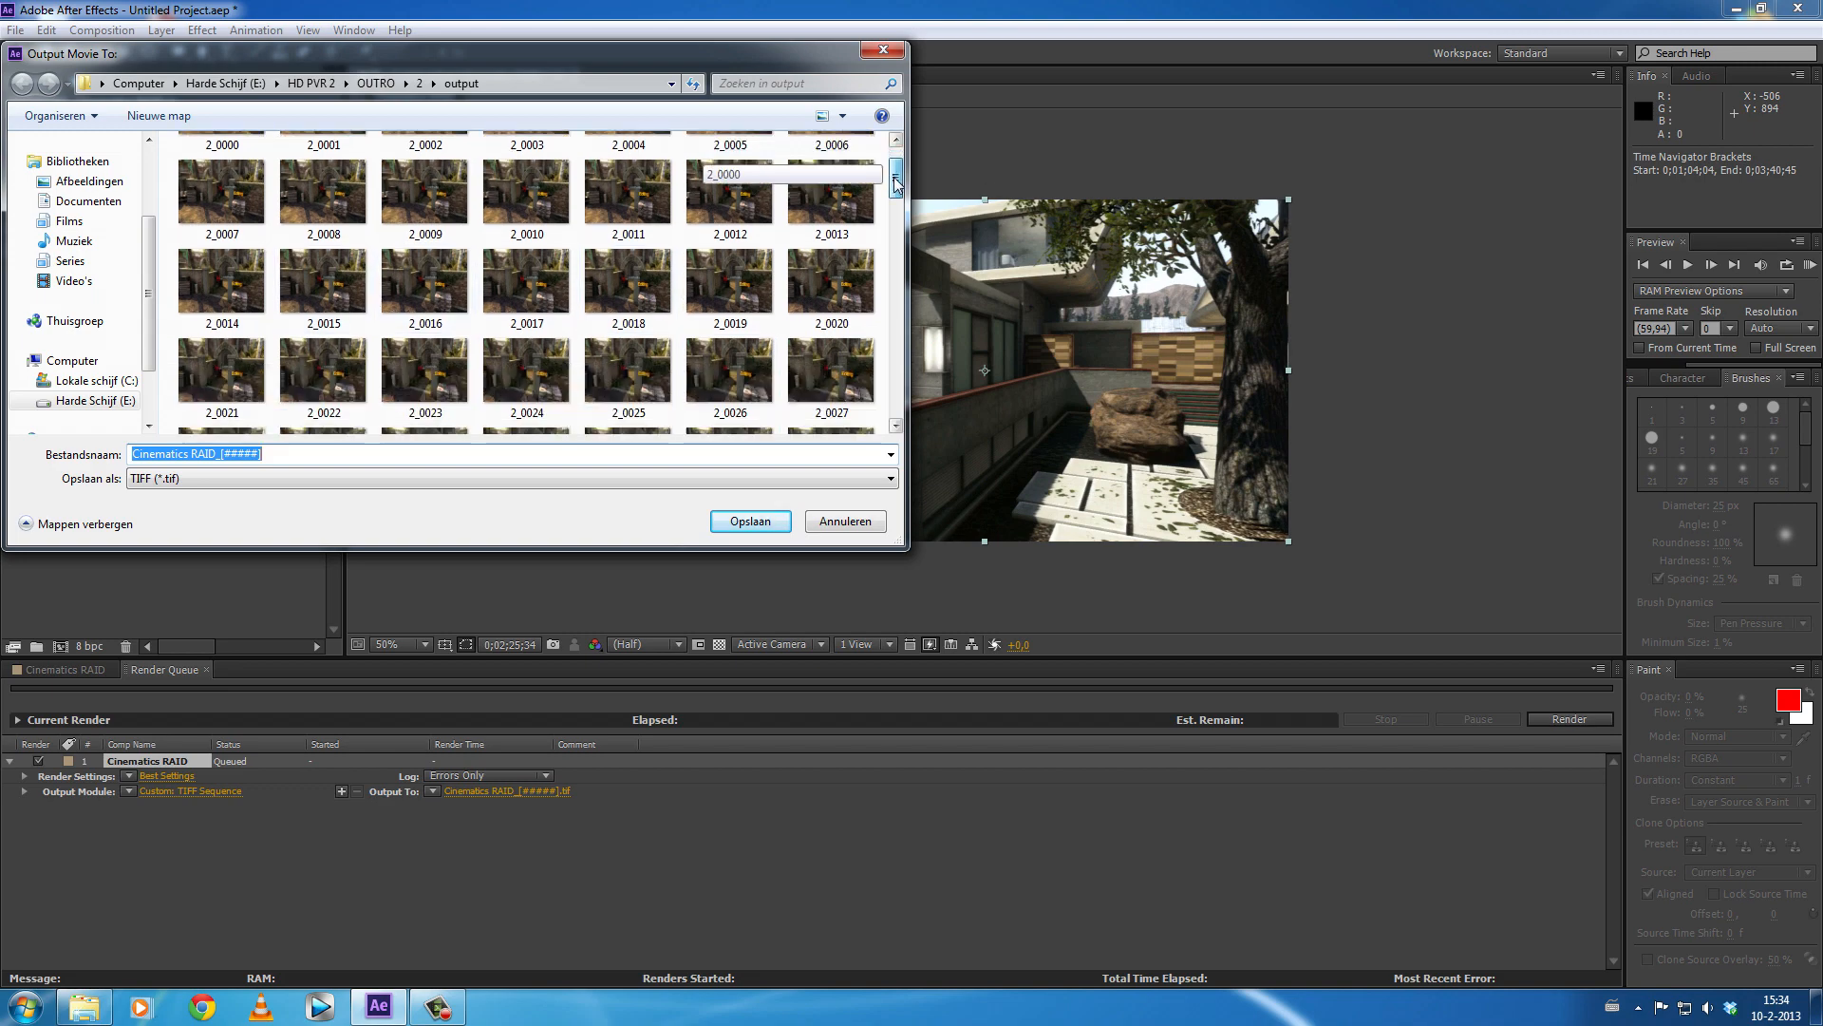
pyautogui.scroll(-3)
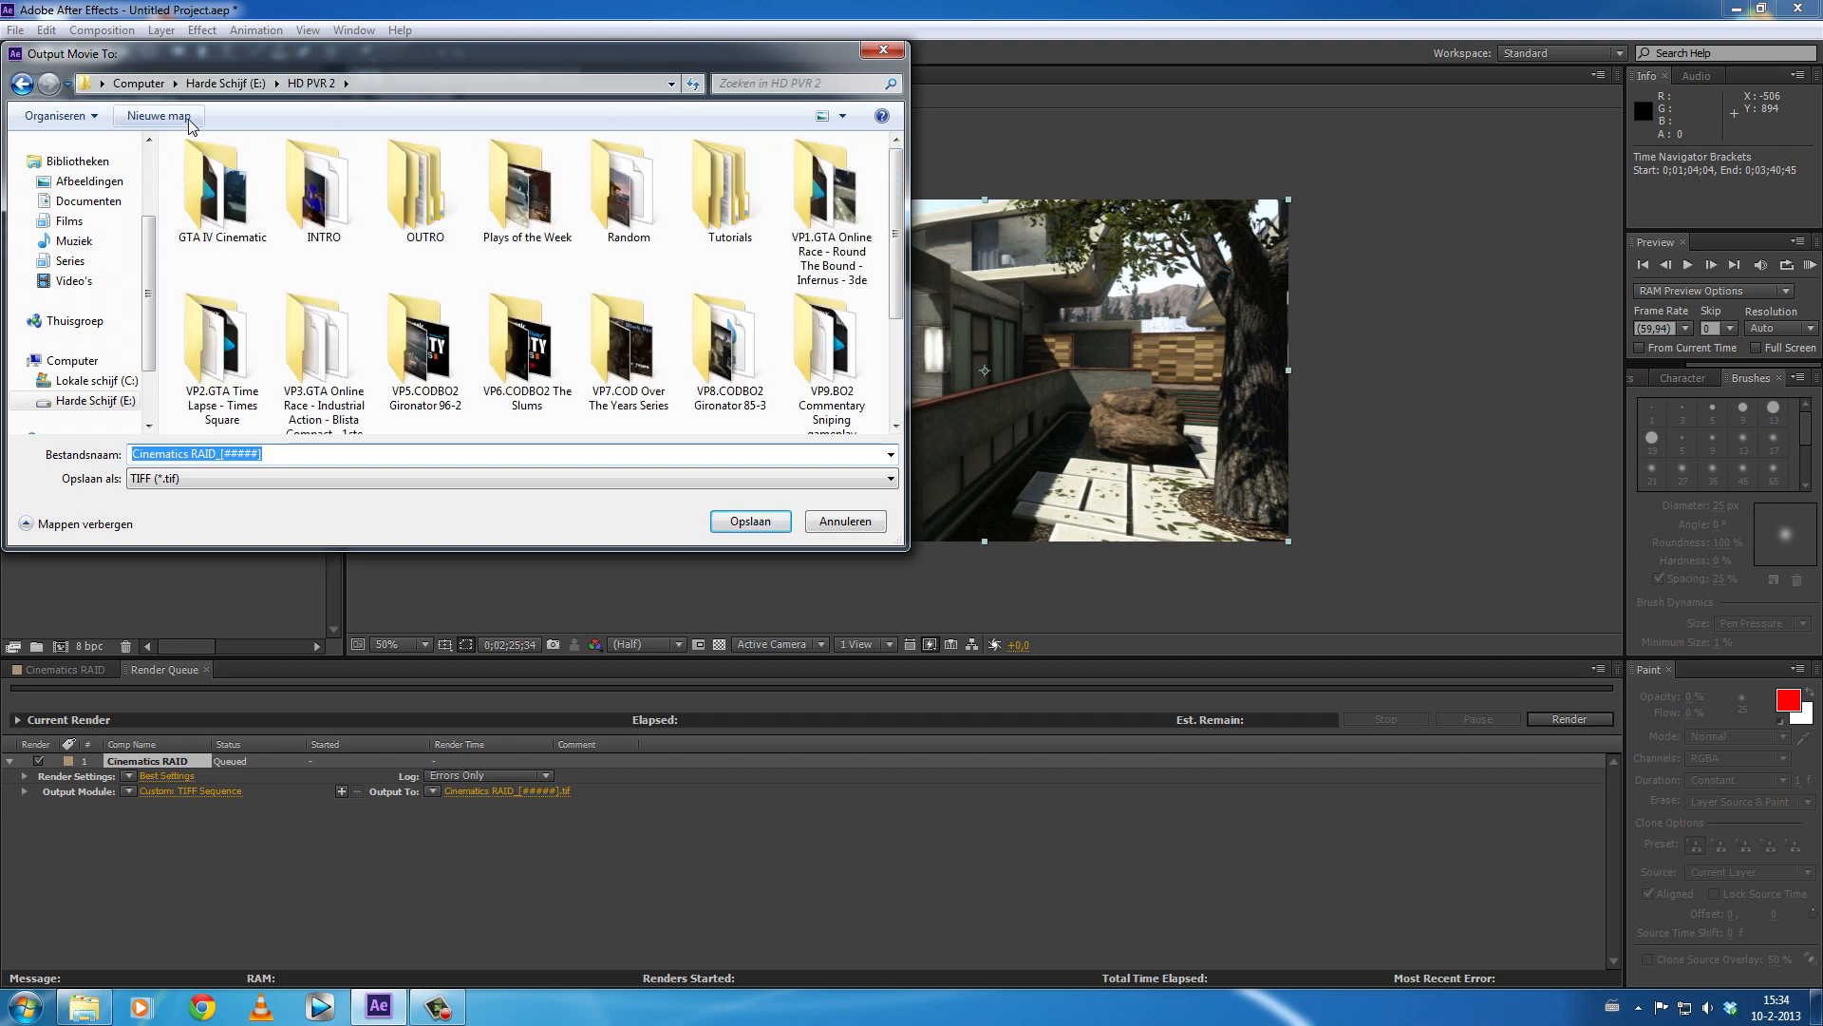
pyautogui.click(157, 116)
pyautogui.write('Export AAE Tutorial')
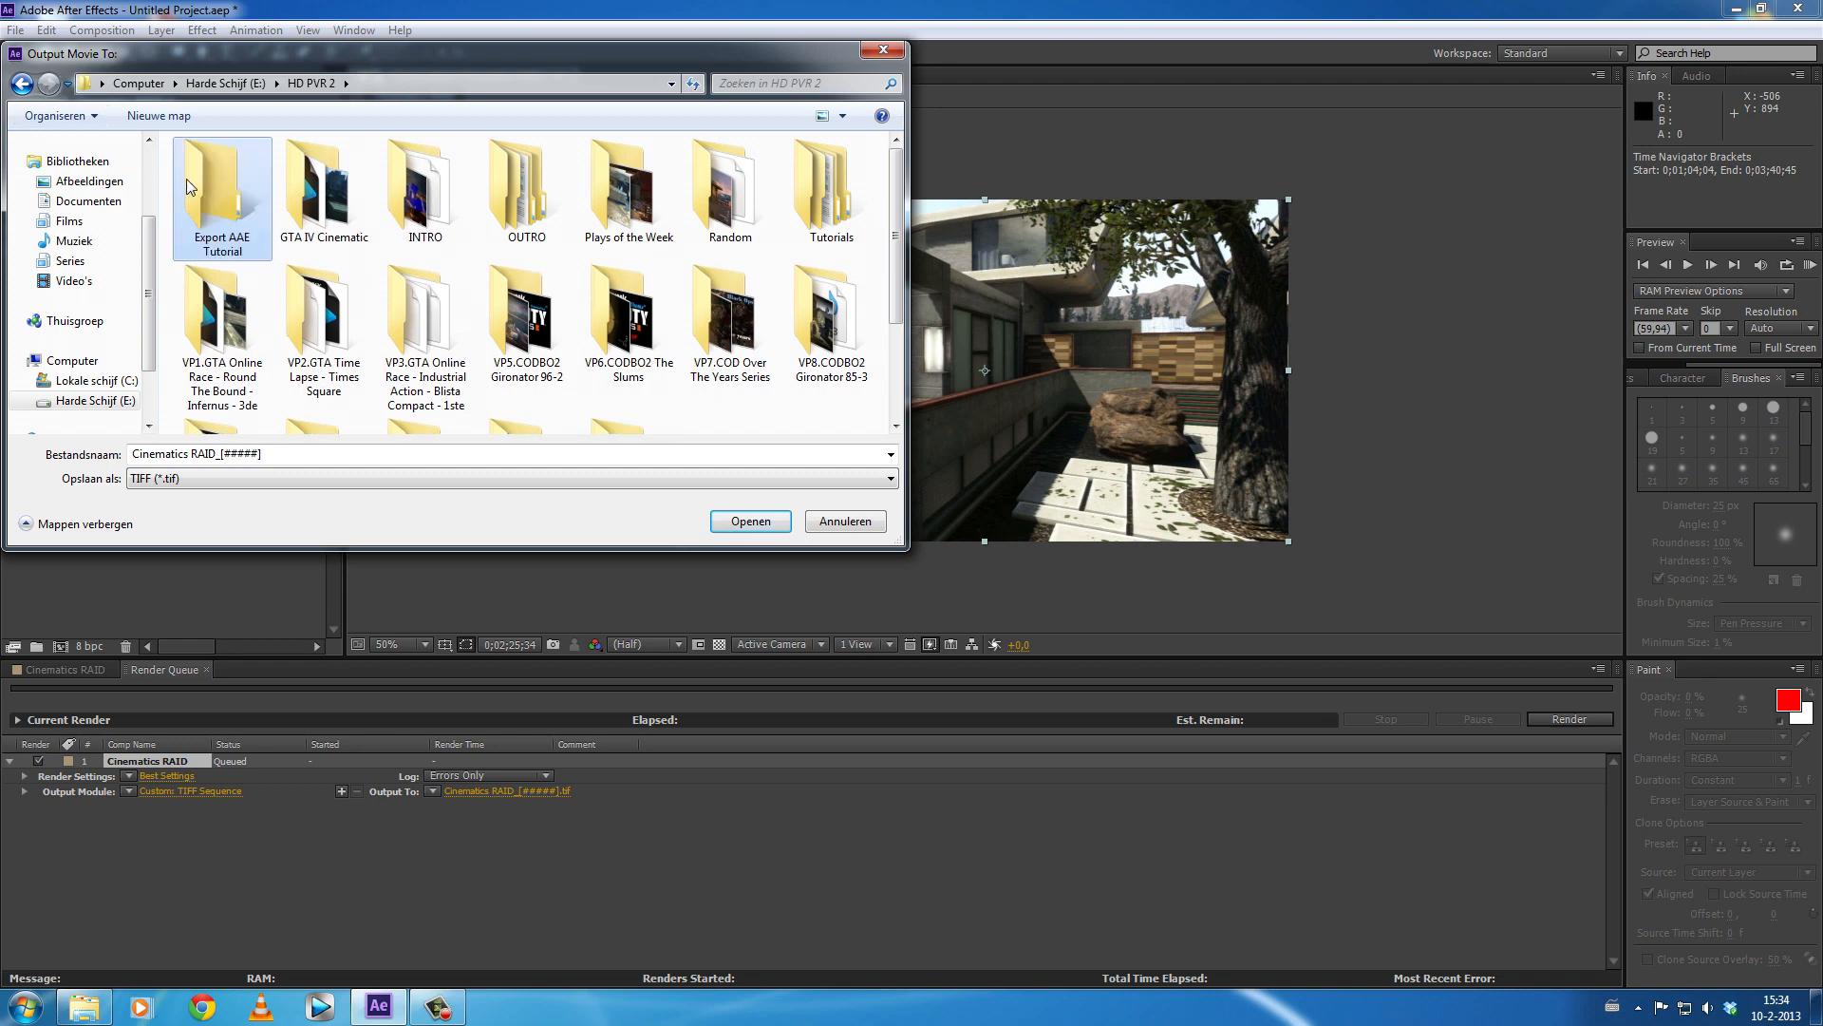
pyautogui.doubleClick(221, 180)
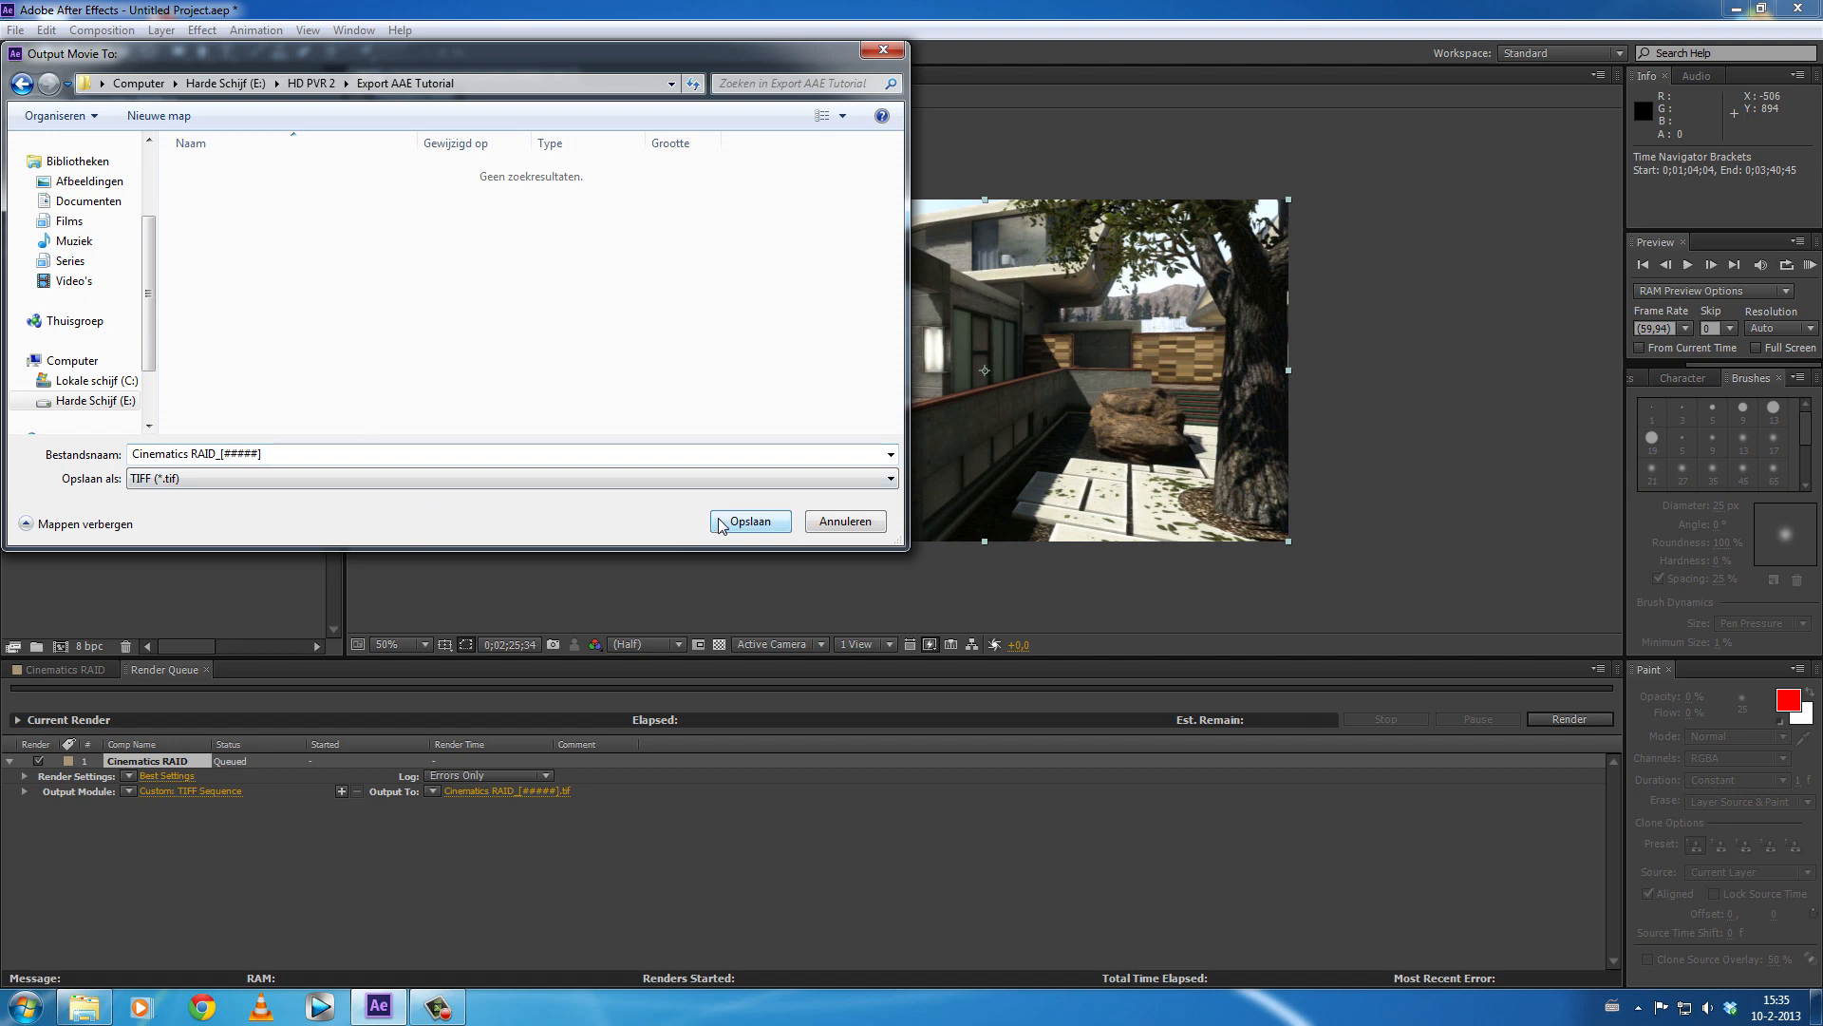
# - Rename the output file to Tutorial_[#####] and save the location
pyautogui.click(196, 454)
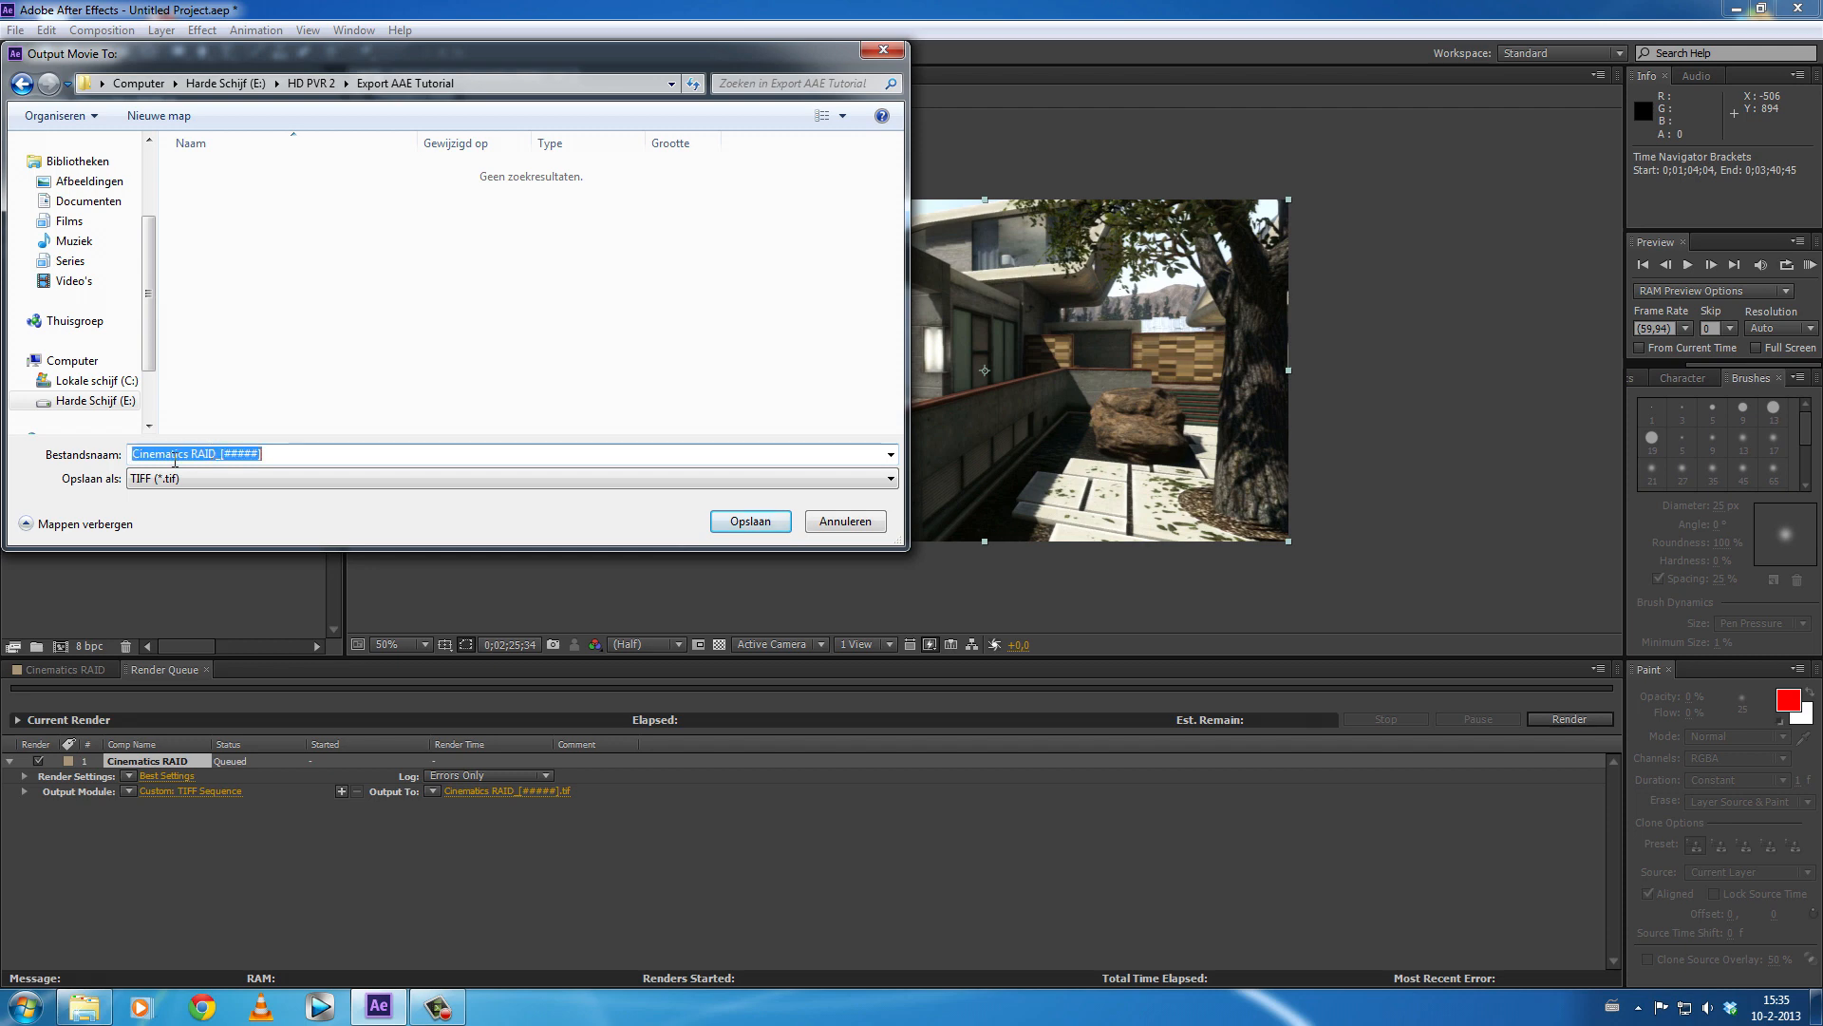
pyautogui.click(215, 454)
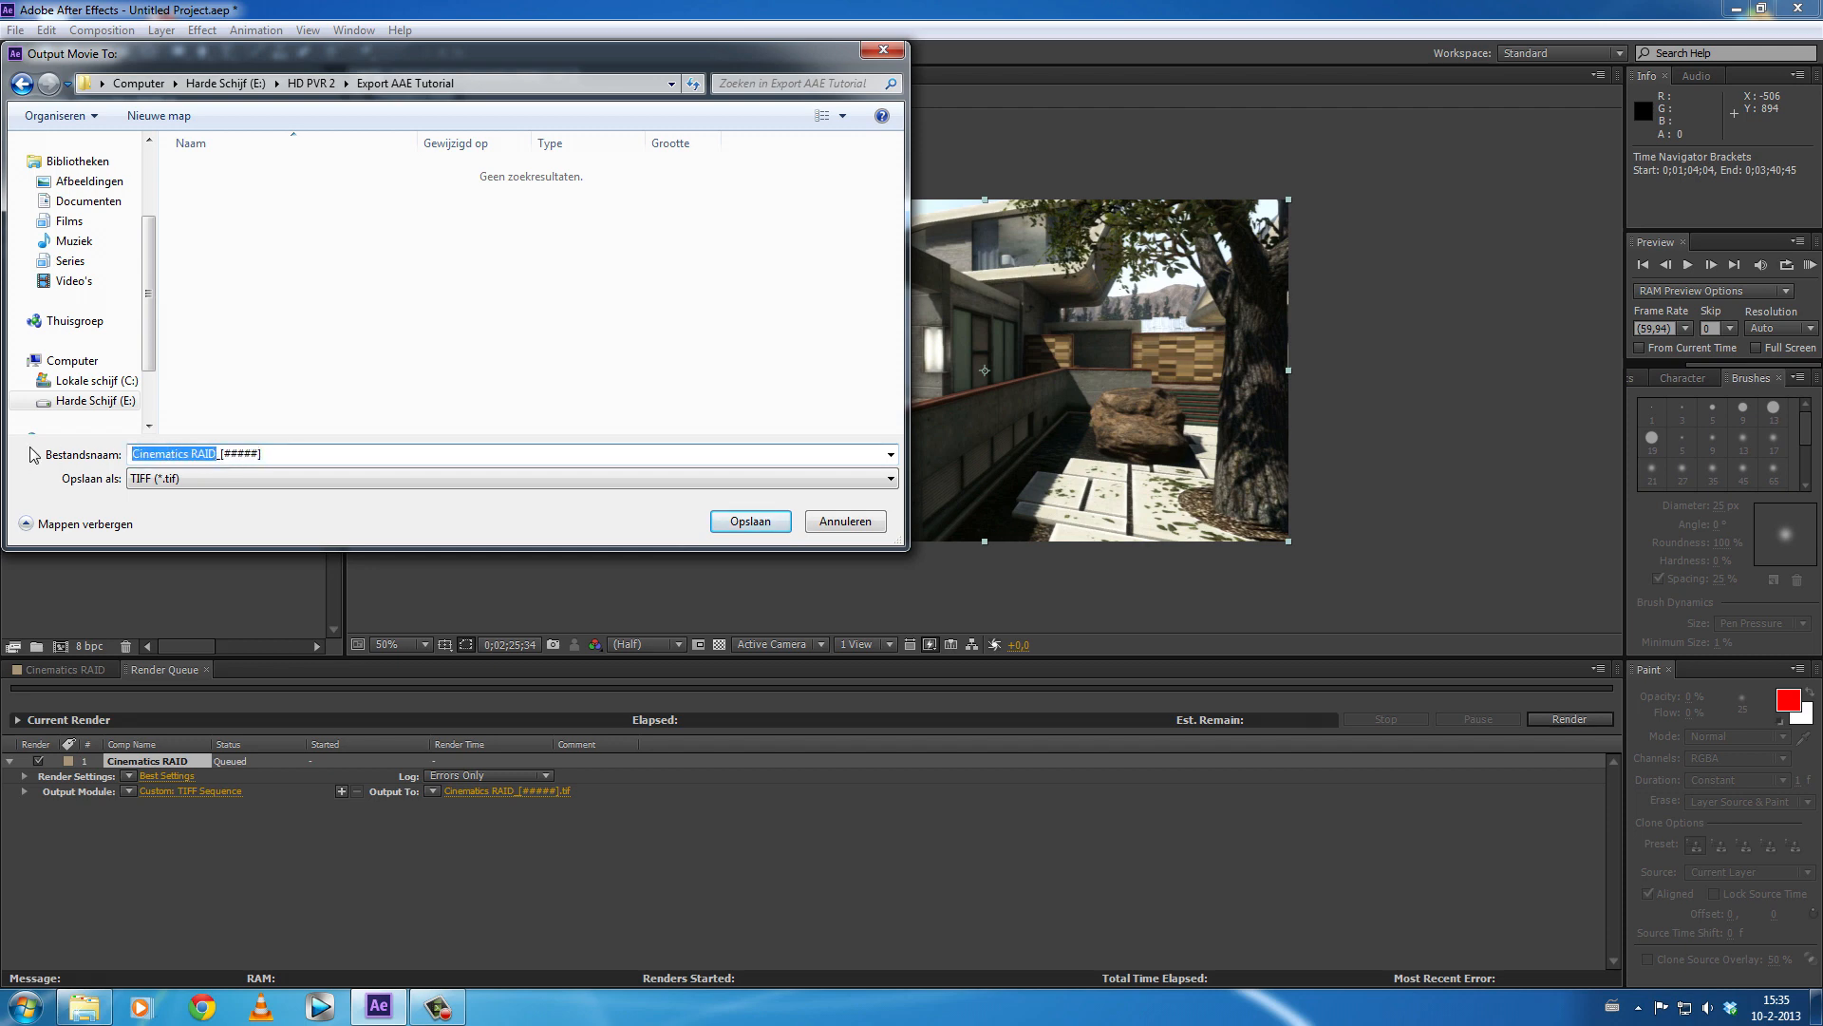
pyautogui.write('Tutorial_[#####')
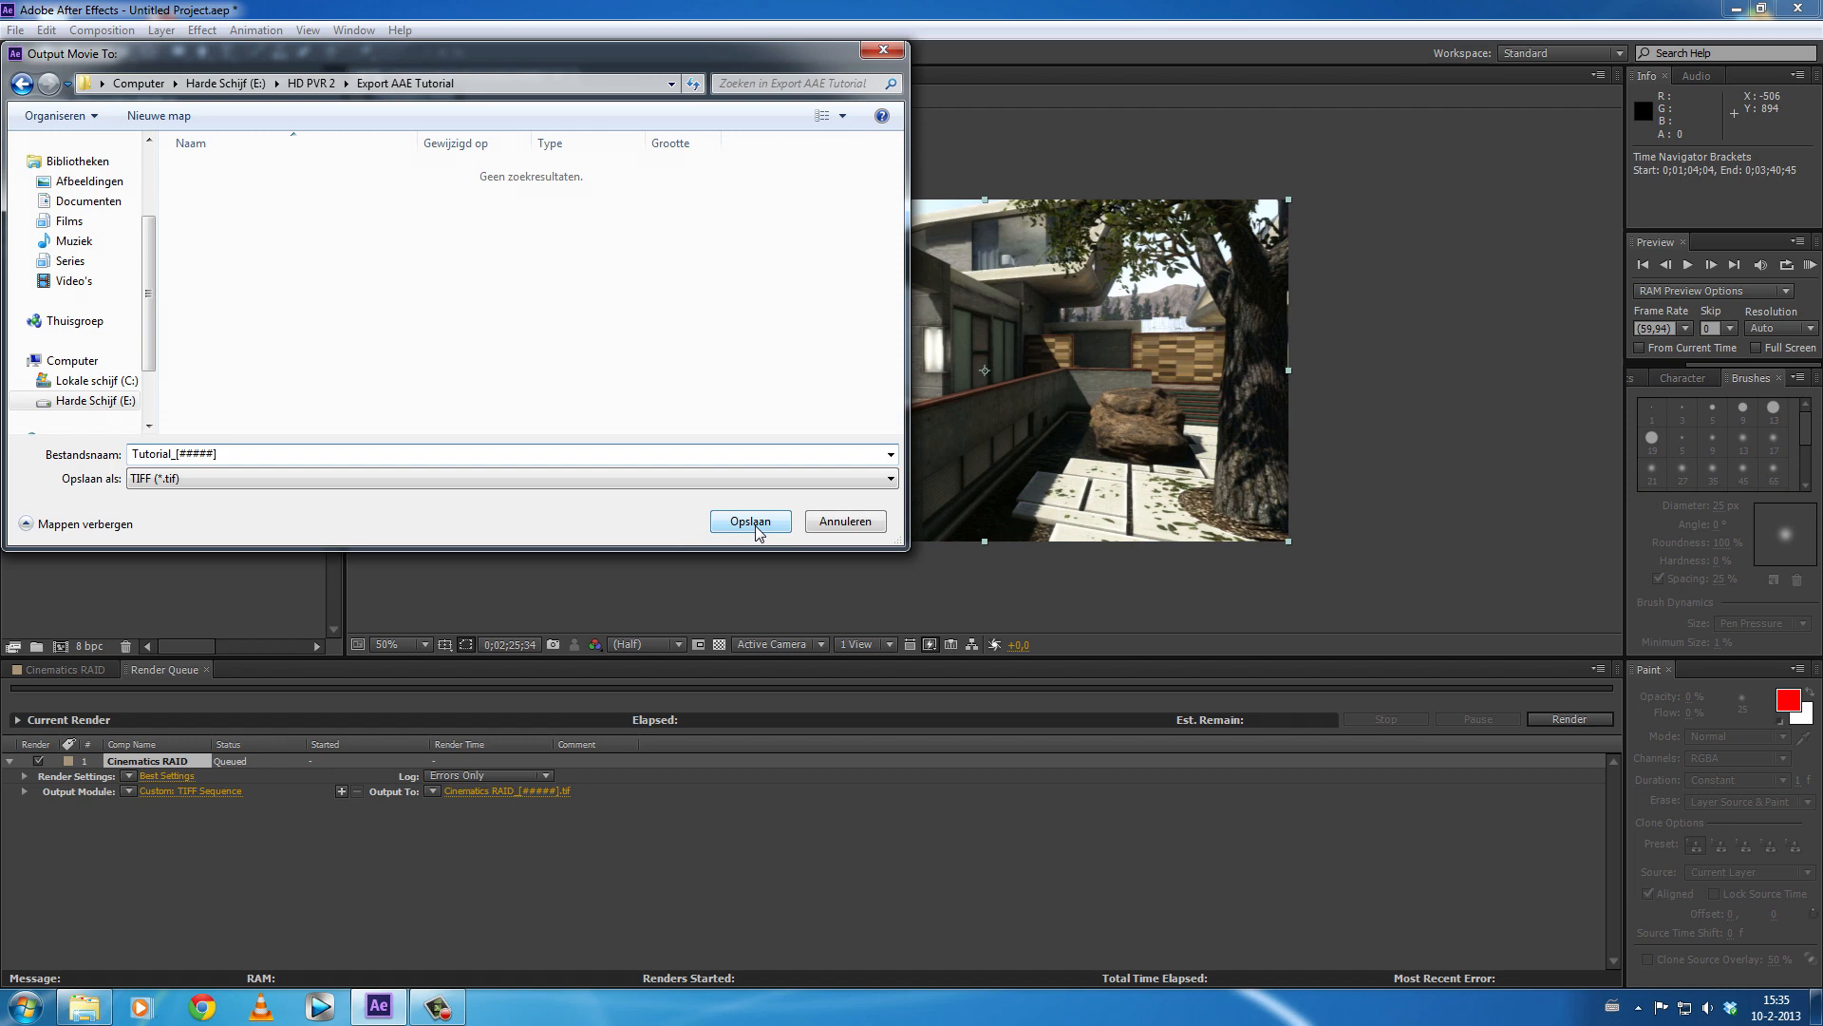
pyautogui.click(748, 520)
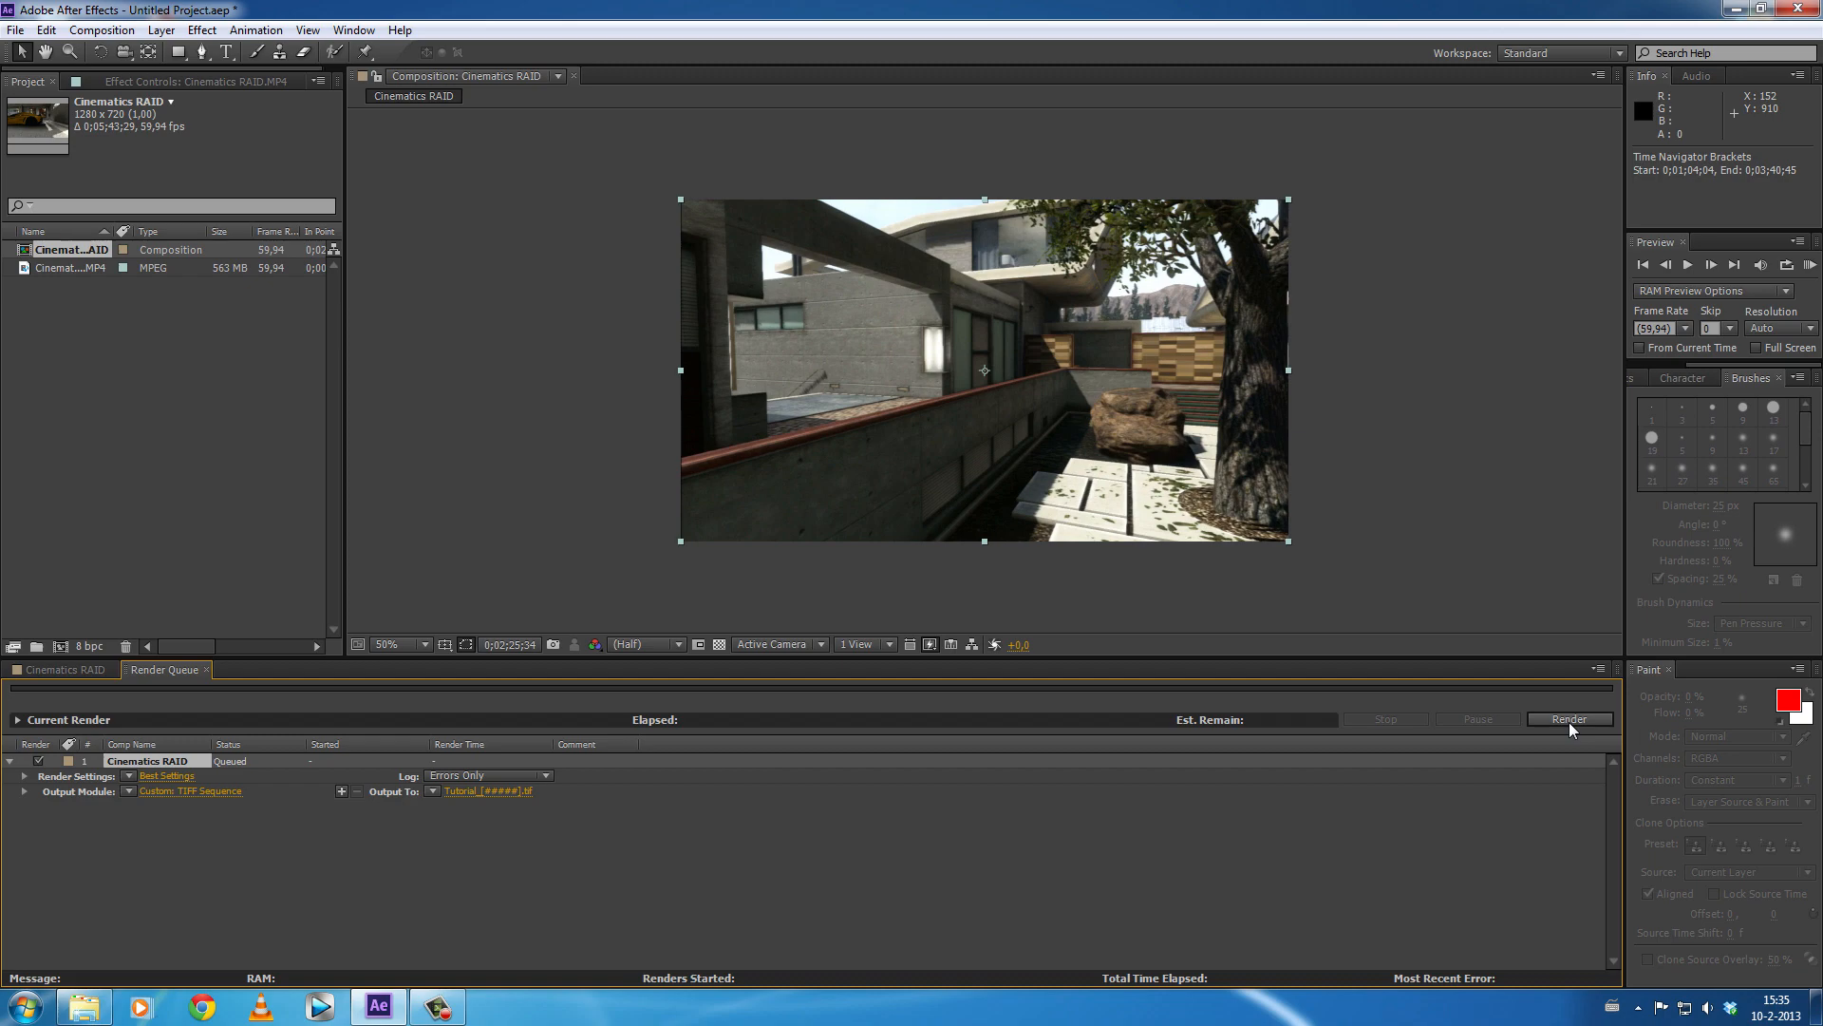
# - Start rendering the queued Cinematics RAID composition
pyautogui.click(1569, 718)
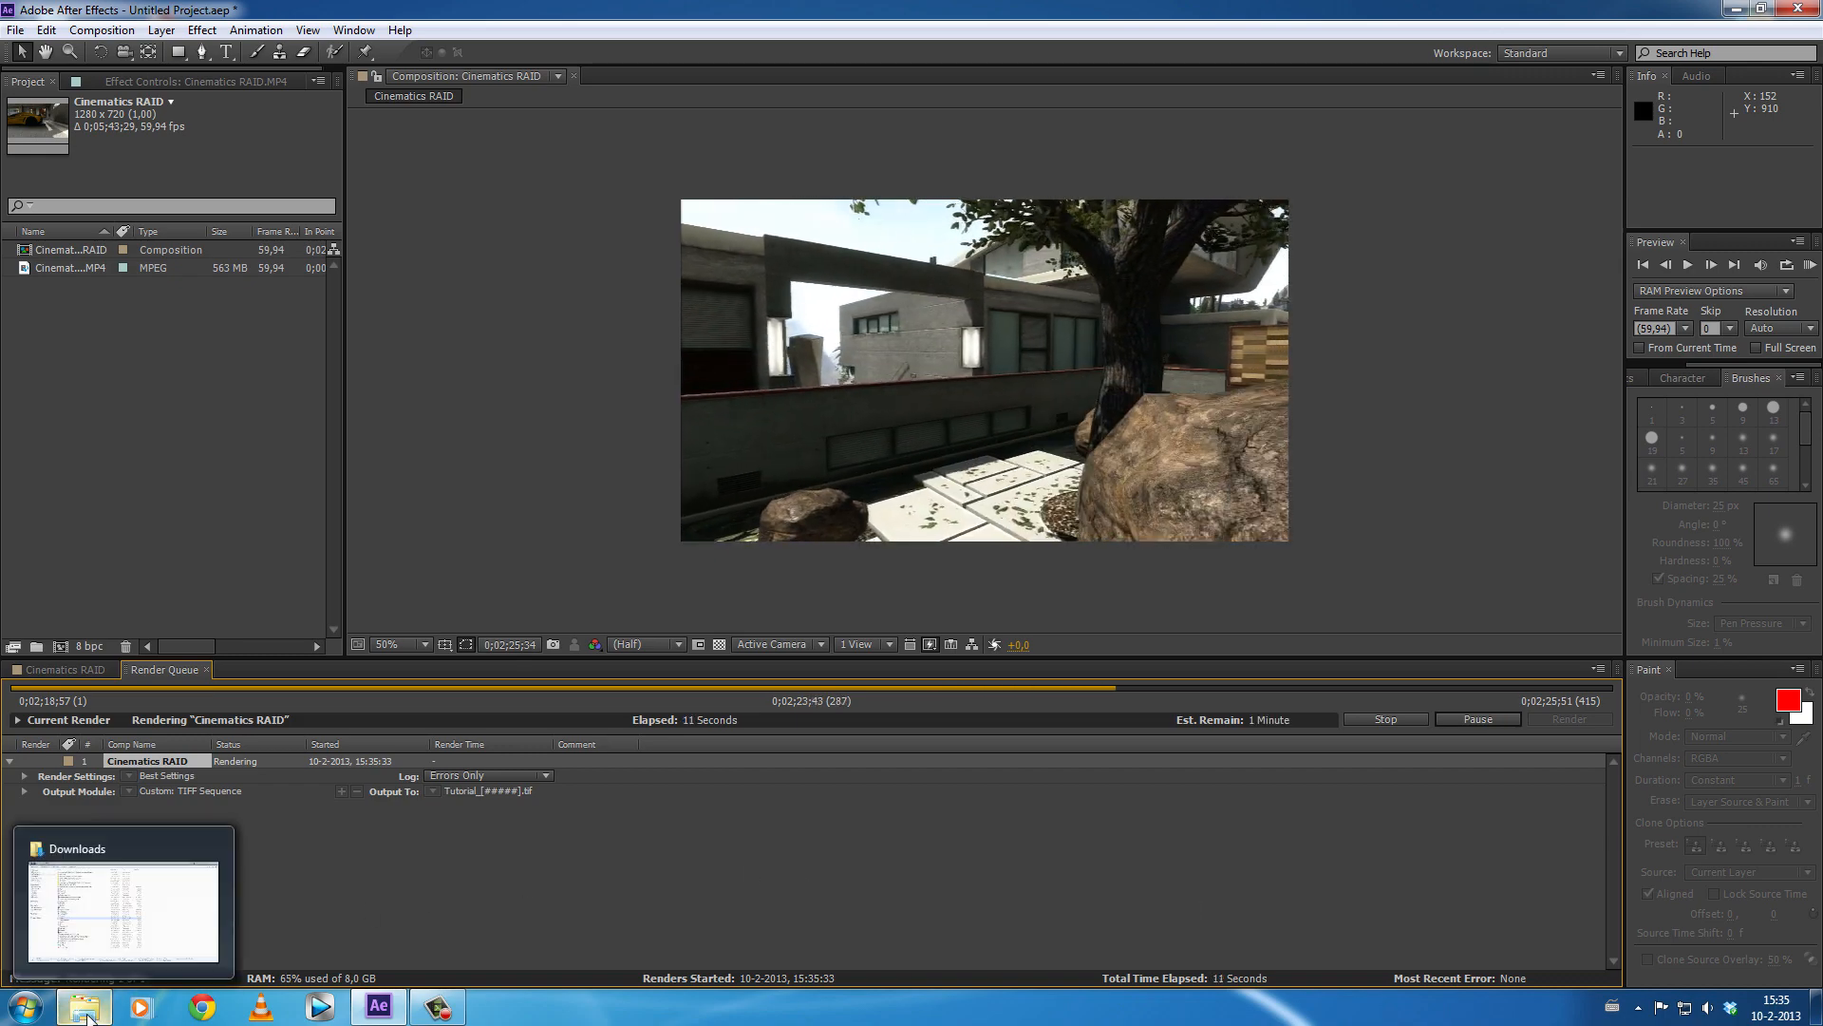
# - Browse in Explorer to HD PVR 2 > Export AAE Tutorial and scroll through the numbered Tutorial_ TIFF frames
pyautogui.click(81, 1007)
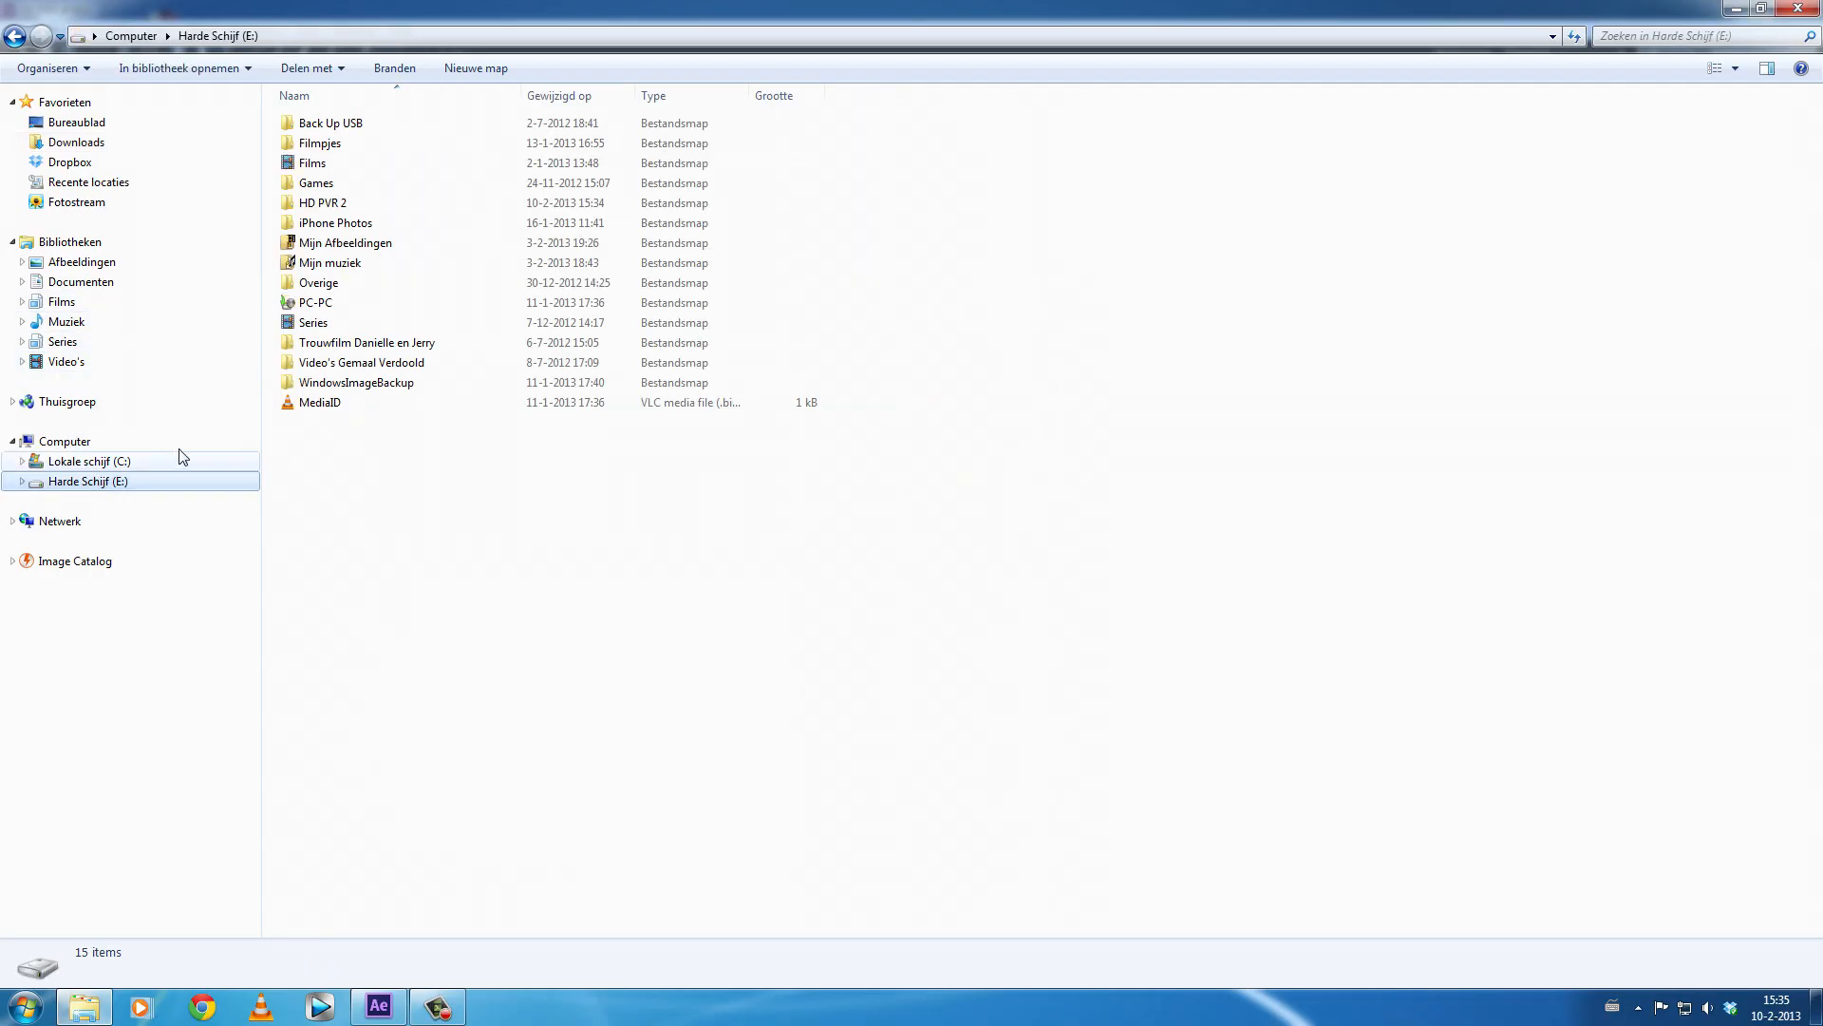
pyautogui.doubleClick(323, 204)
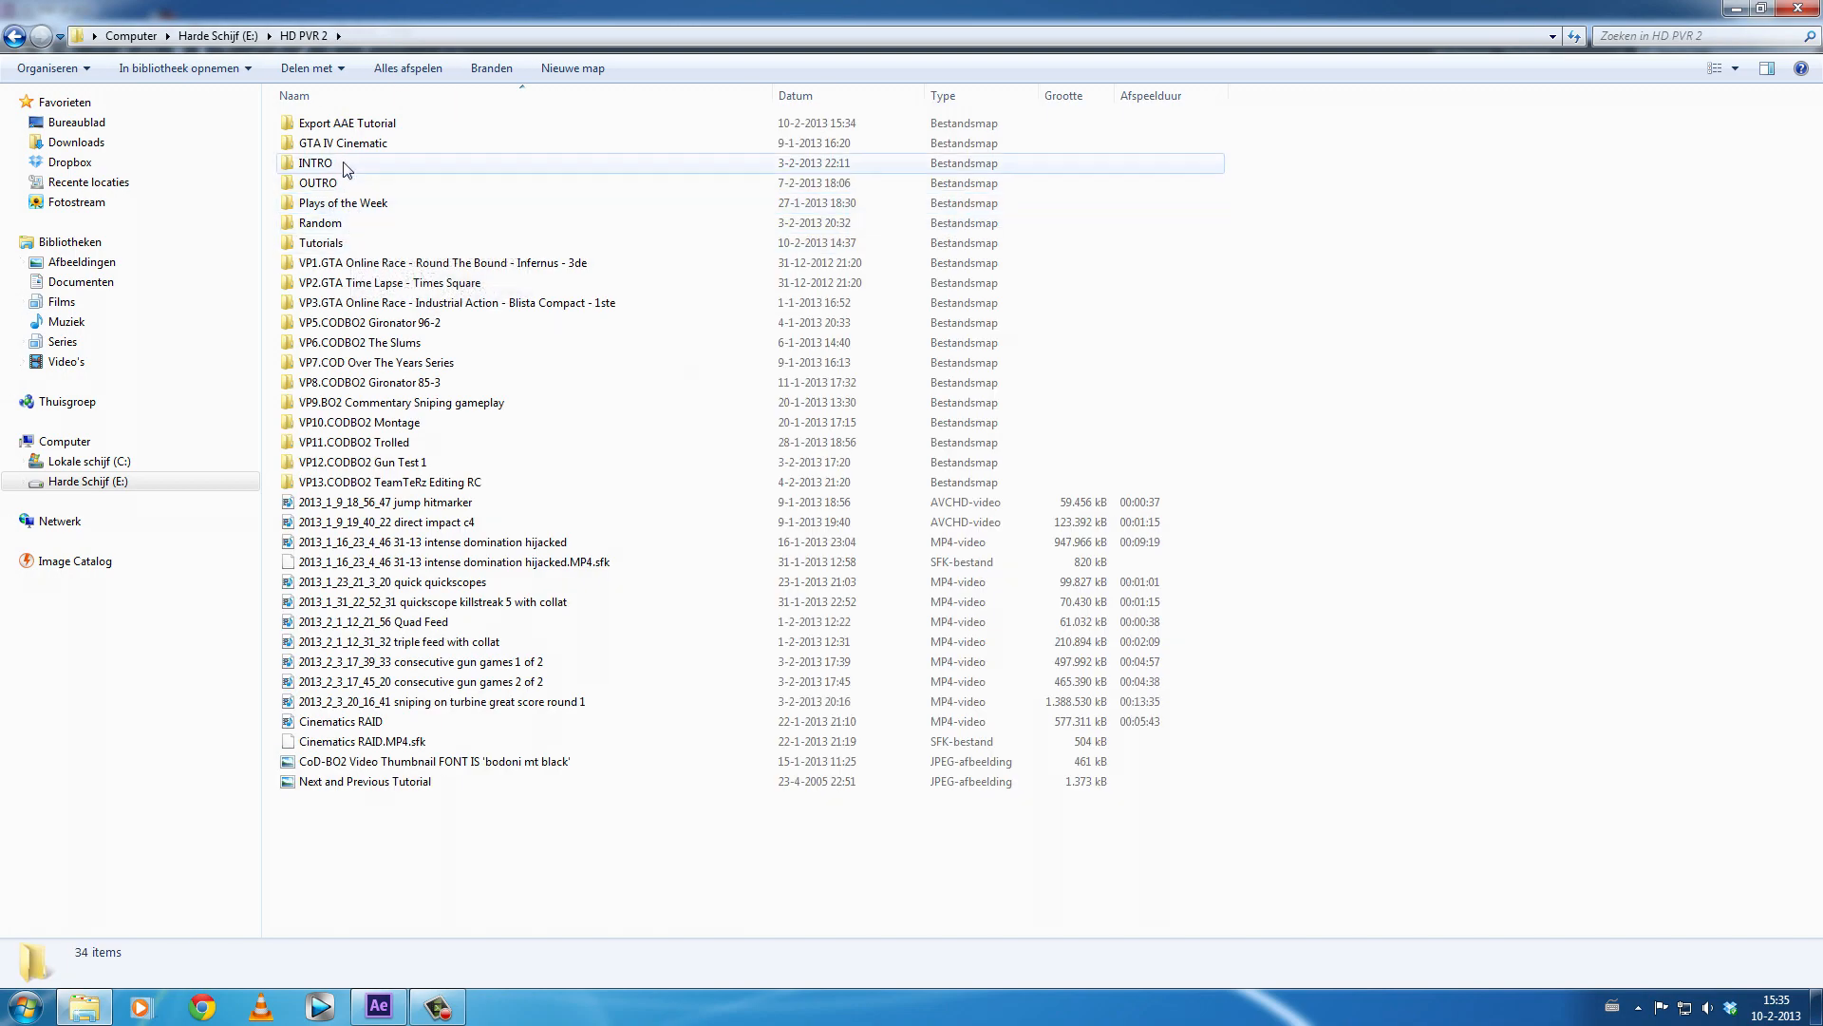
pyautogui.doubleClick(345, 122)
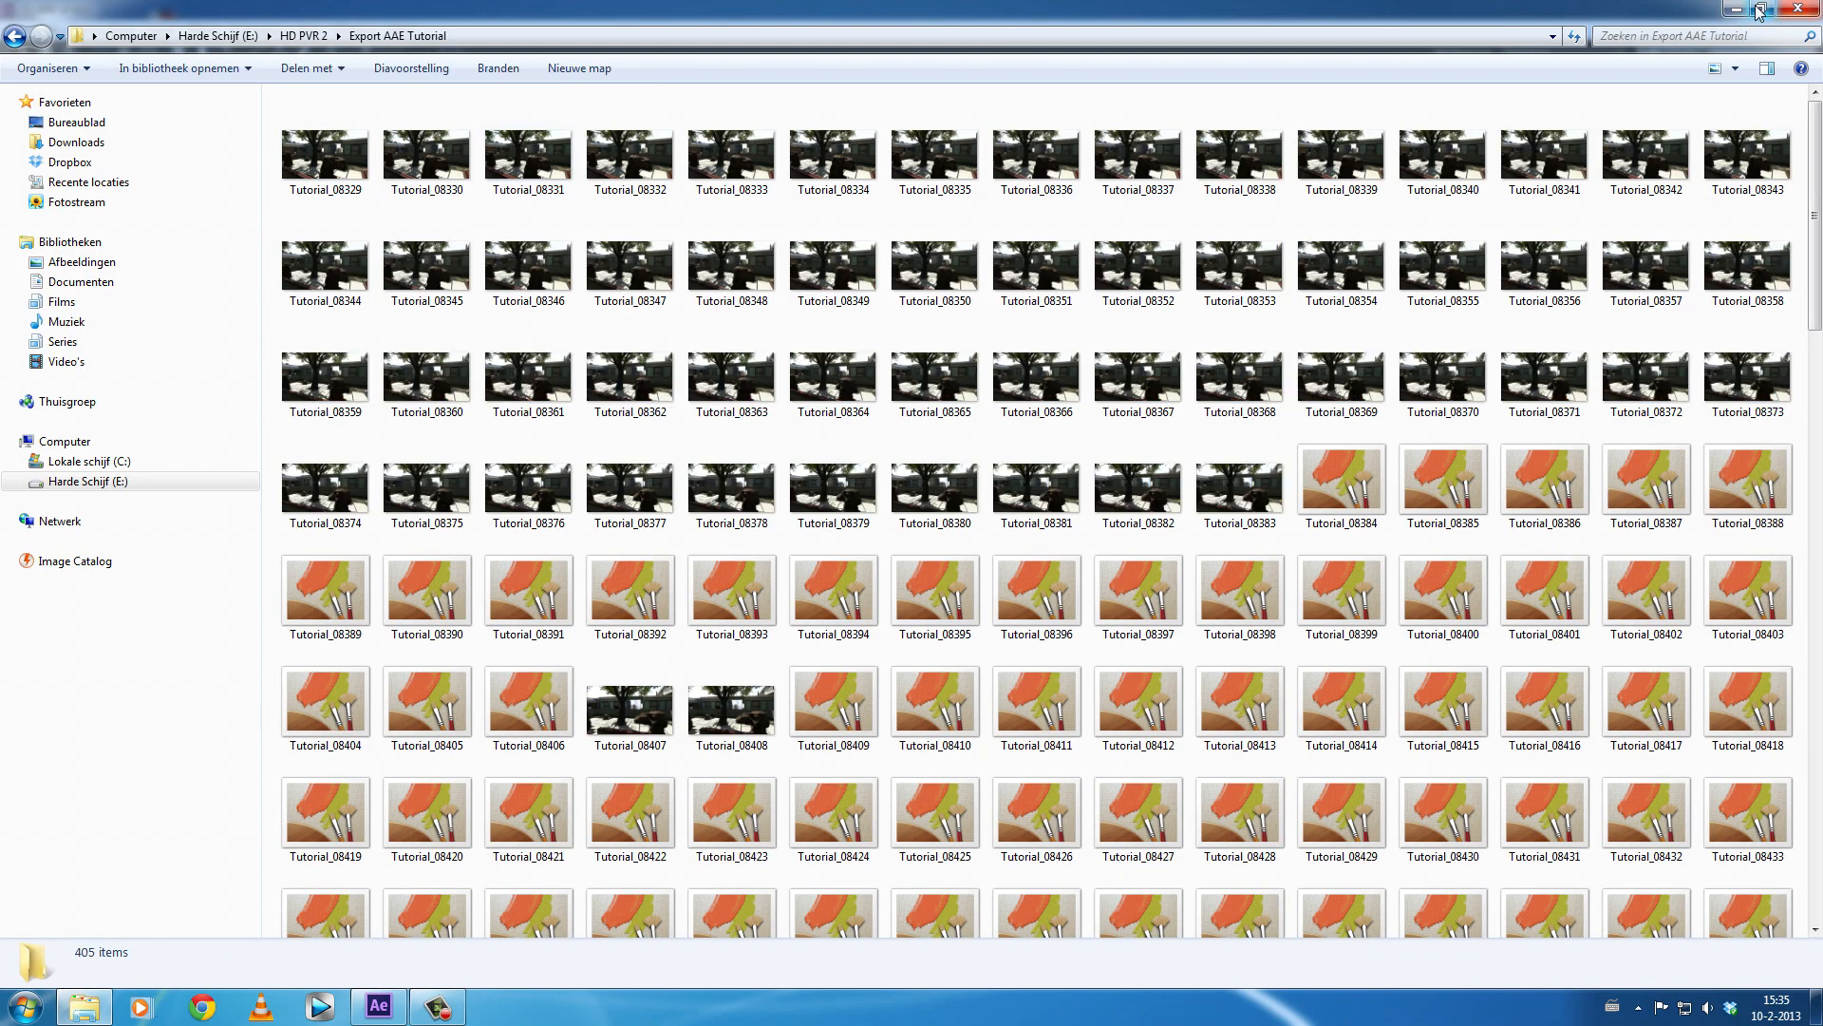
pyautogui.click(376, 1006)
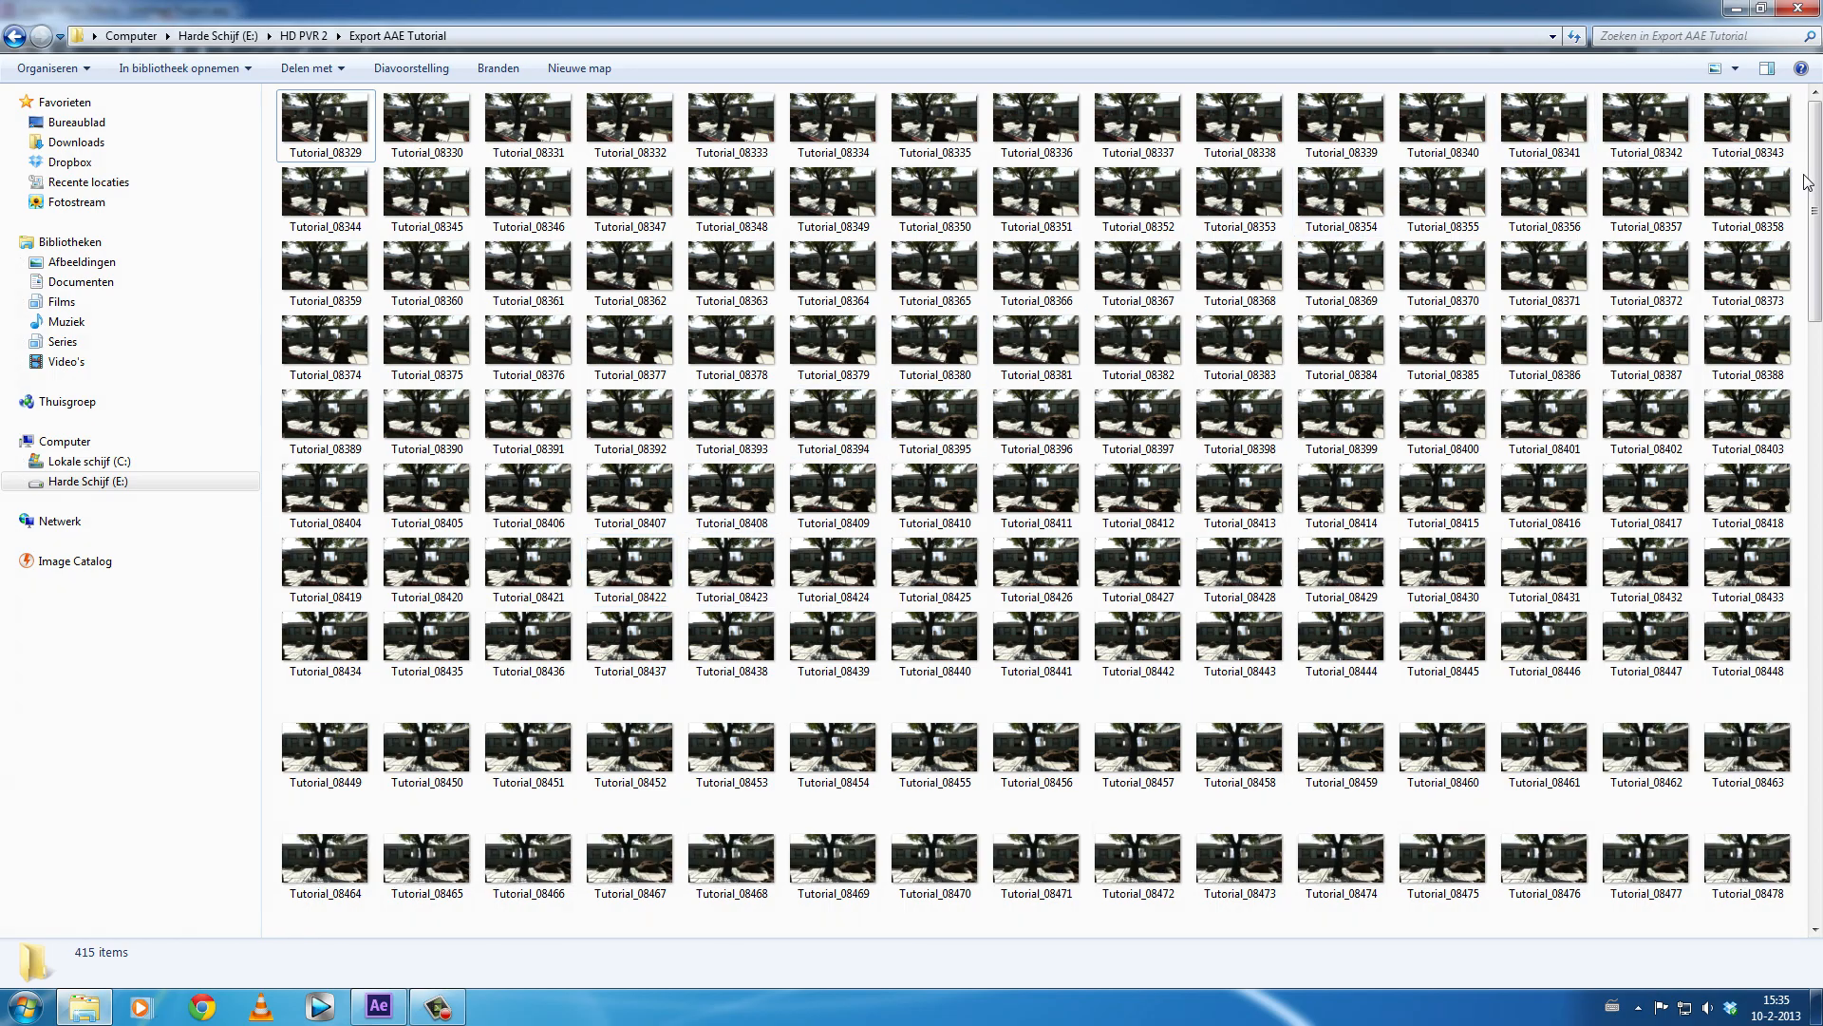
pyautogui.scroll(-3)
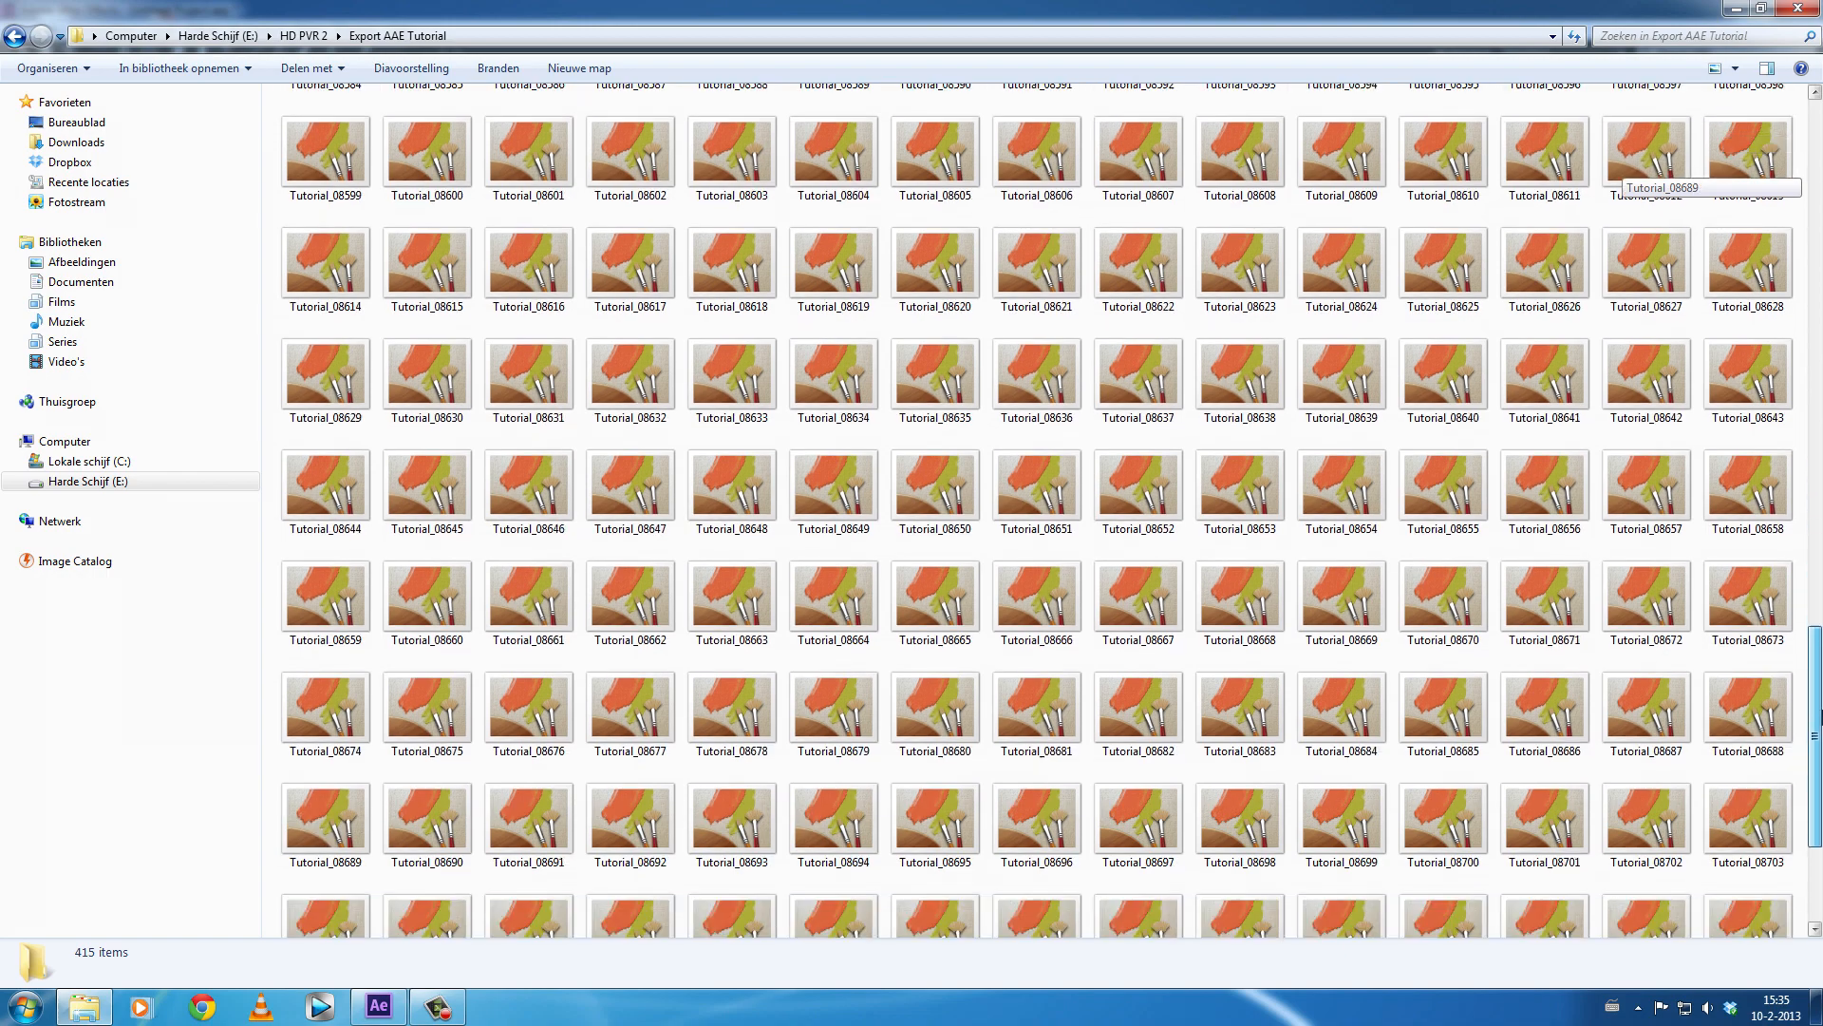
pyautogui.scroll(-3)
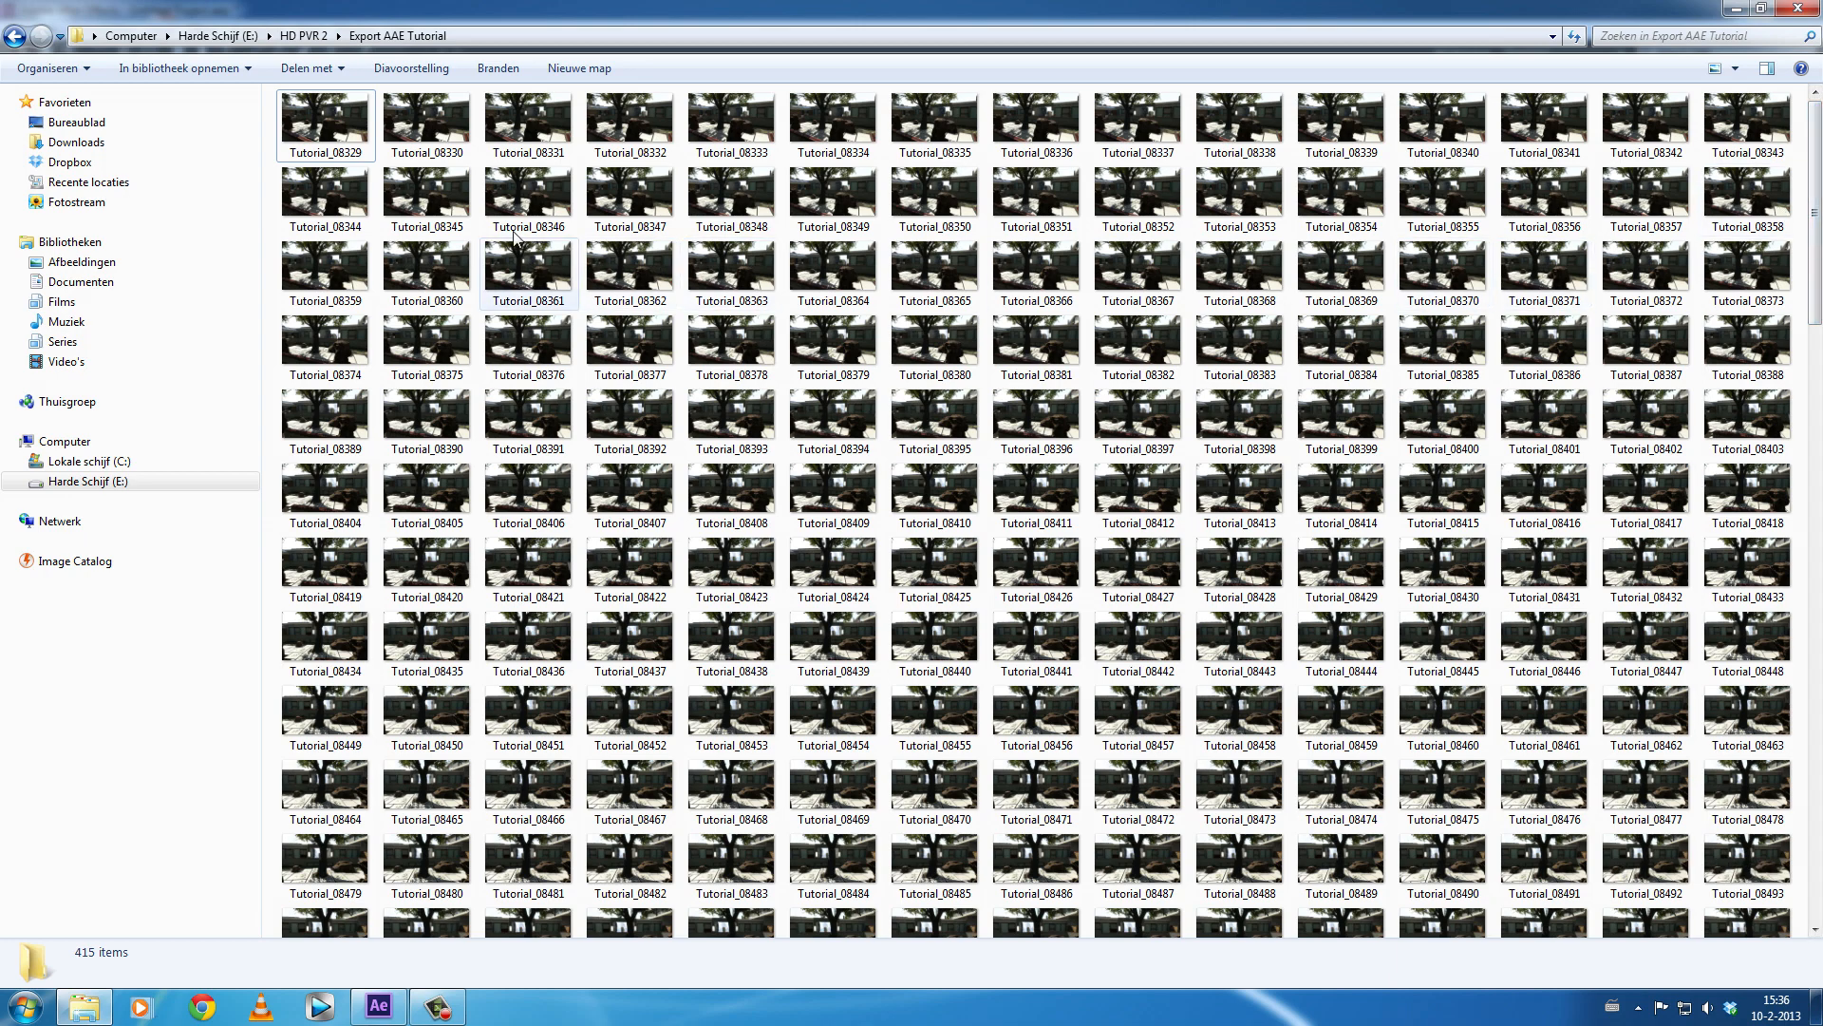
pyautogui.scroll(-3)
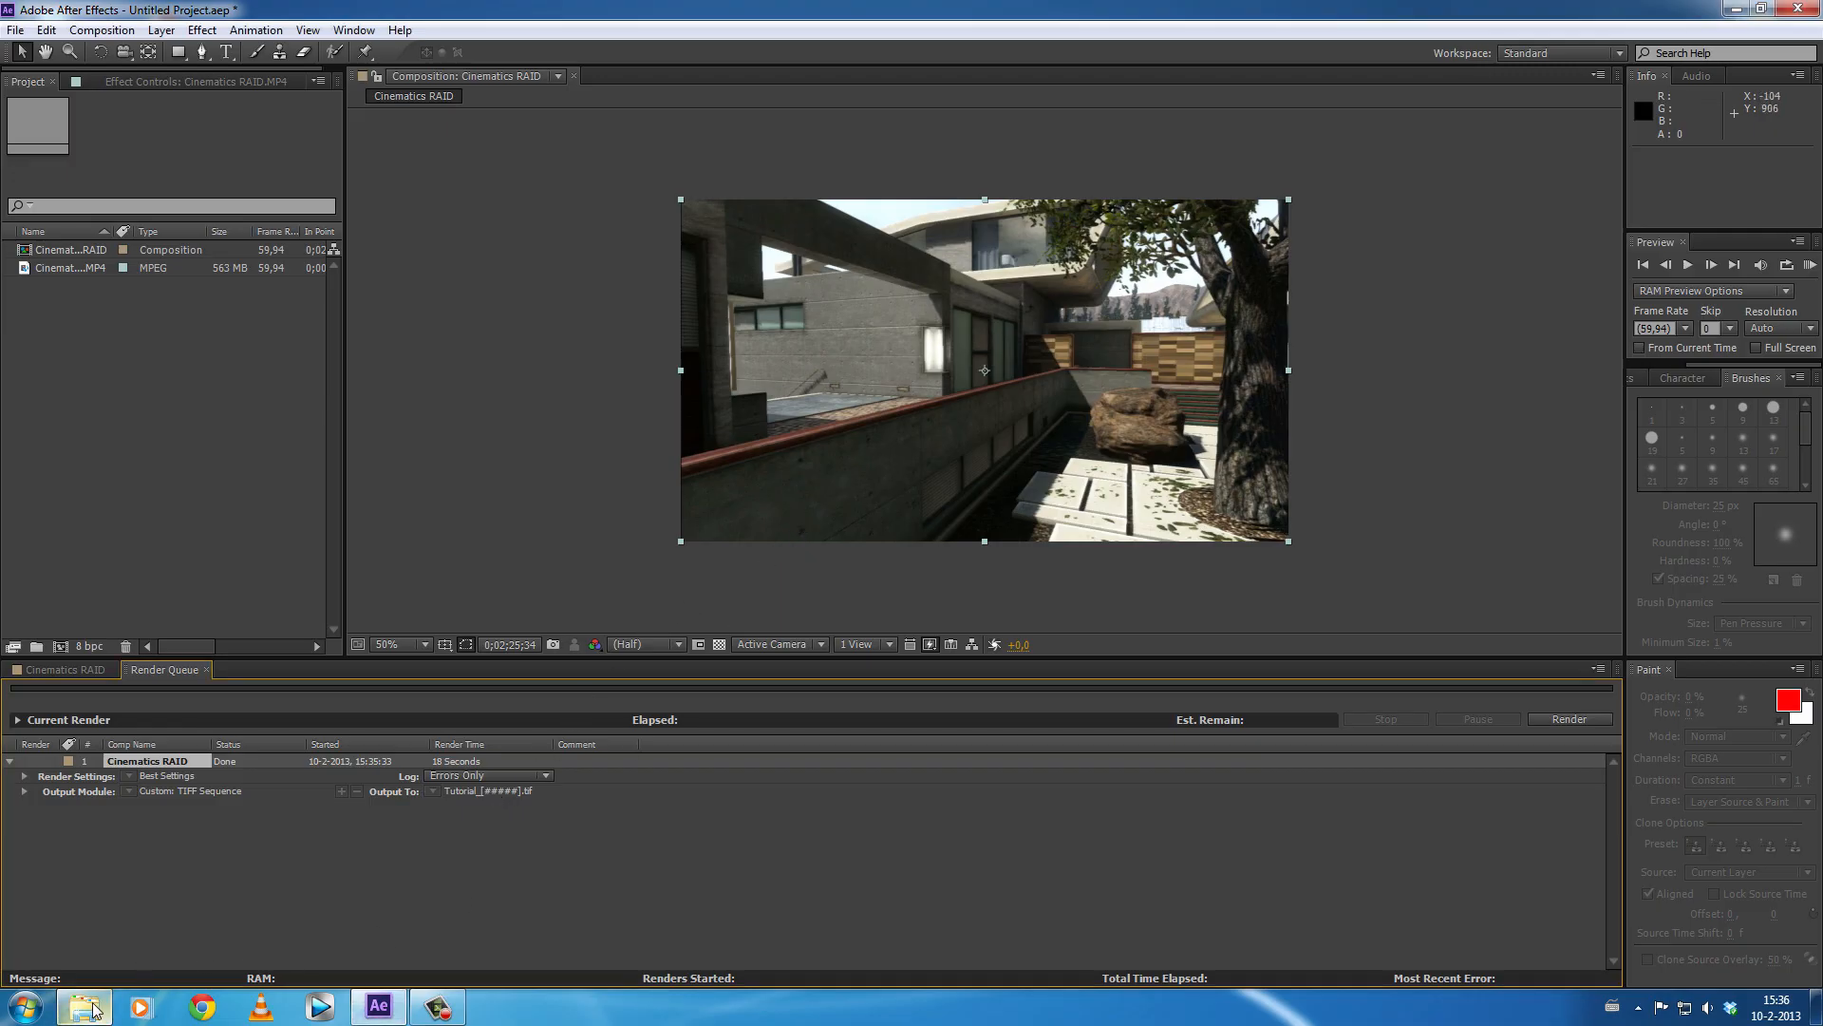
pyautogui.click(81, 1006)
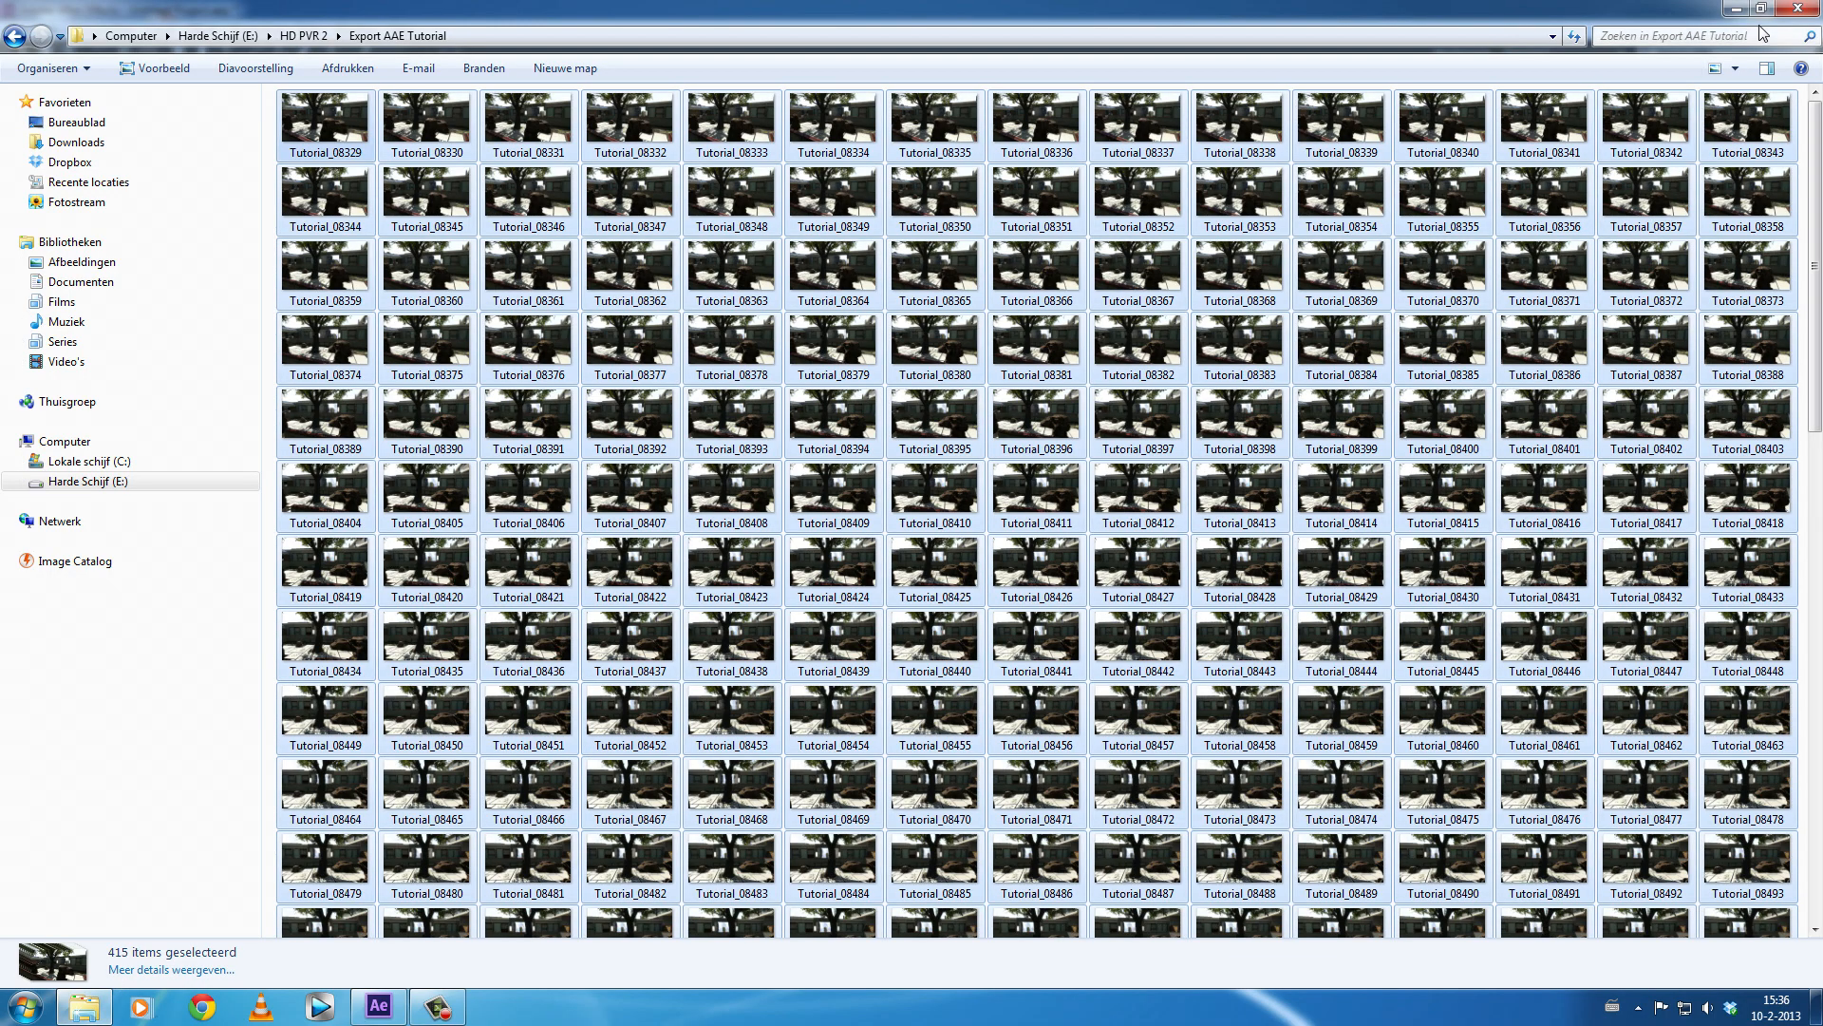